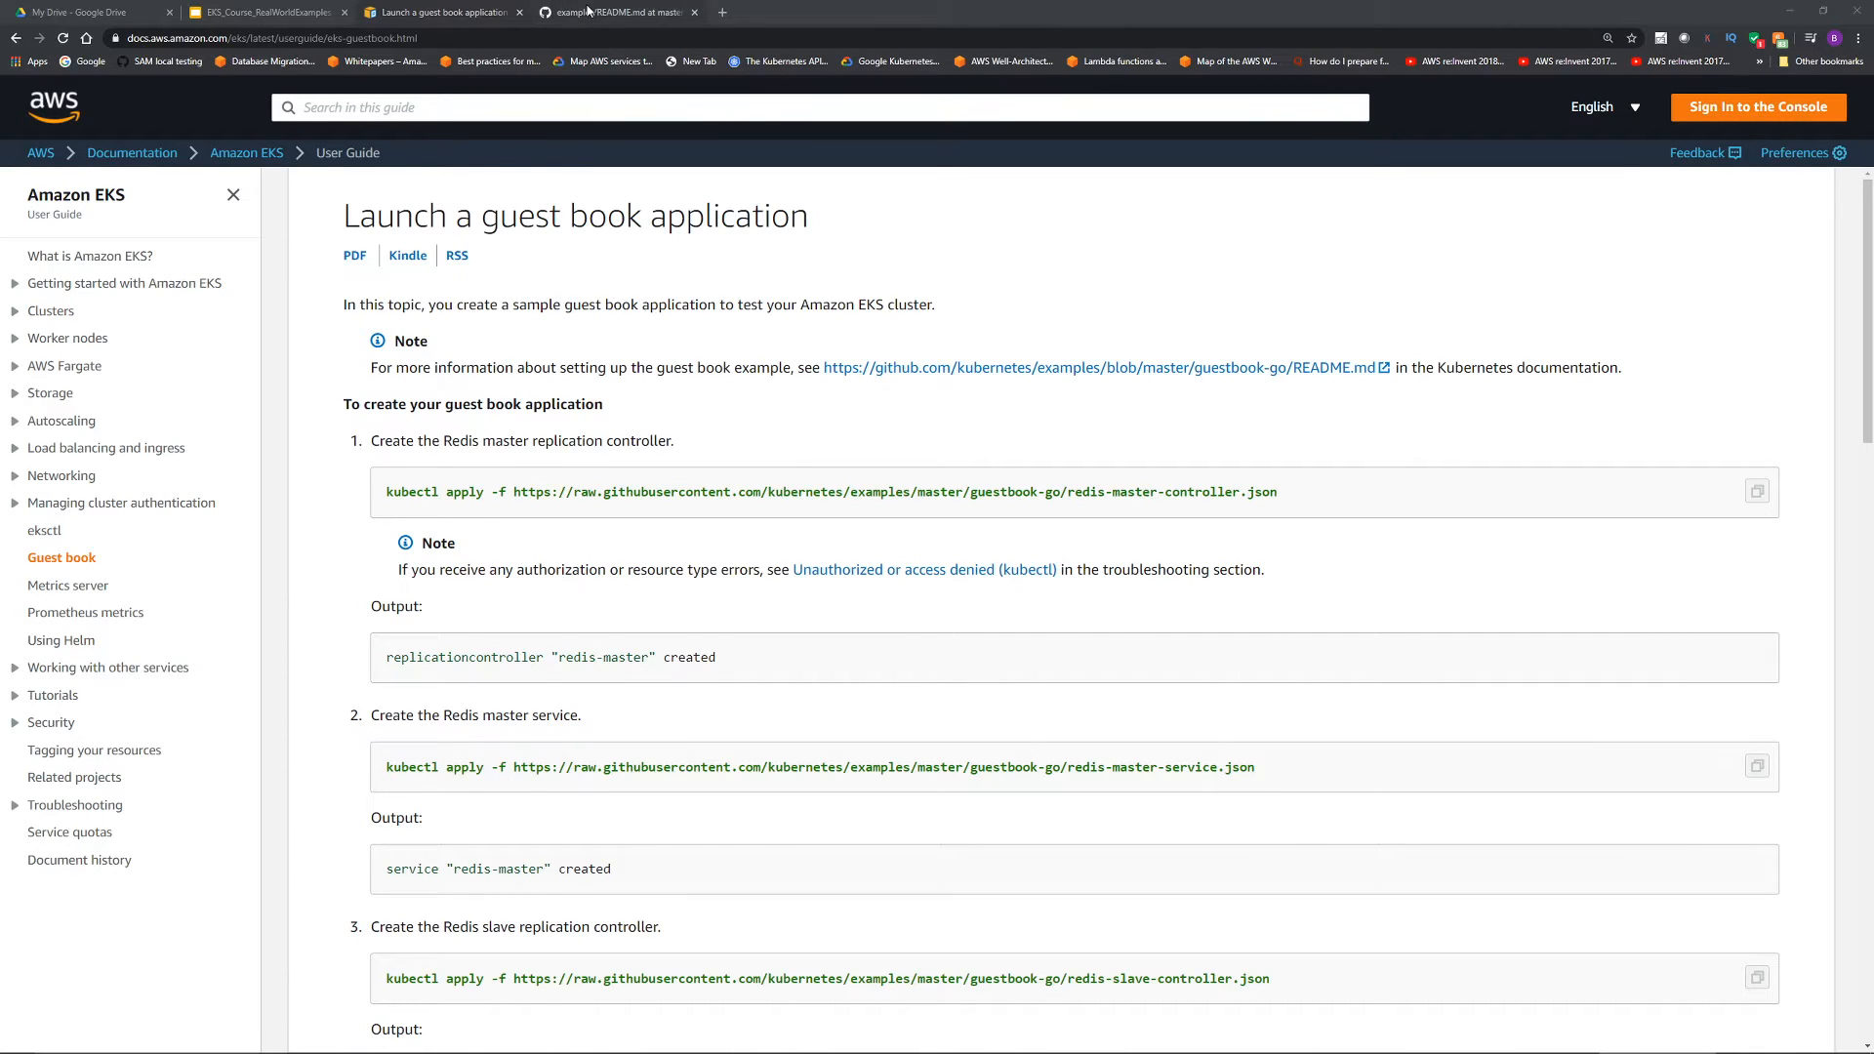
- Glance through the Guestbook Example README and return to the guestbook launch instructions
{"action": "left_click", "coordinate": [617, 11]}
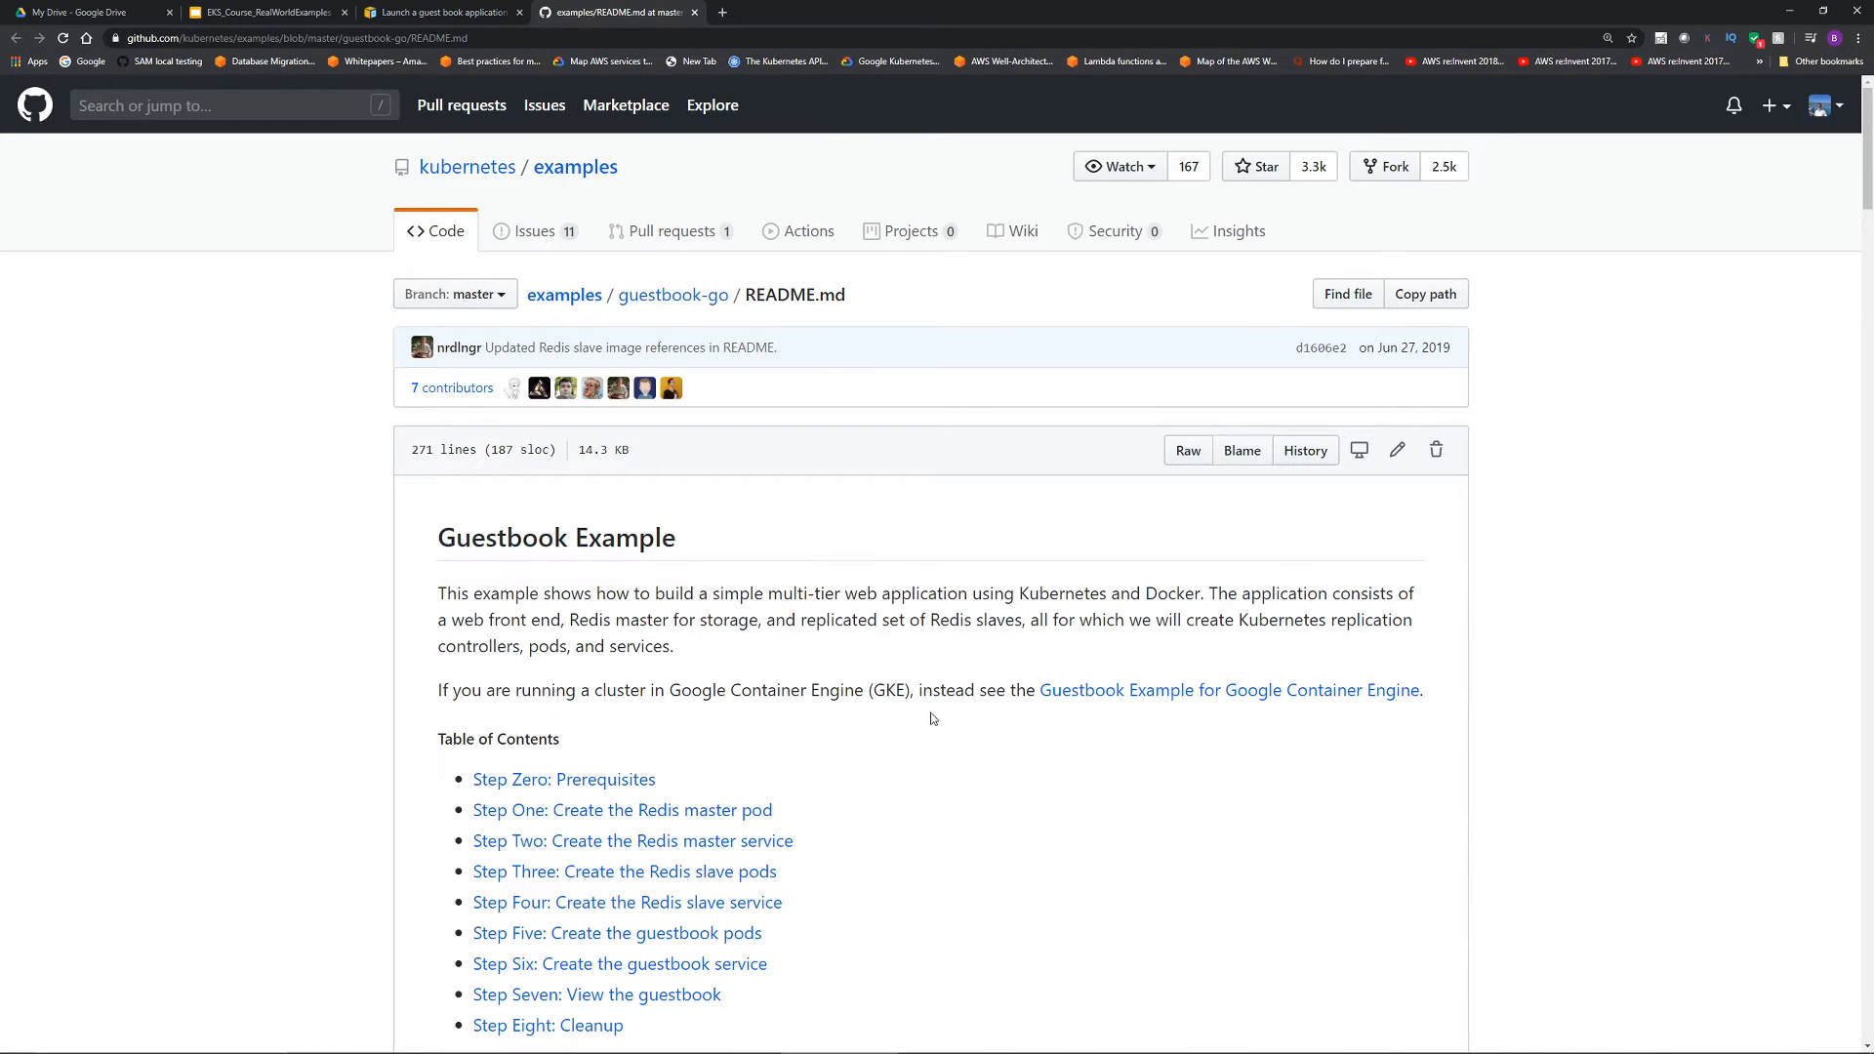
{"action": "scroll", "scroll_direction": "down", "scroll_amount": 3}
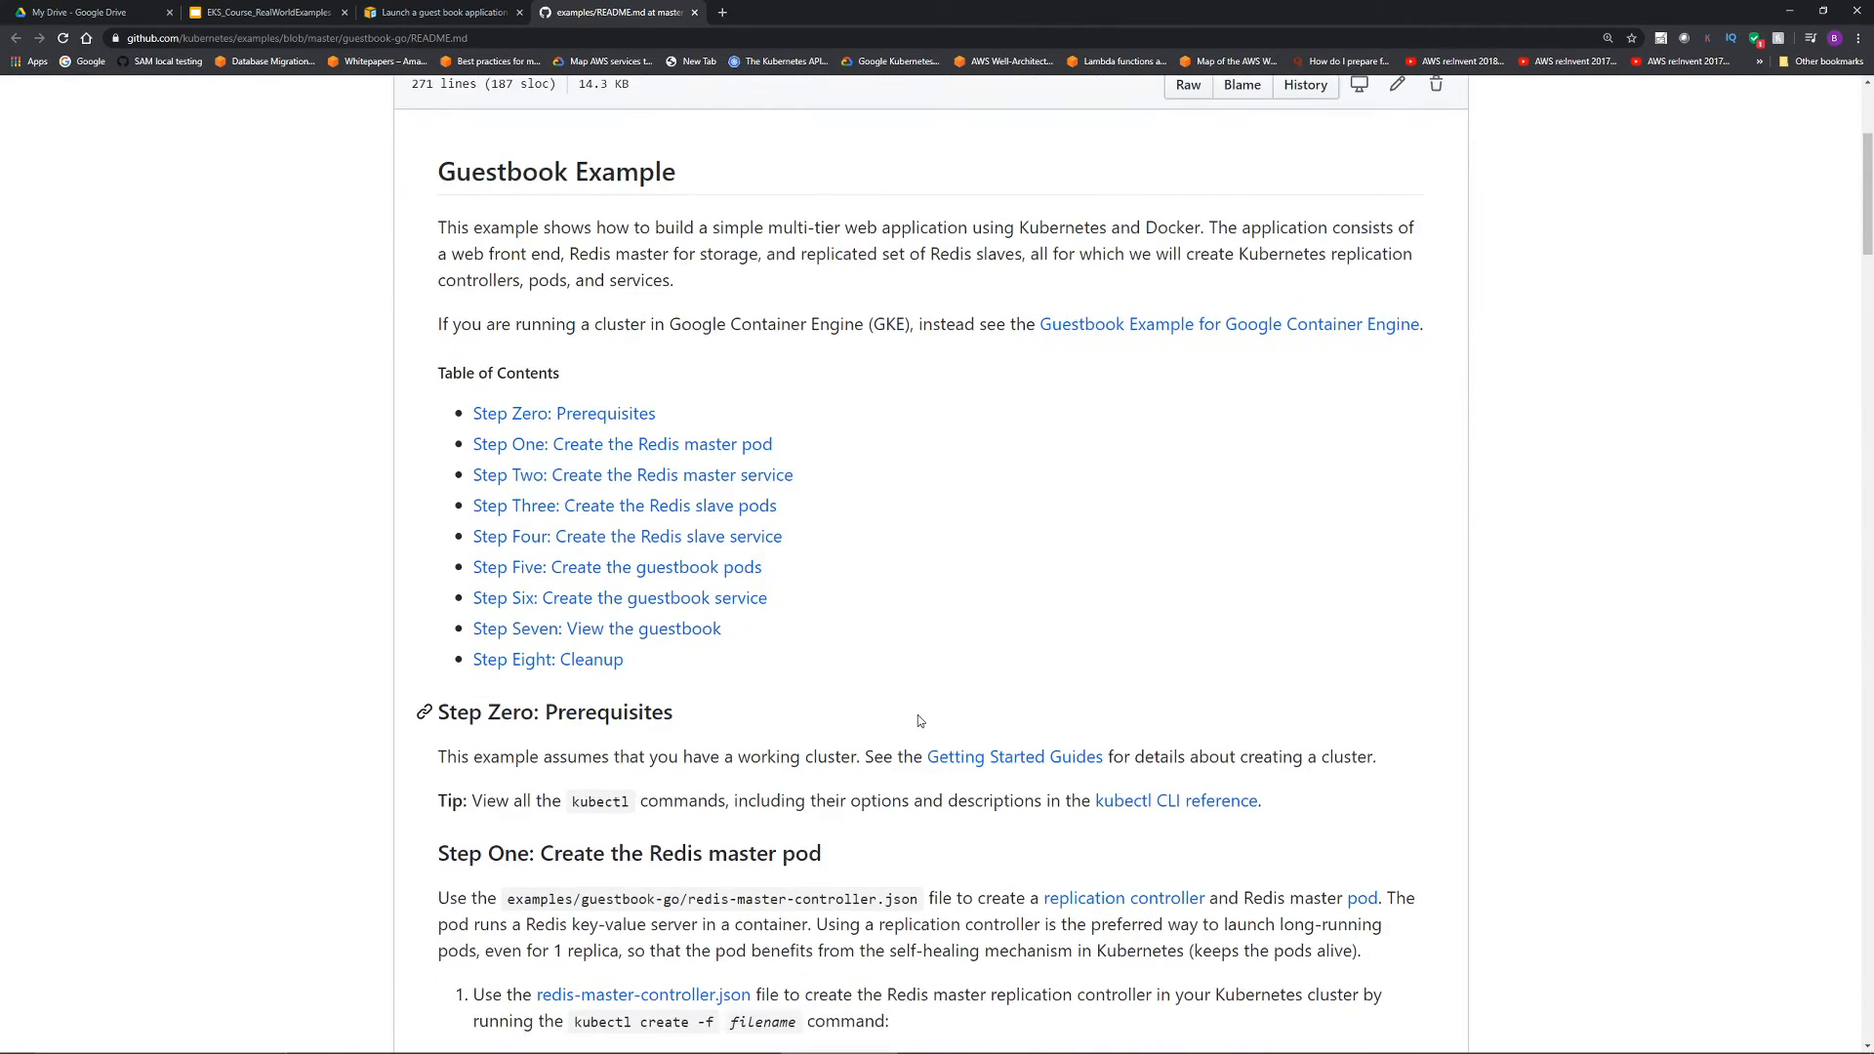
{"action": "left_click", "coordinate": [443, 12]}
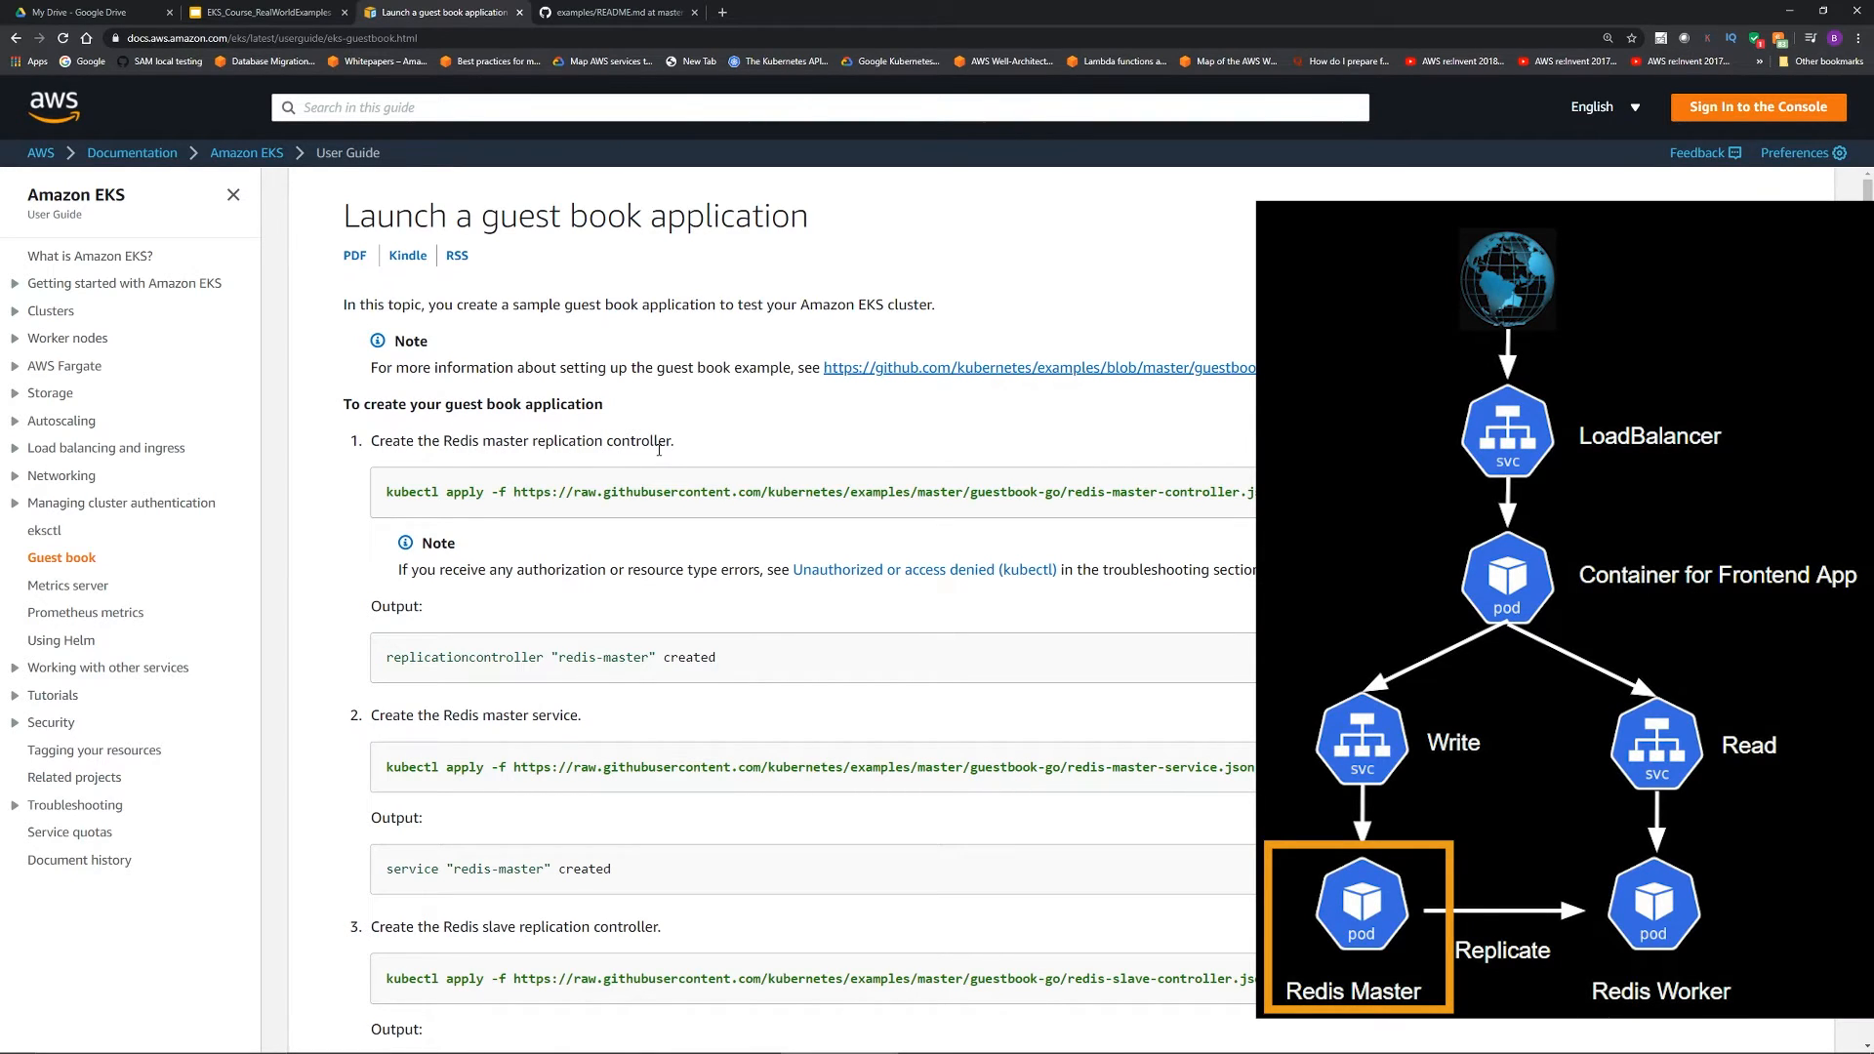
{"action": "mouse_move", "coordinate": [1070, 516]}
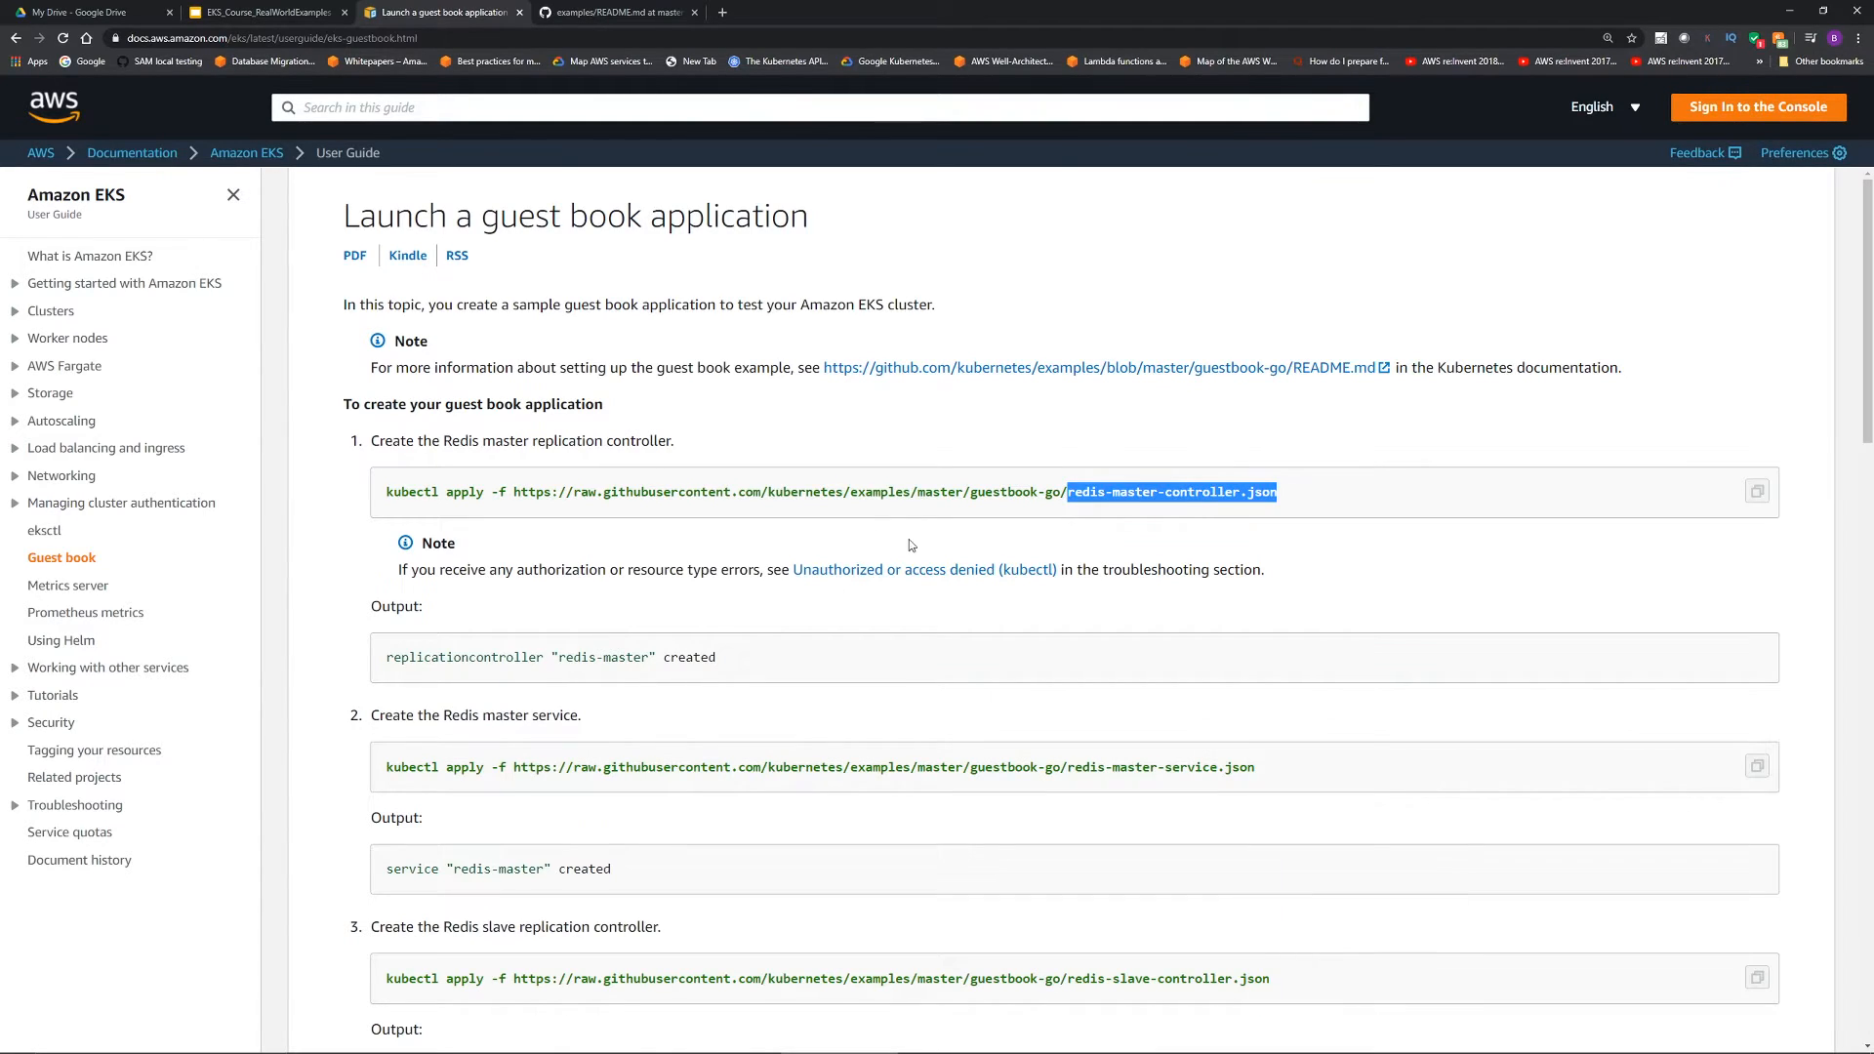
{"action": "mouse_move", "coordinate": [898, 535]}
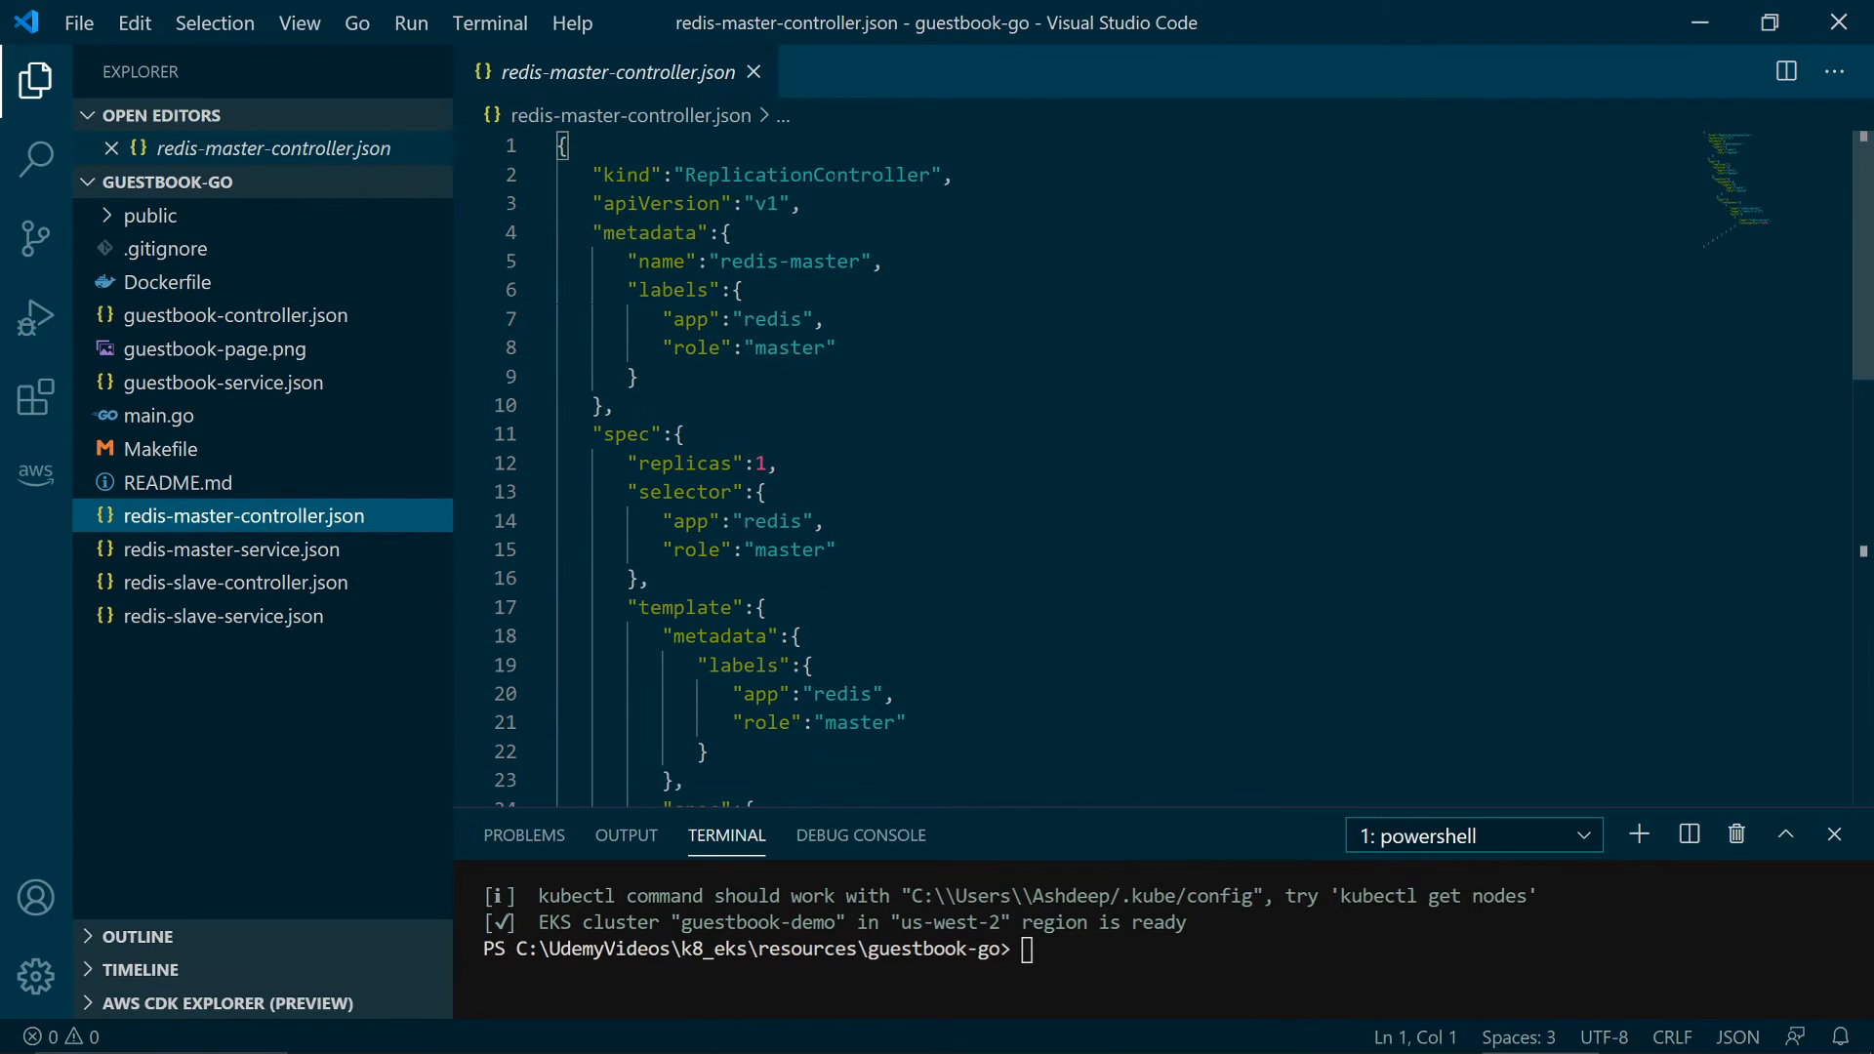
- Review redis-master-controller.json: ReplicationController kind, 1 replica, master role label, container port 6379
{"action": "double_click", "coordinate": [805, 173]}
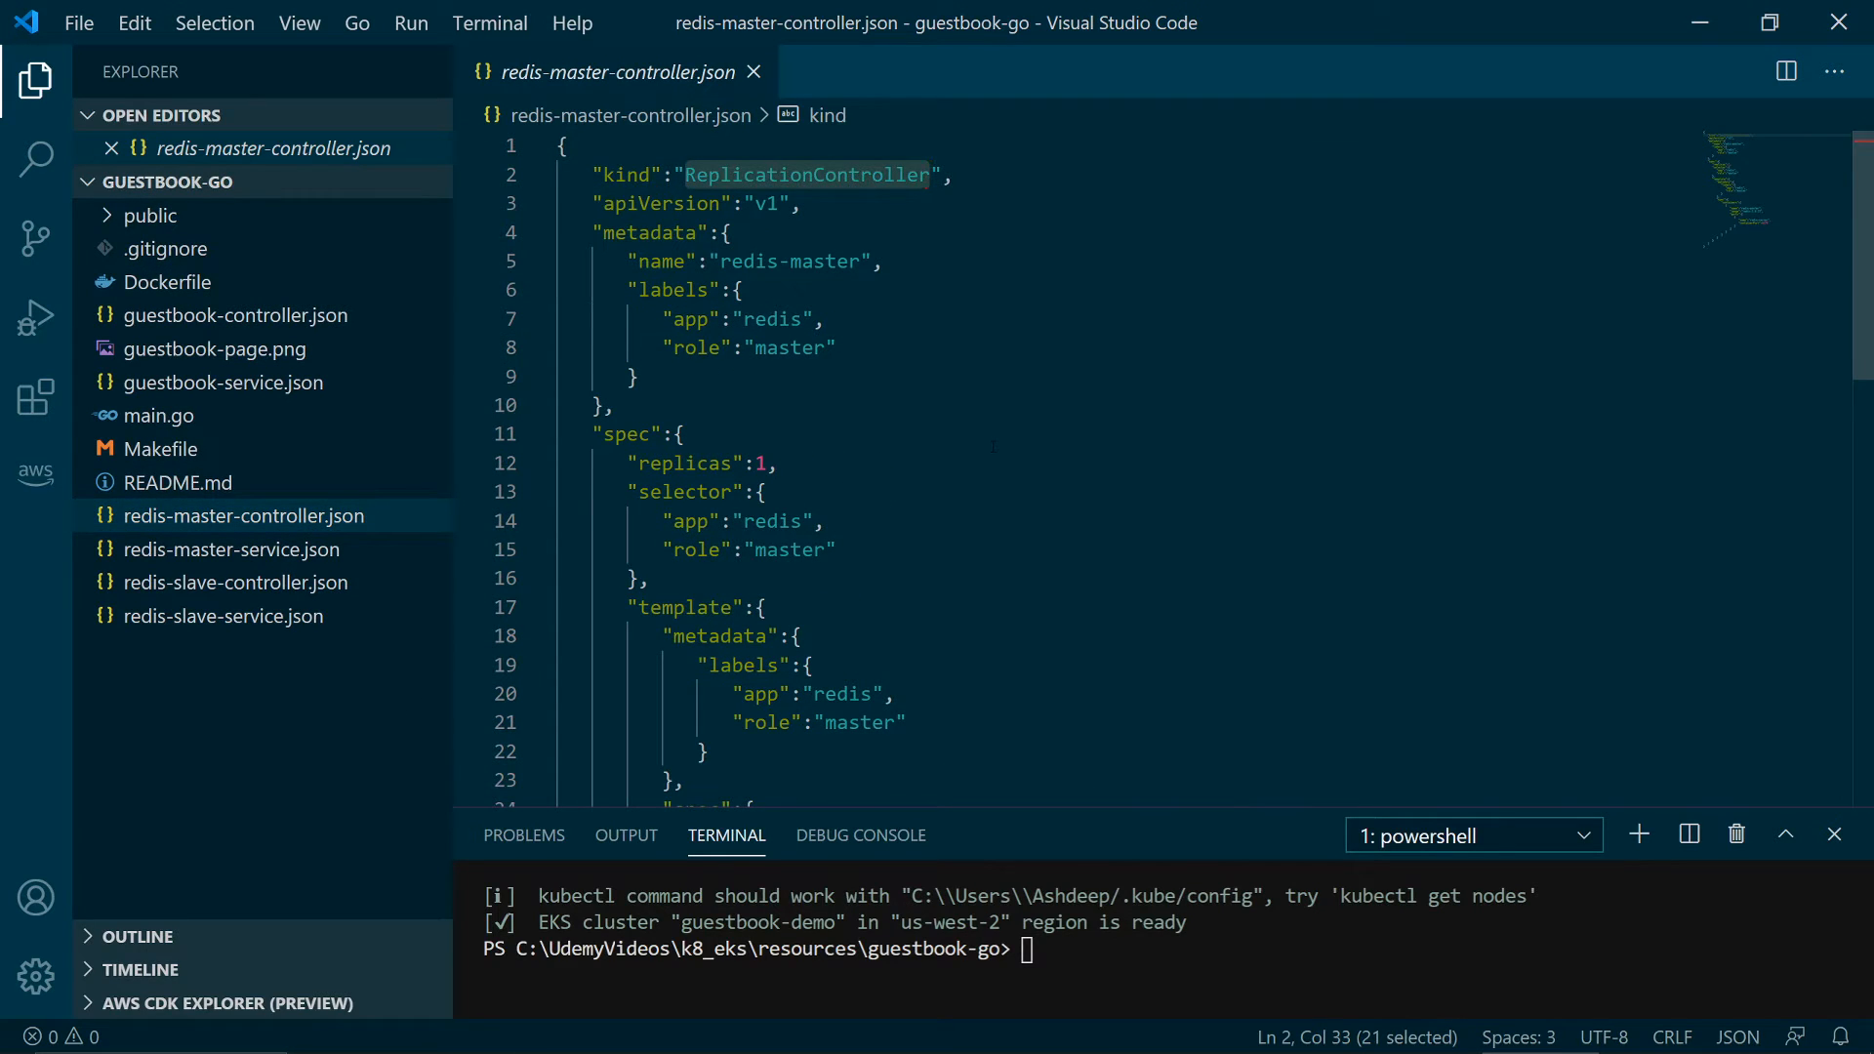
{"action": "scroll", "scroll_direction": "down", "scroll_amount": 3}
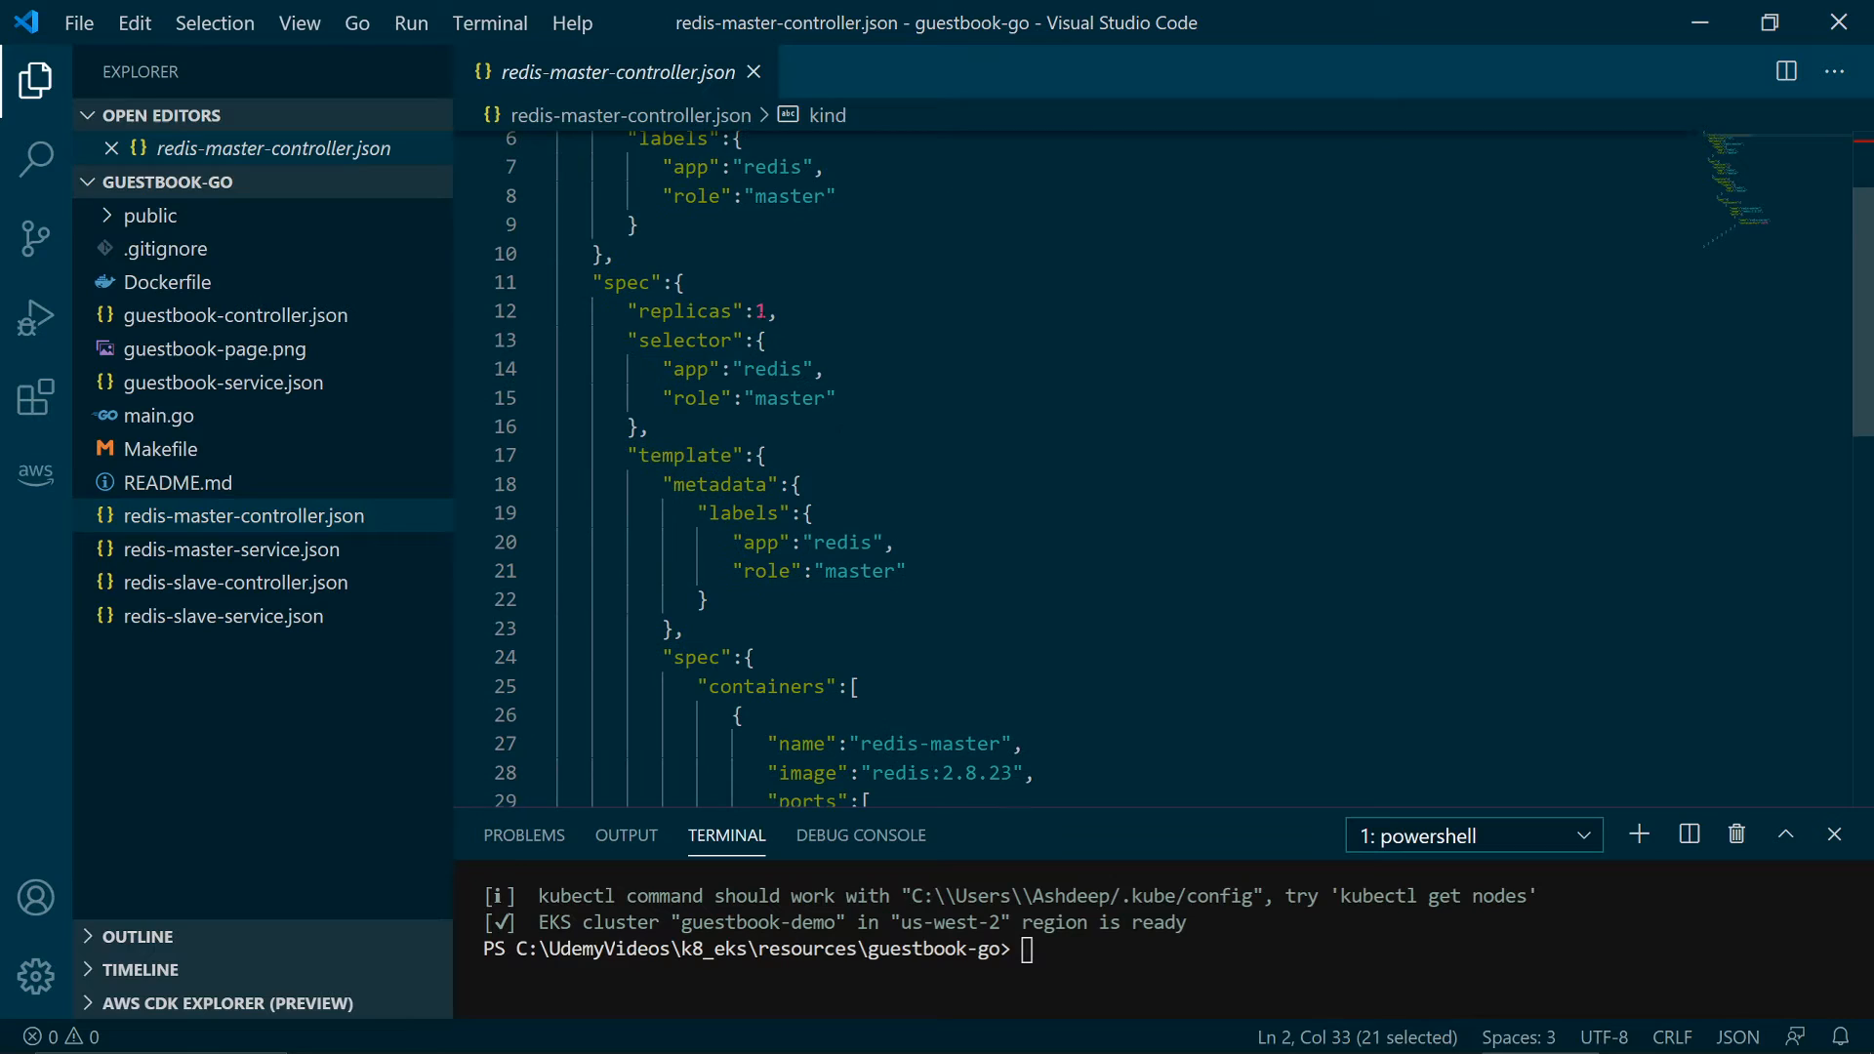
{"action": "left_click", "coordinate": [759, 310]}
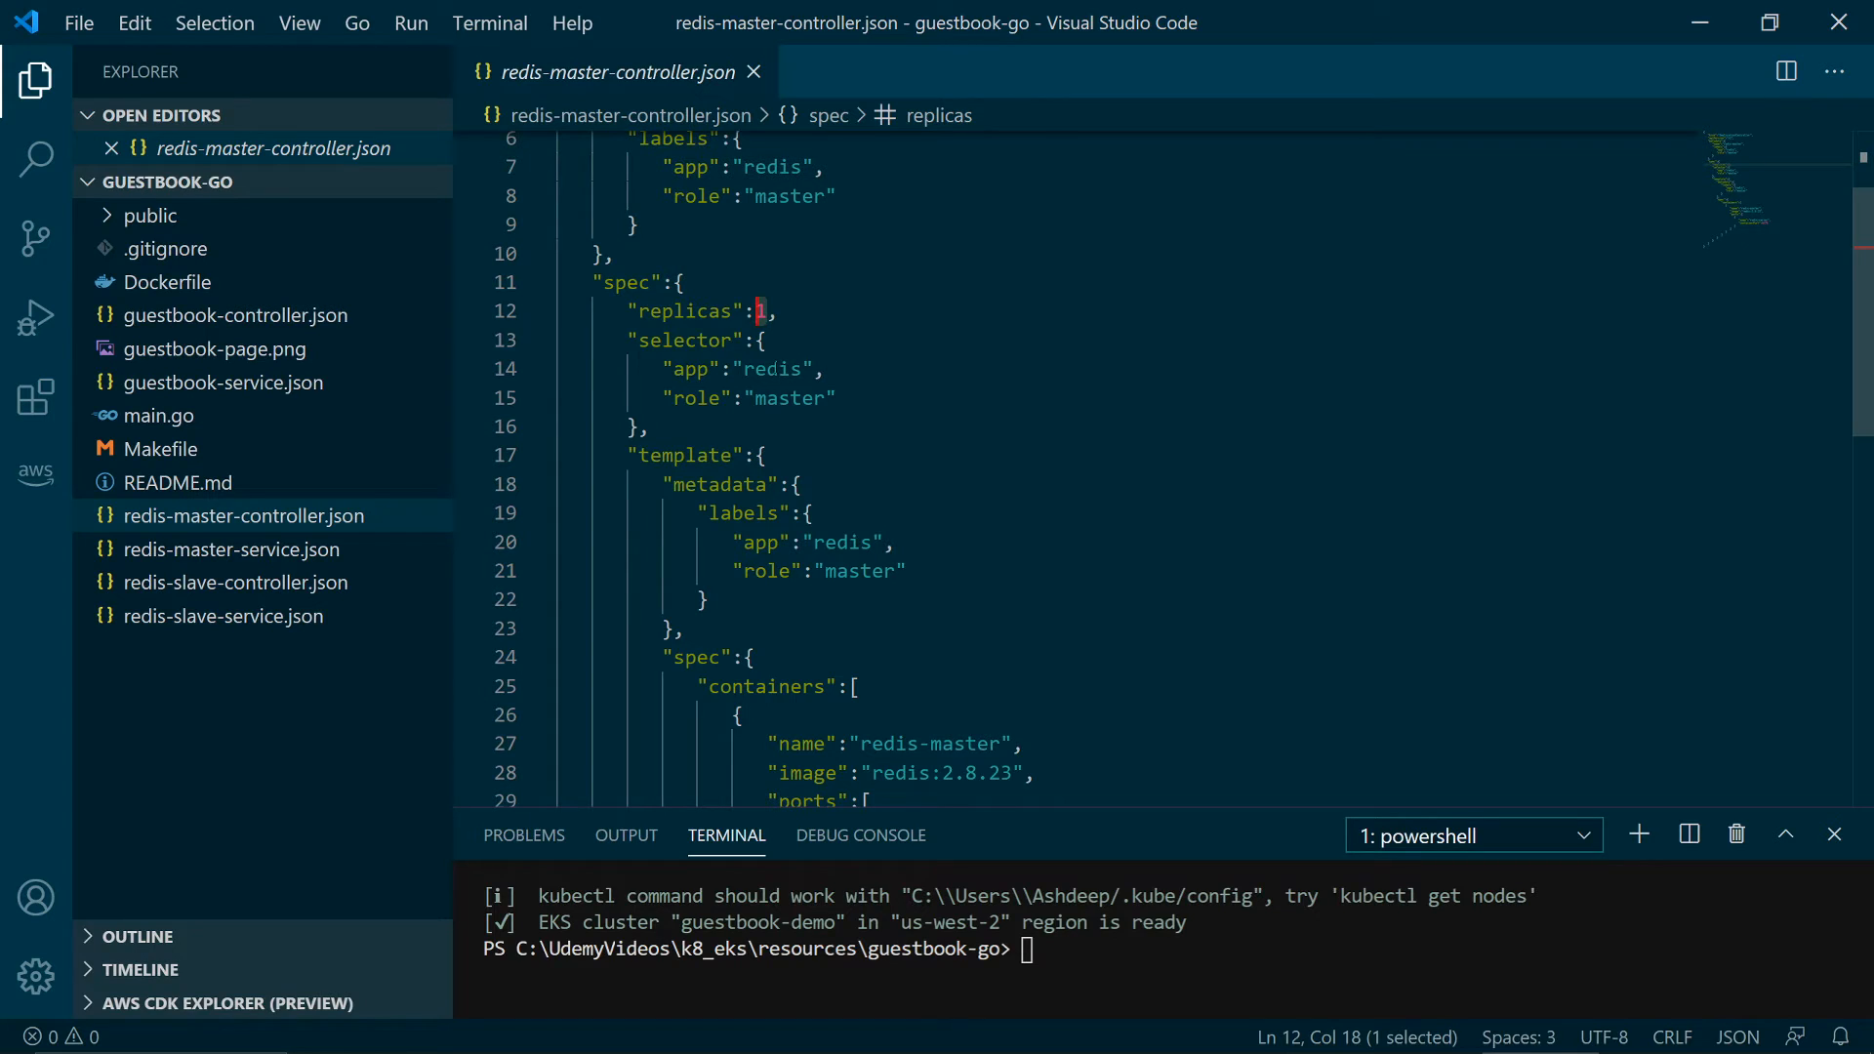
{"action": "double_click", "coordinate": [787, 398]}
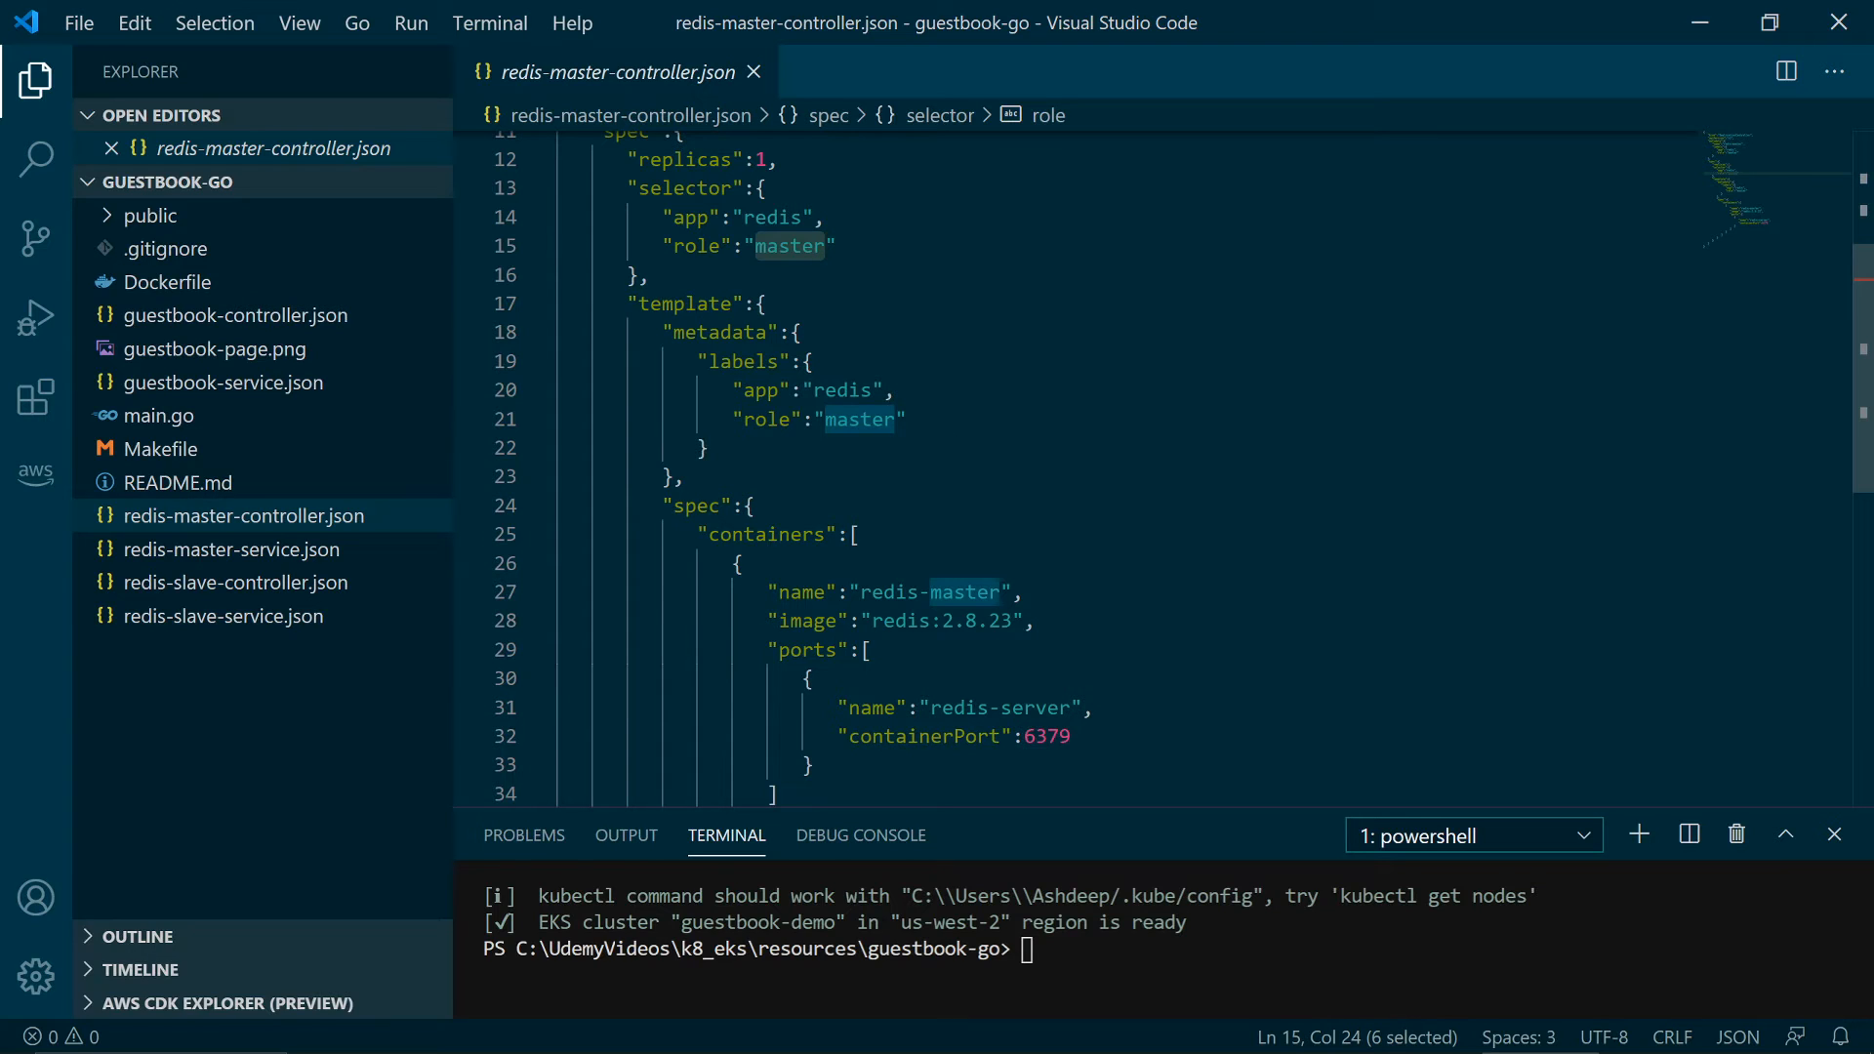
{"action": "double_click", "coordinate": [720, 332]}
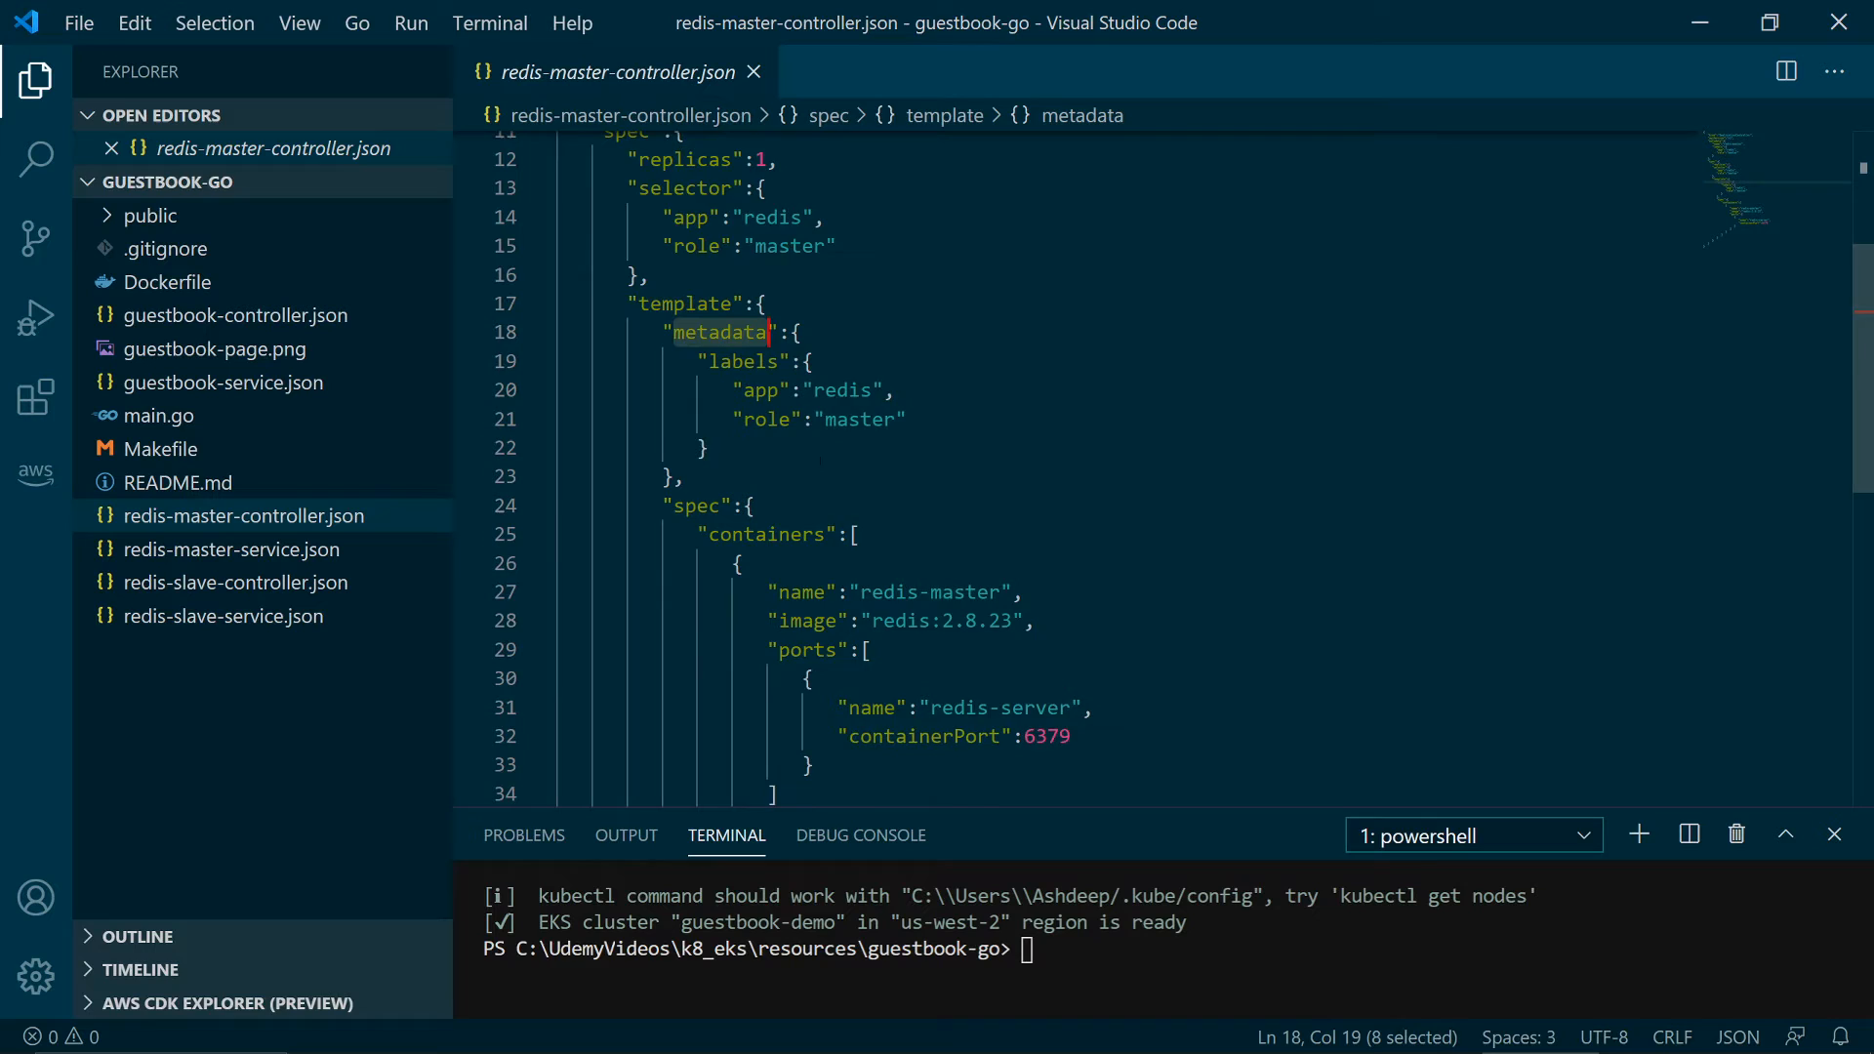
{"action": "scroll", "scroll_direction": "down", "scroll_amount": 3}
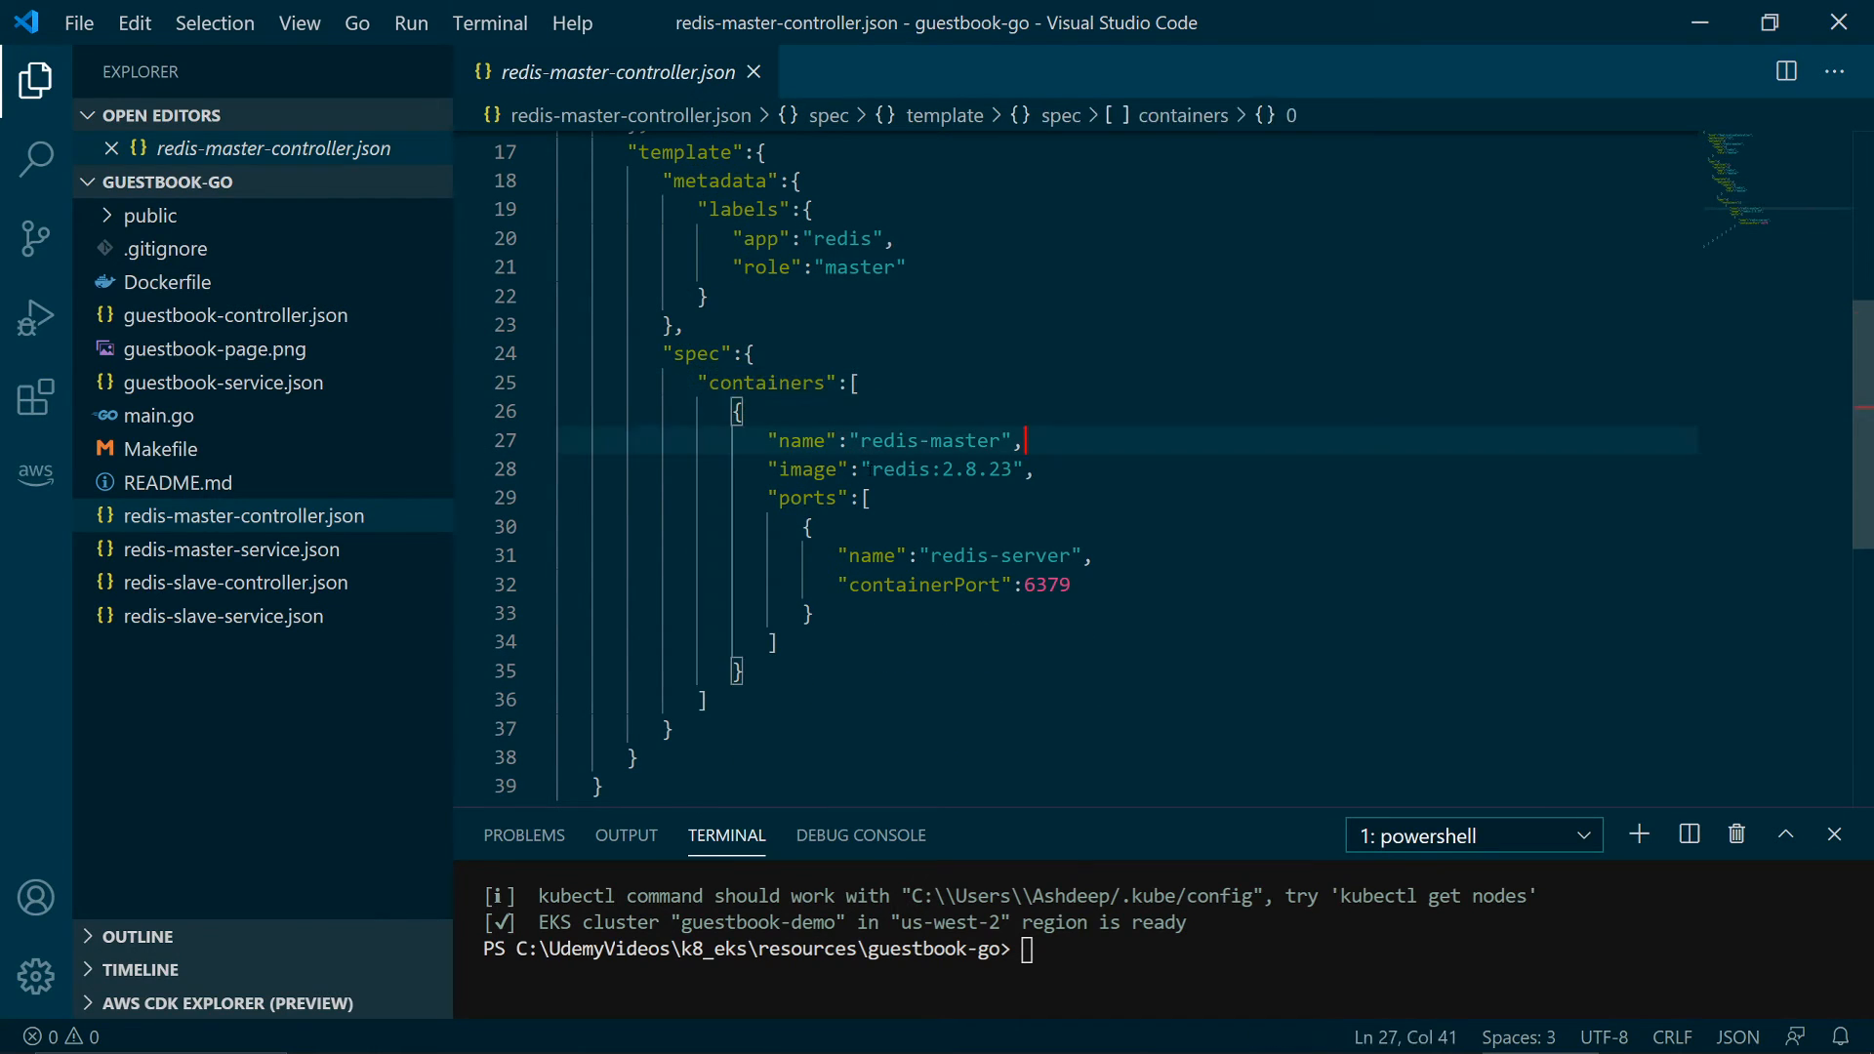
{"action": "double_click", "coordinate": [939, 469]}
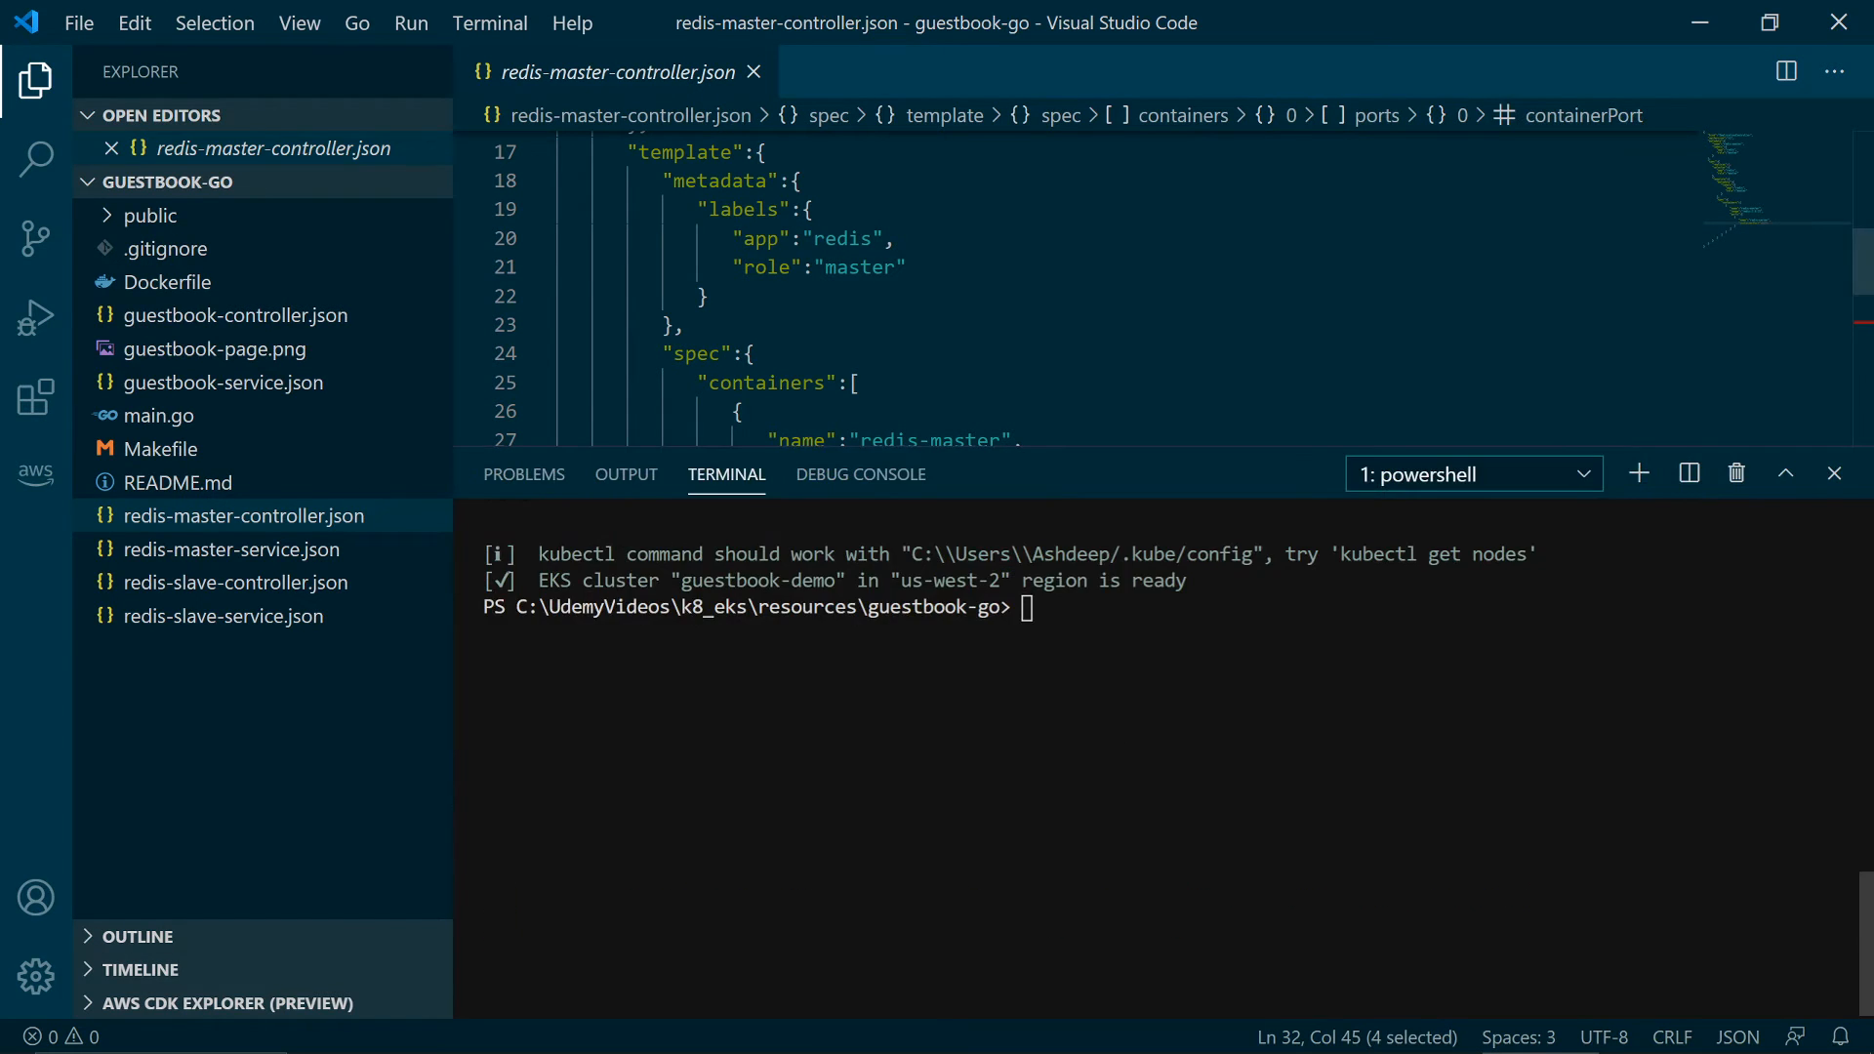
- Apply redis-master-controller.json with kubectl to create the redis-master controller on the guestbook-demo cluster
{"action": "type", "text": "eksctl create cluster --name=guestbook-demo"}
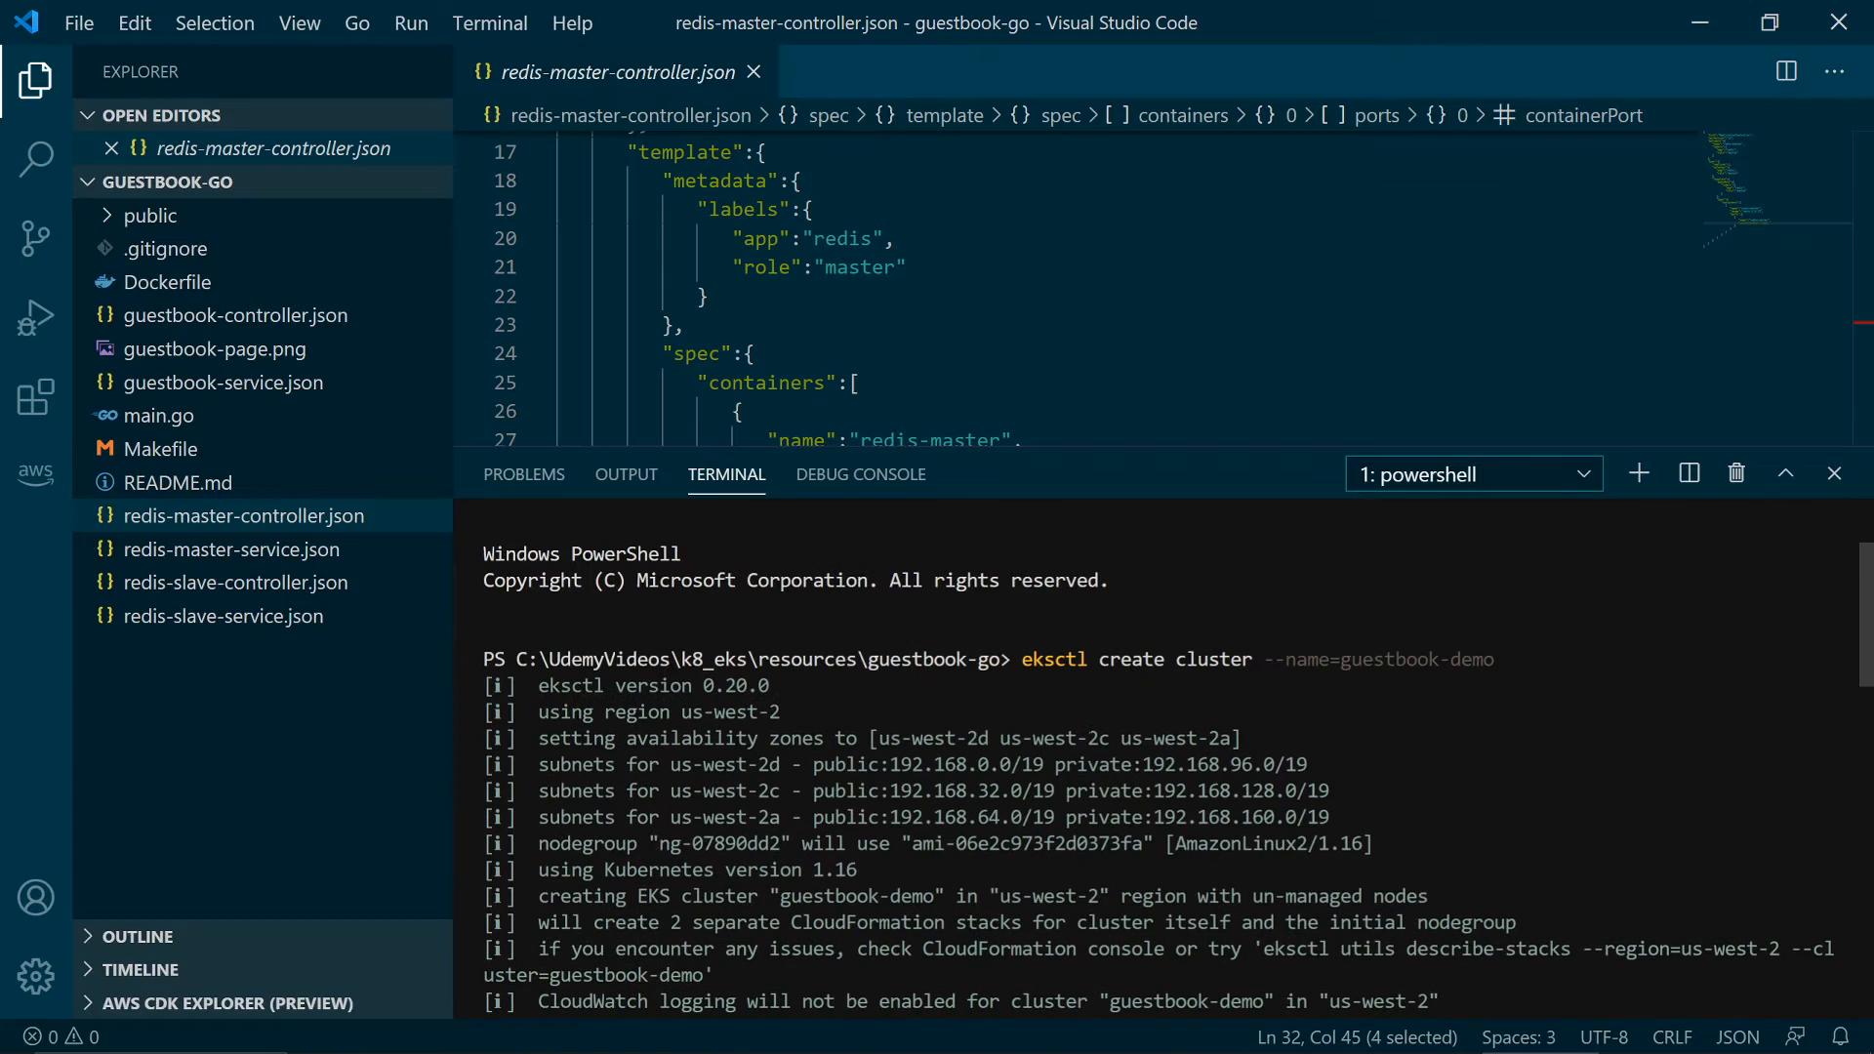
{"action": "mouse_move", "coordinate": [1184, 738]}
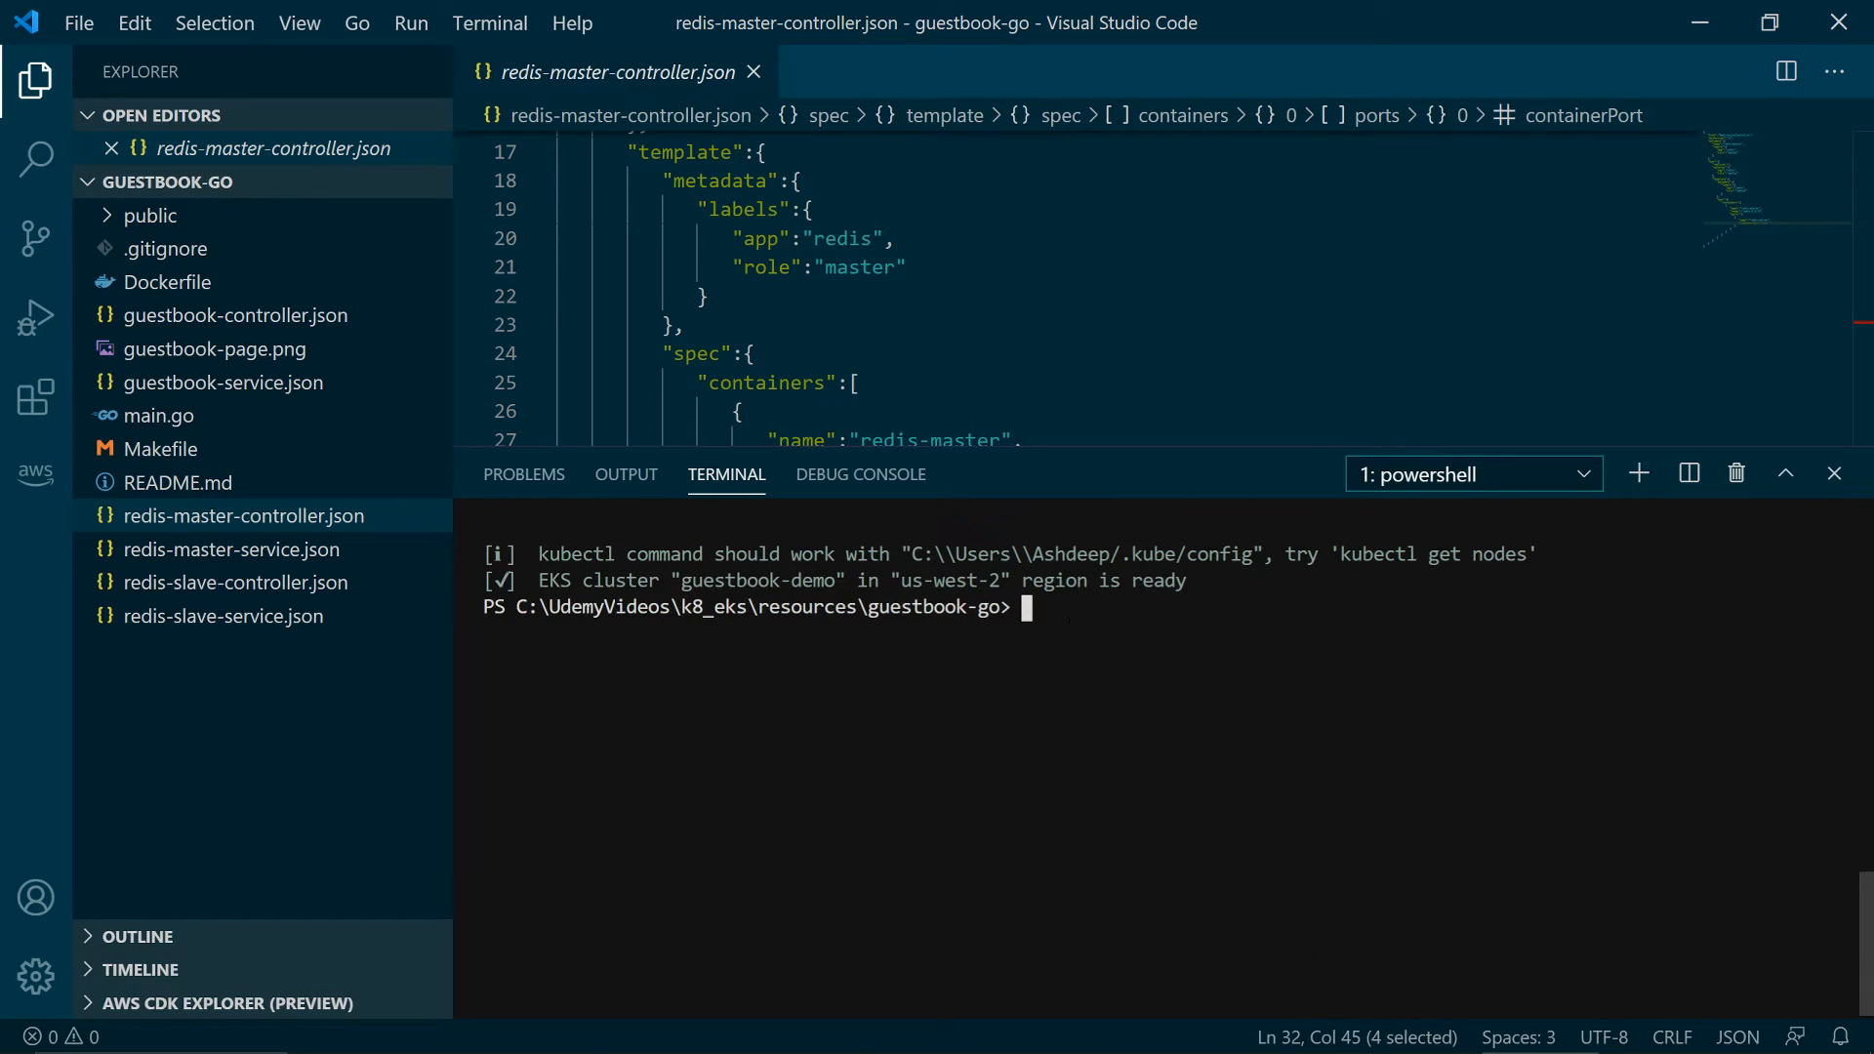
{"action": "type", "text": "kubectl apply -f redis-master-controller.json"}
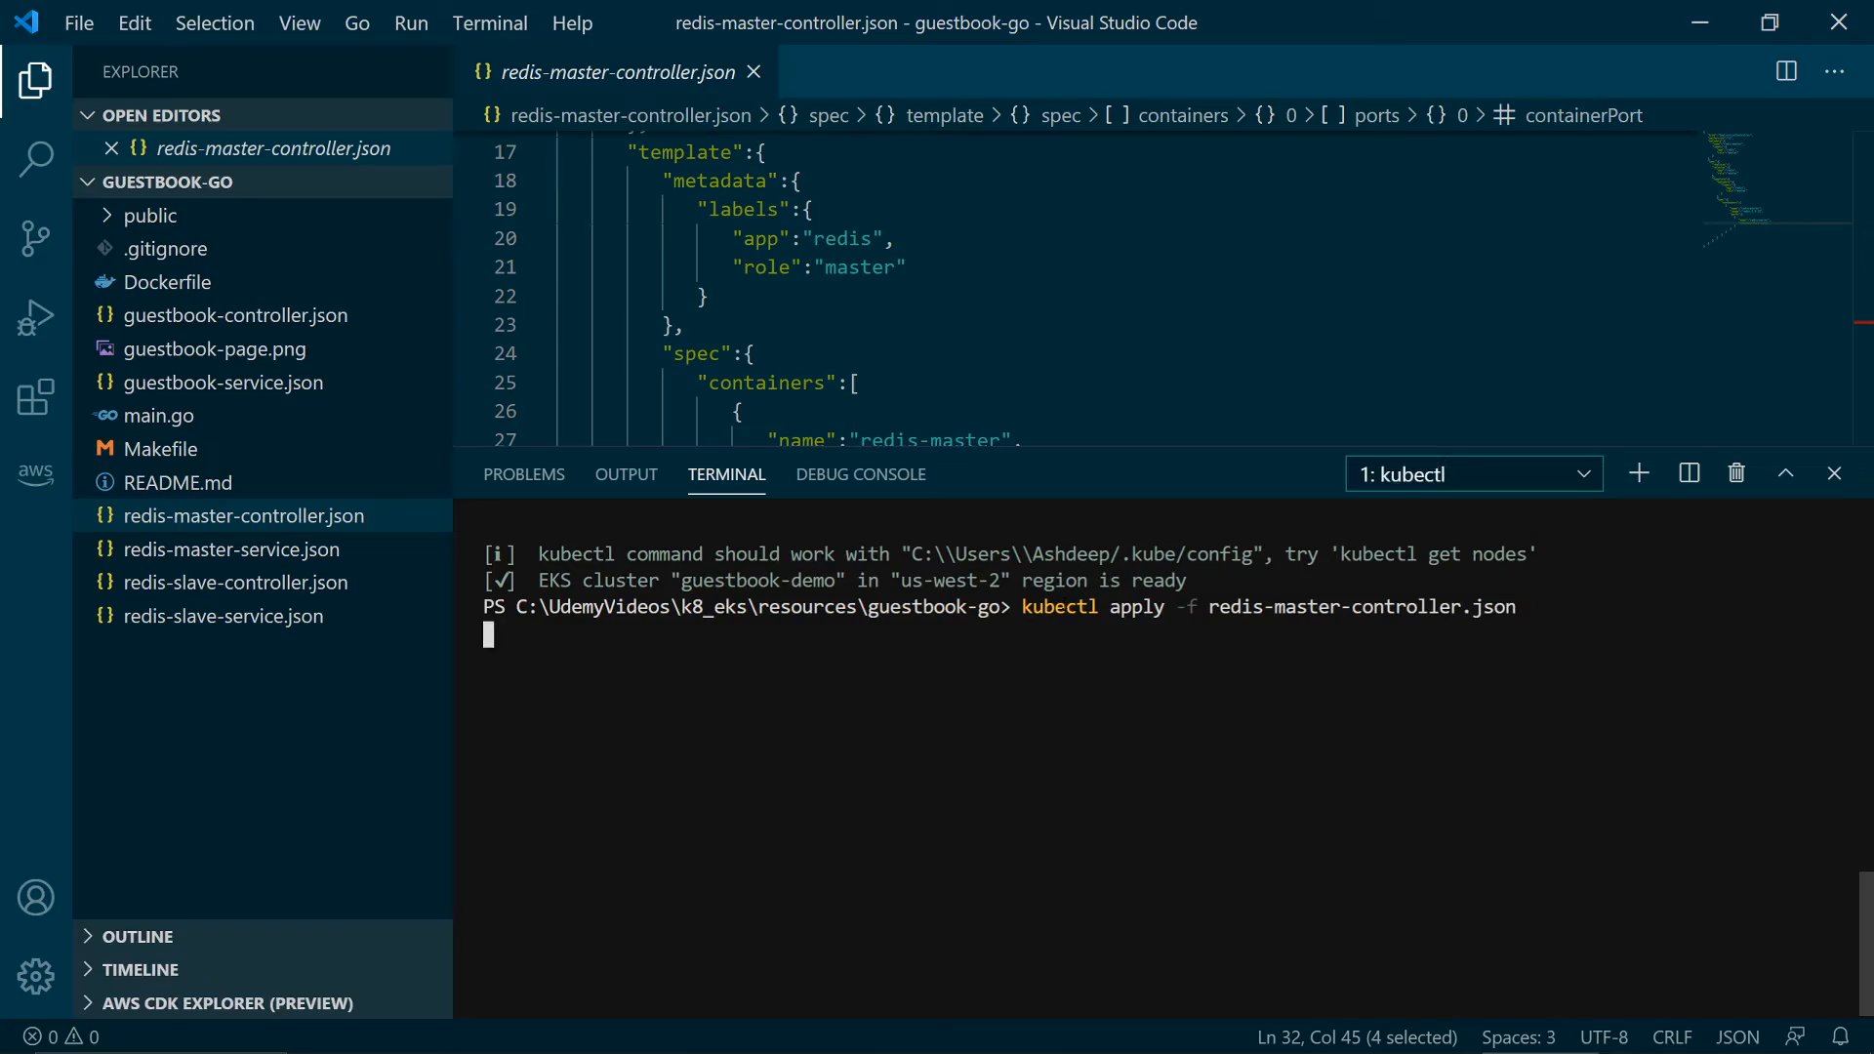
{"action": "left_click", "coordinate": [436, 12]}
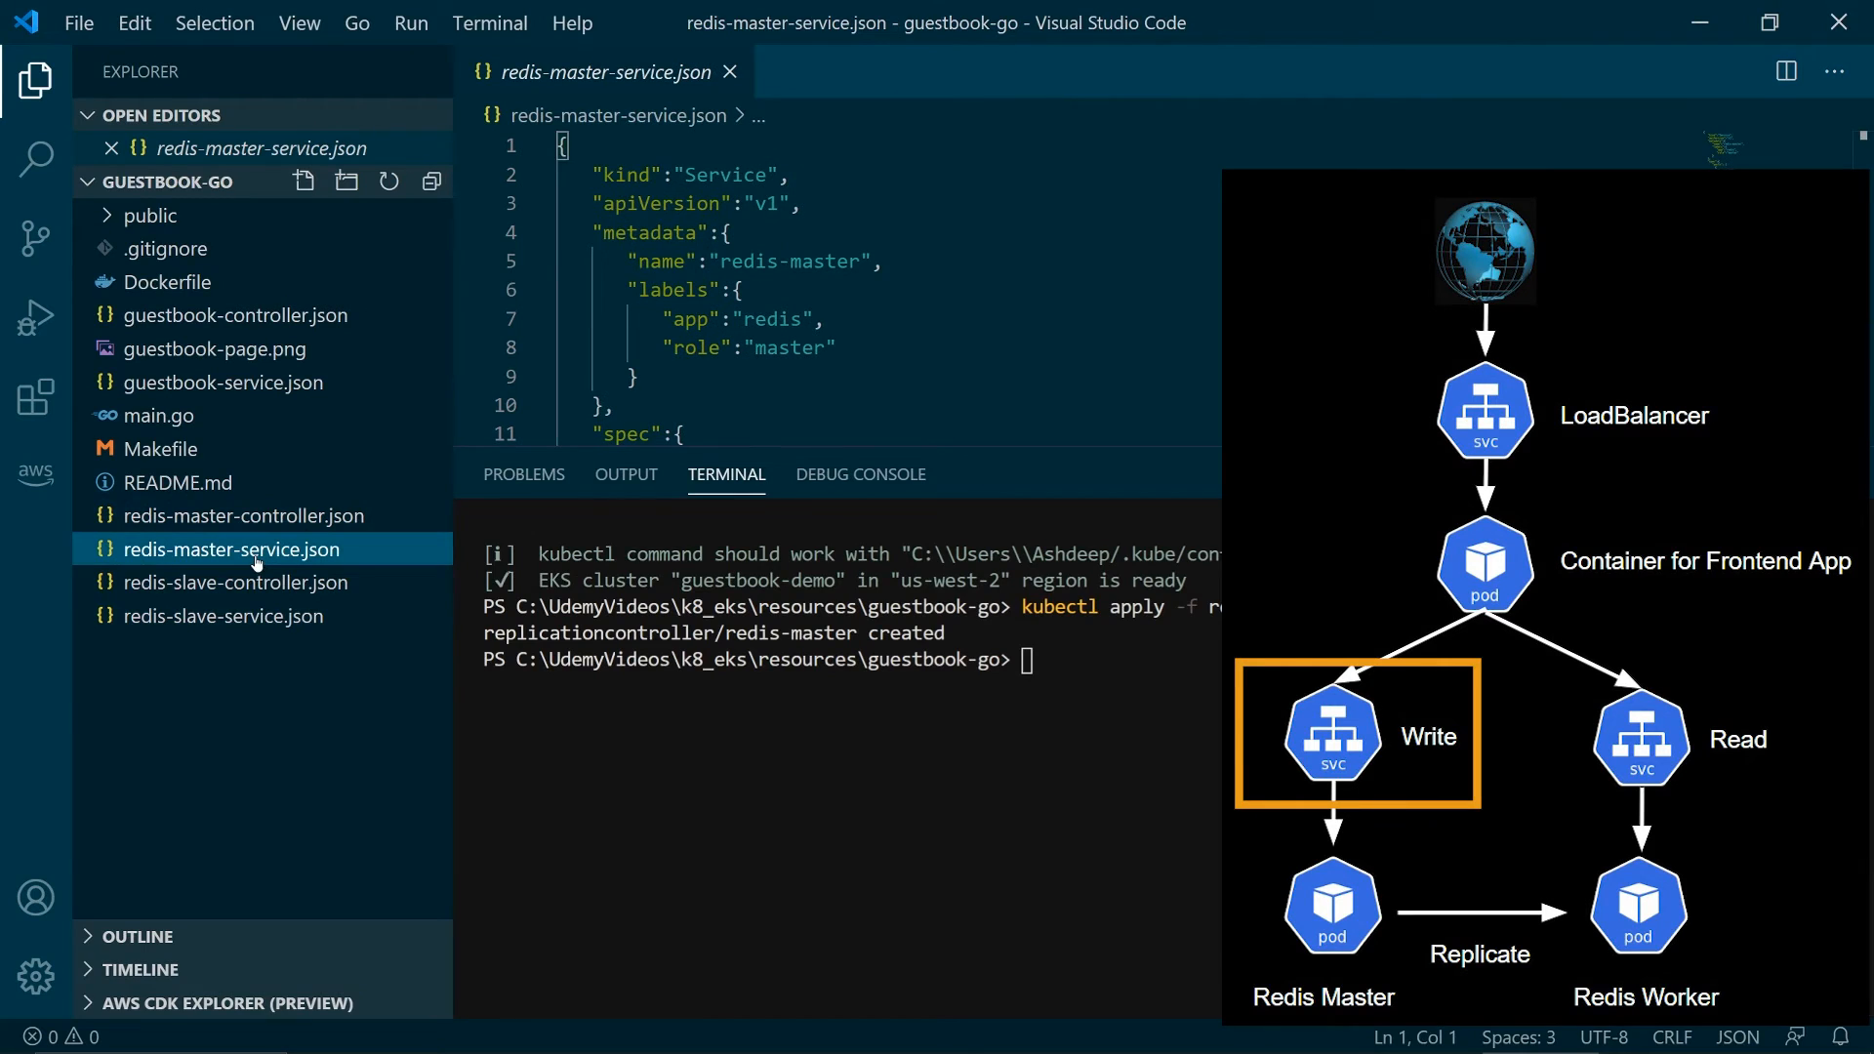
- Review the Service kind and full contents of redis-master-service.json
{"action": "double_click", "coordinate": [727, 174]}
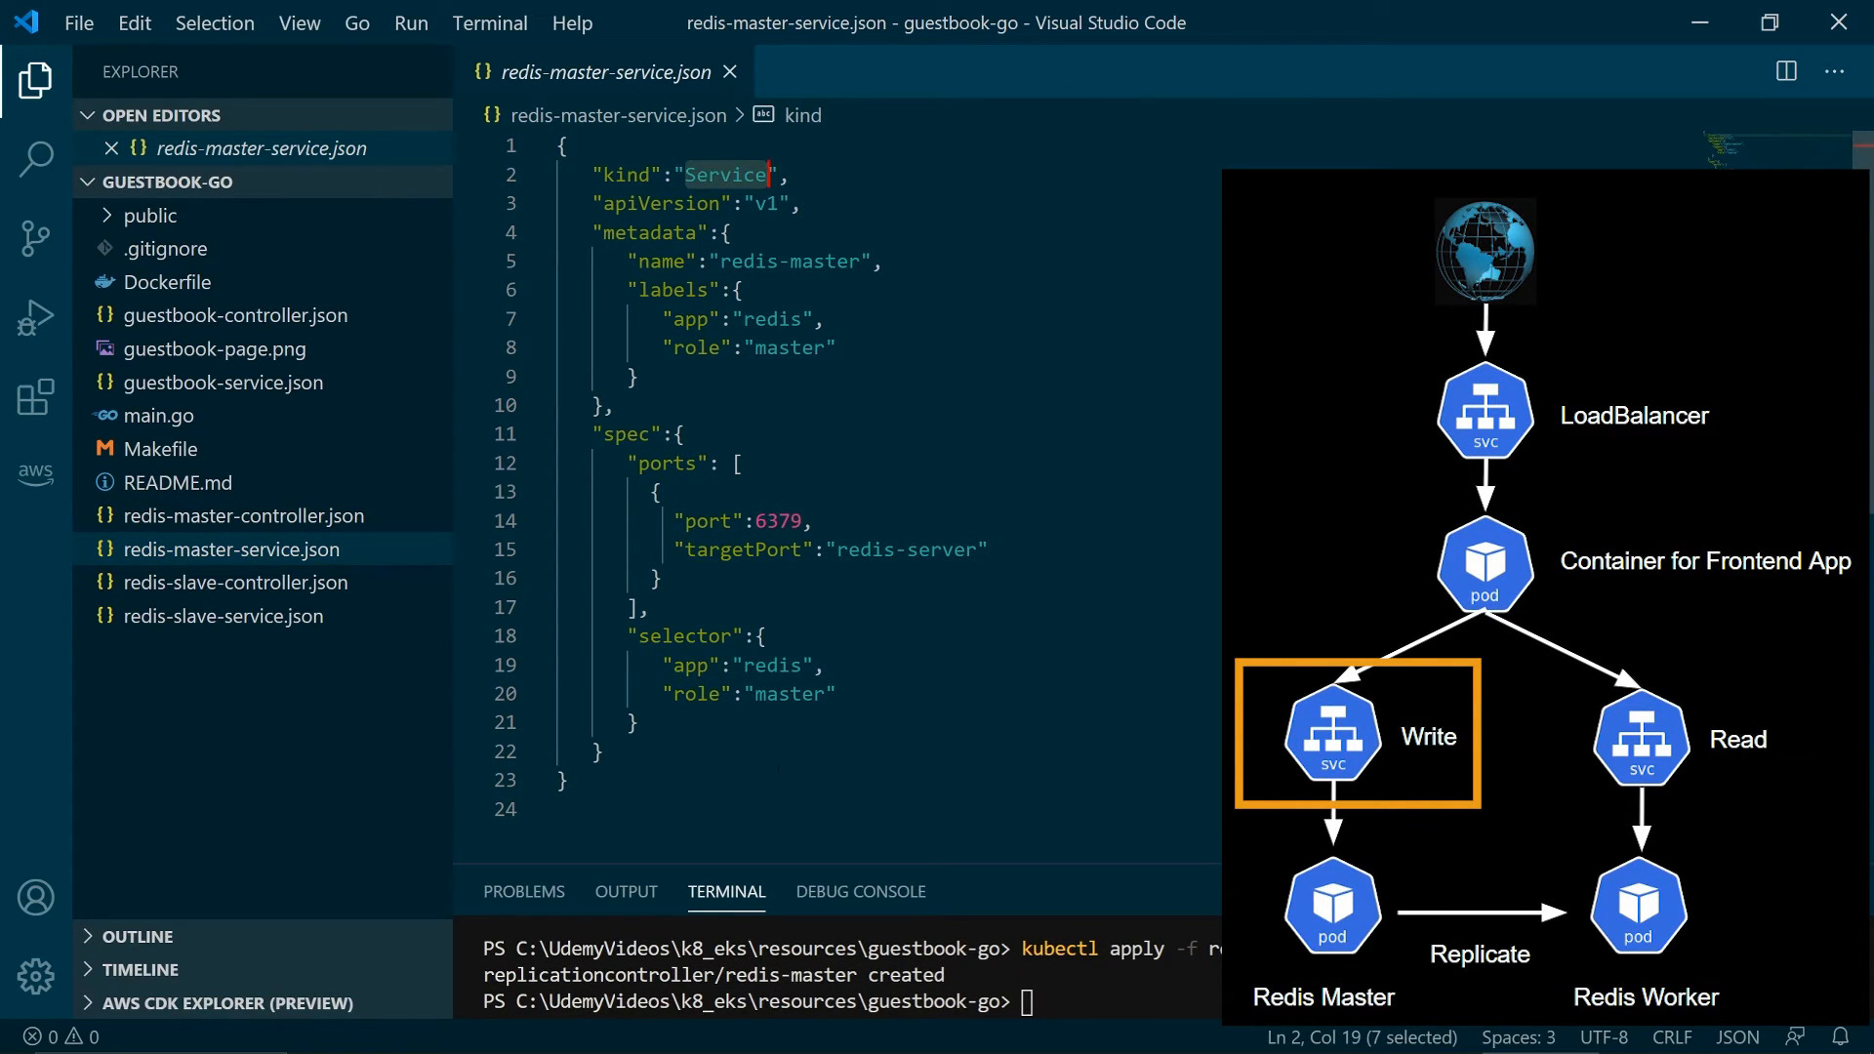
{"action": "key", "text": "ctrl+a"}
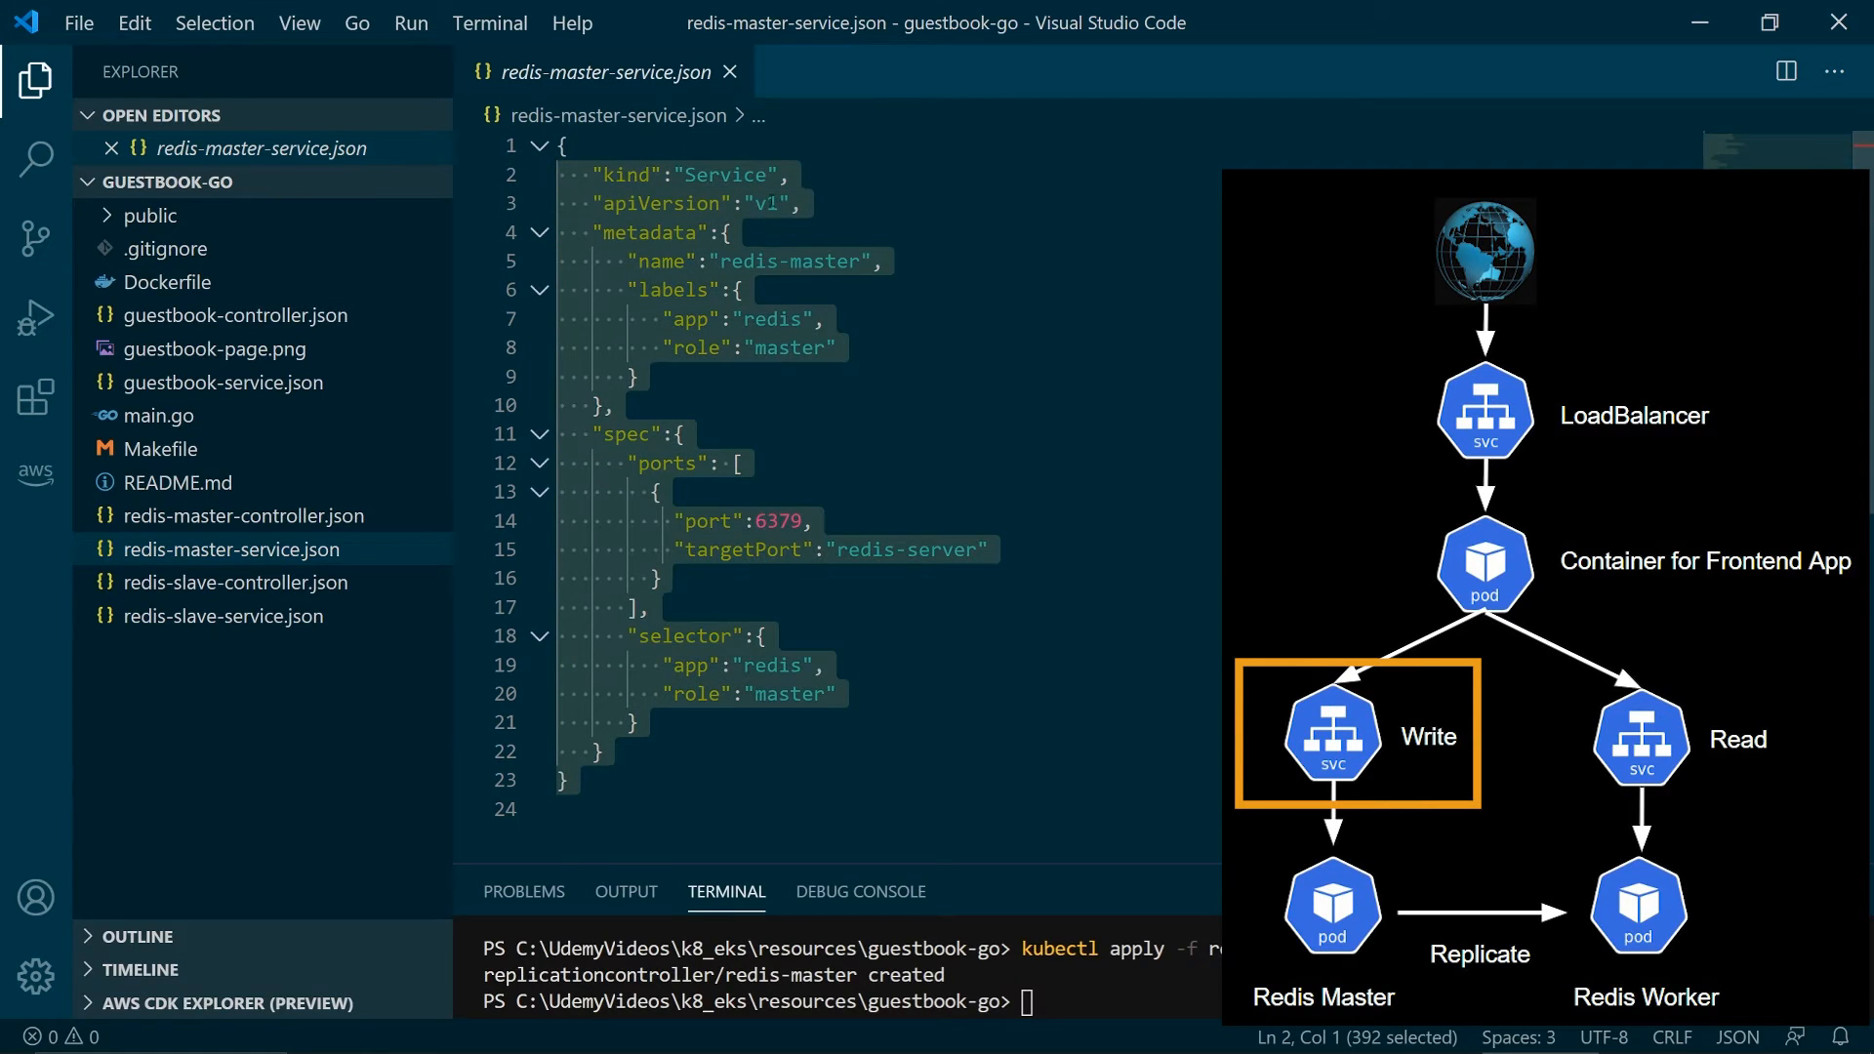
{"action": "left_click", "coordinate": [648, 605]}
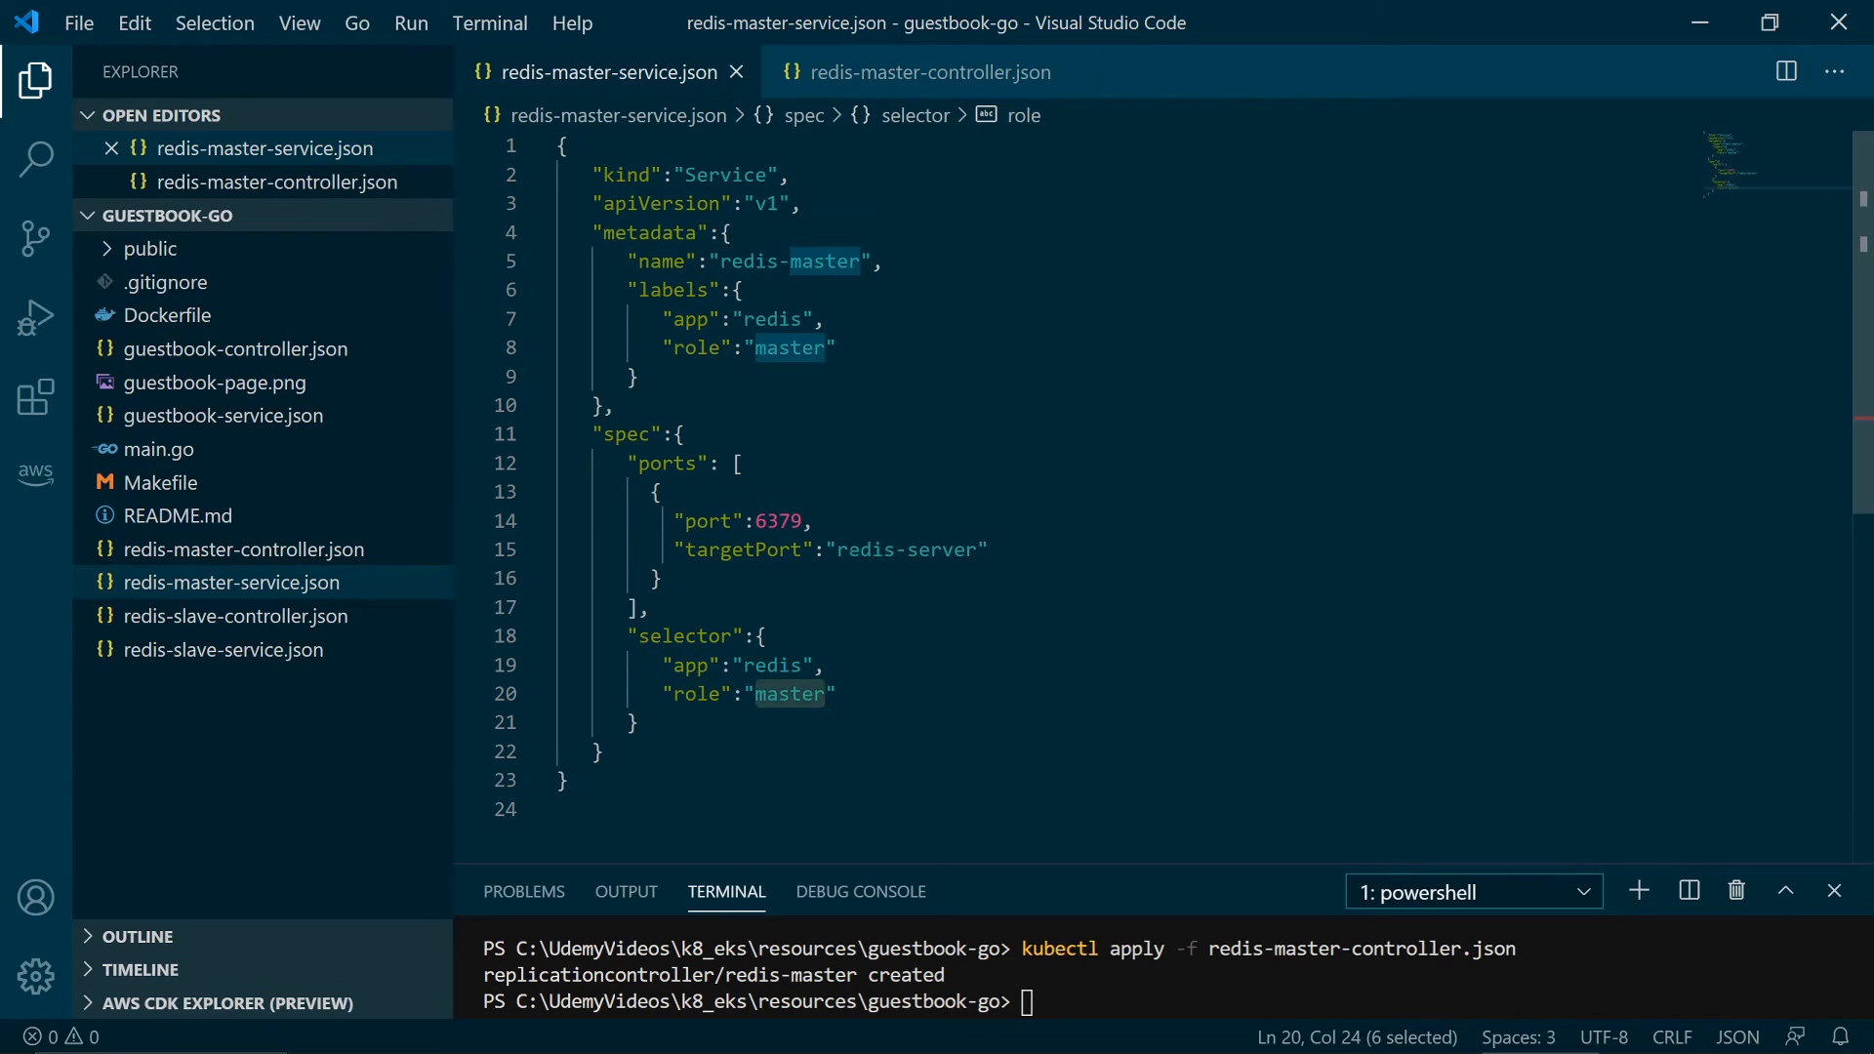
- Check the controller's master role label matches the service selector, then apply redis-master-service.json with kubectl
{"action": "left_click", "coordinate": [926, 73]}
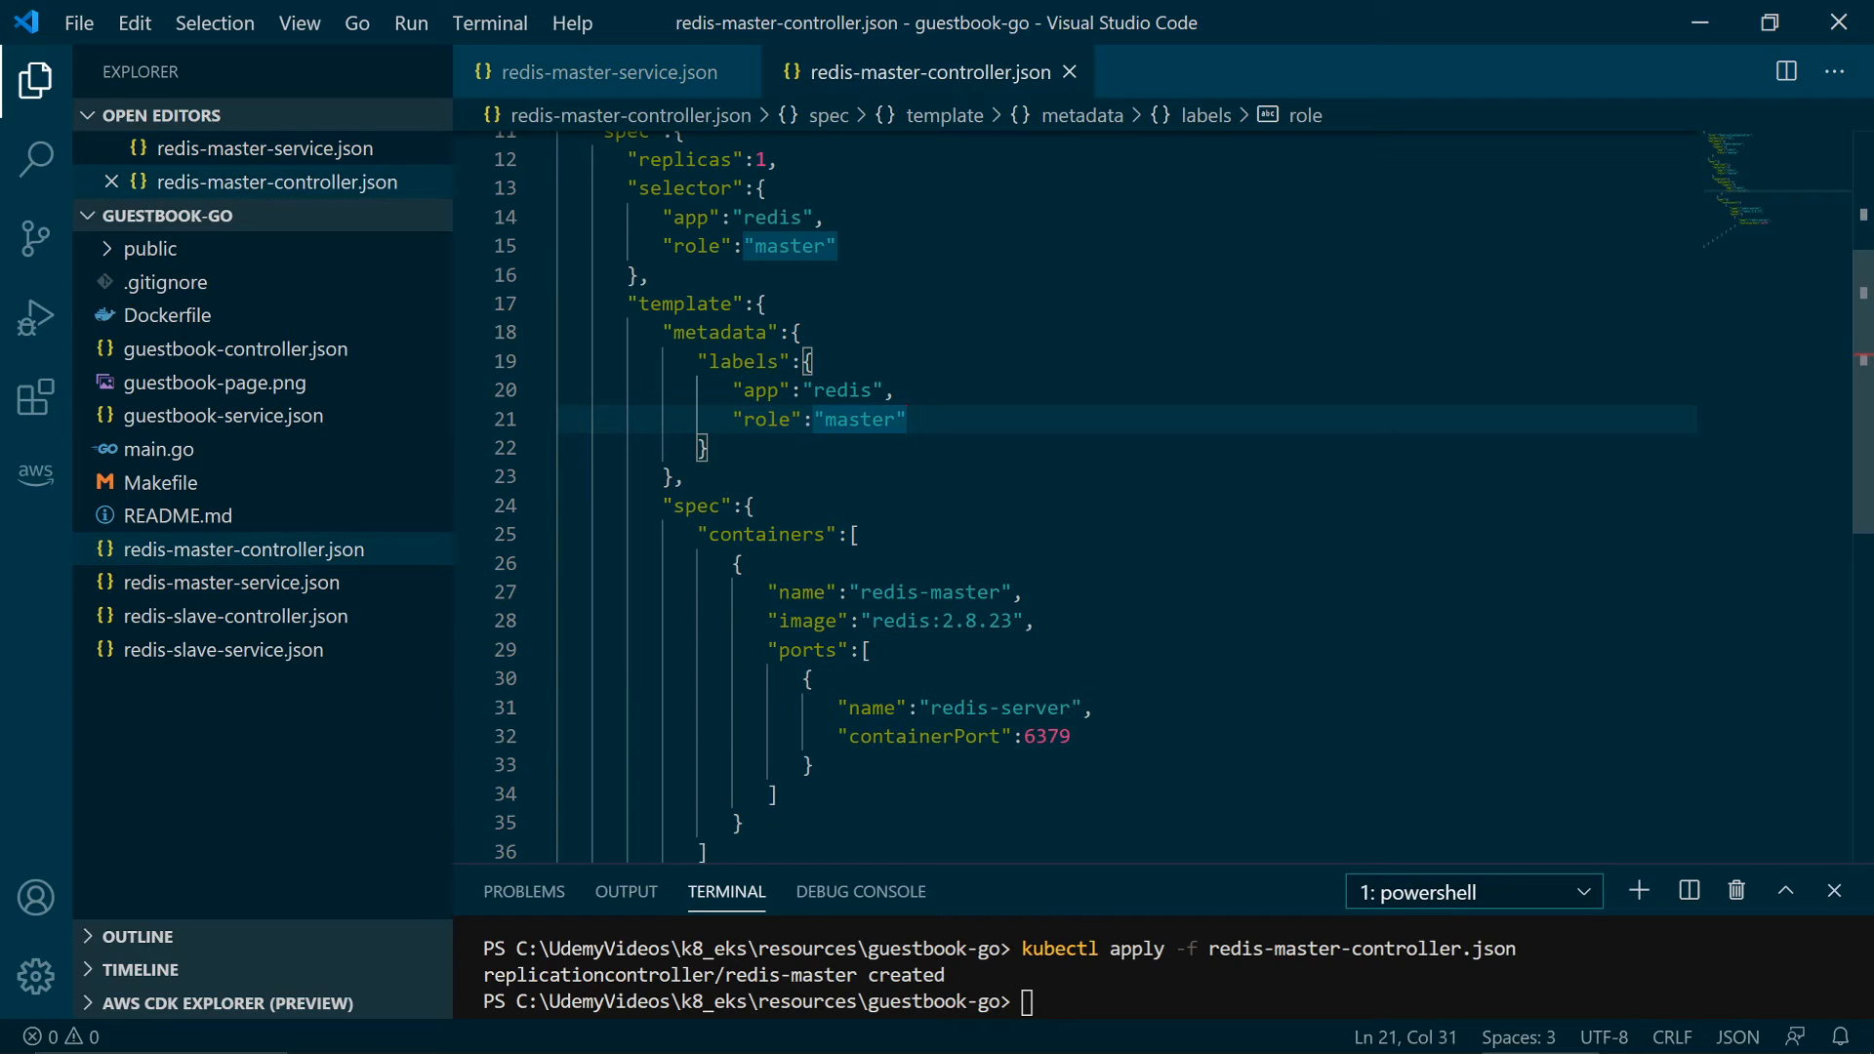
{"action": "left_click", "coordinate": [845, 420]}
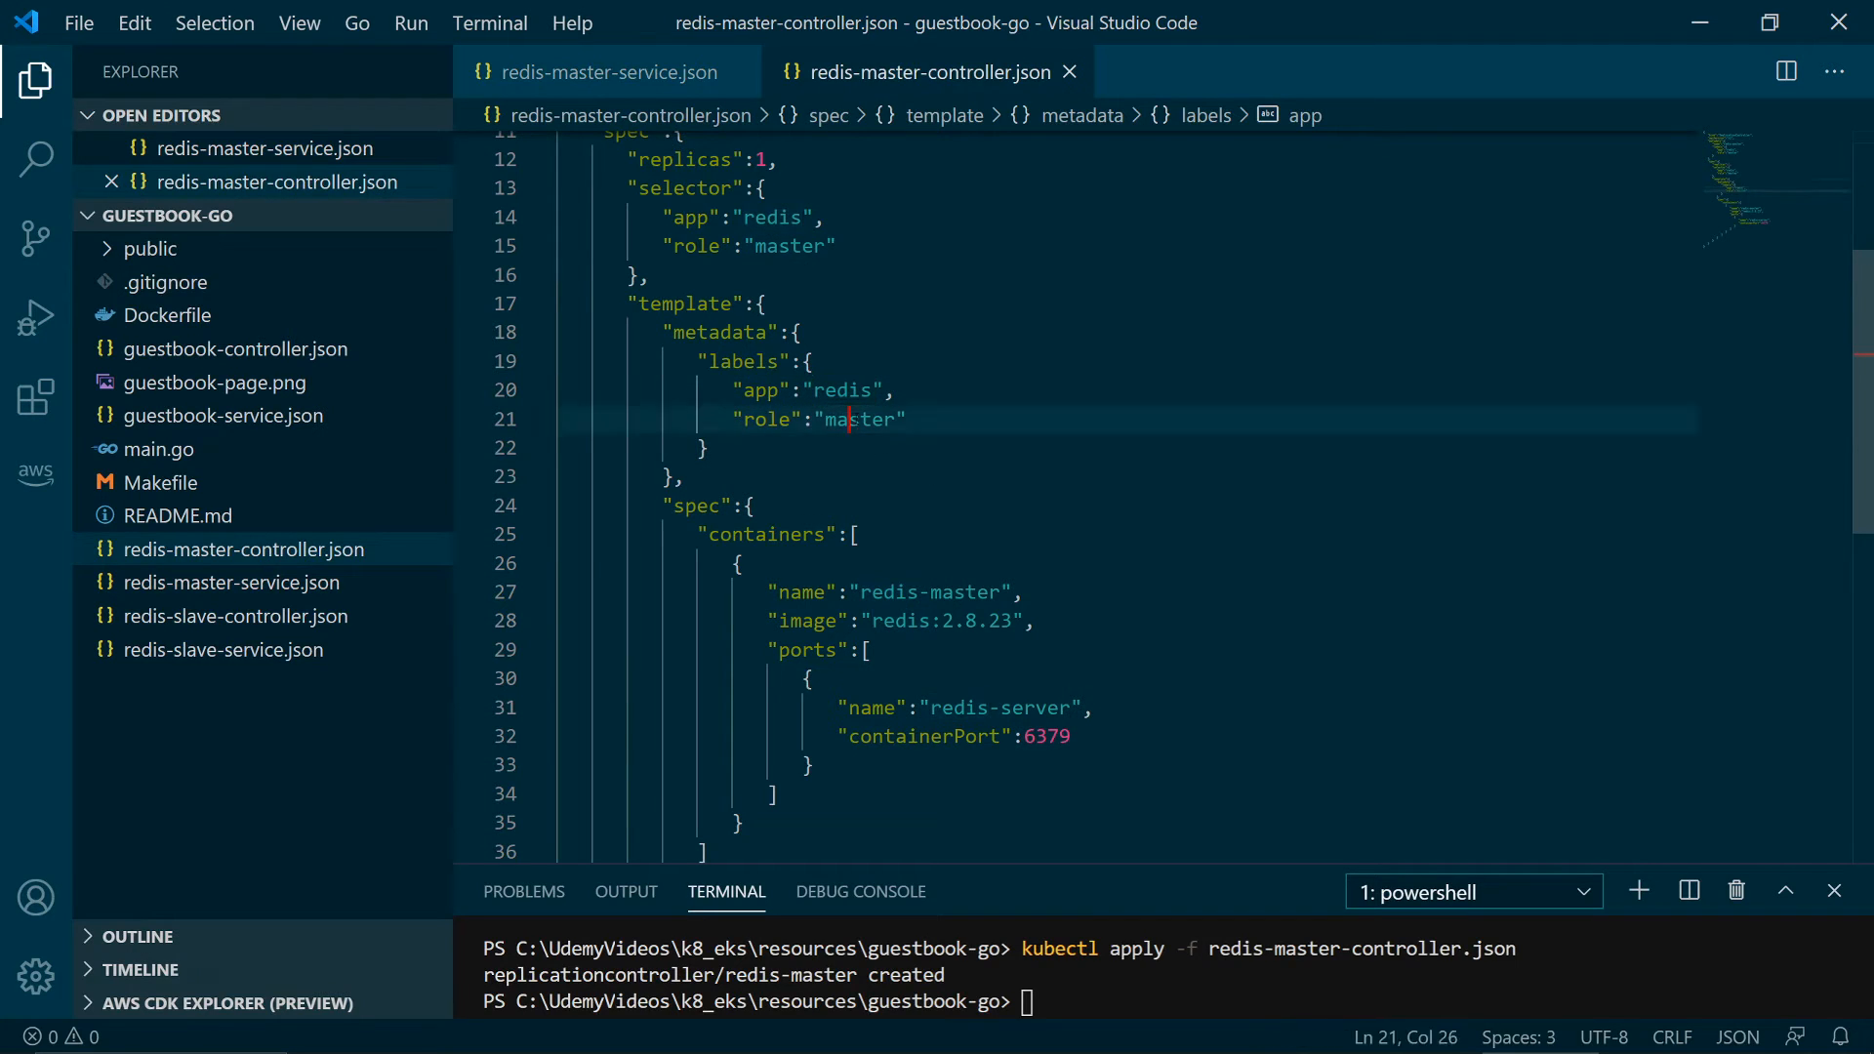
{"action": "left_click", "coordinate": [603, 72]}
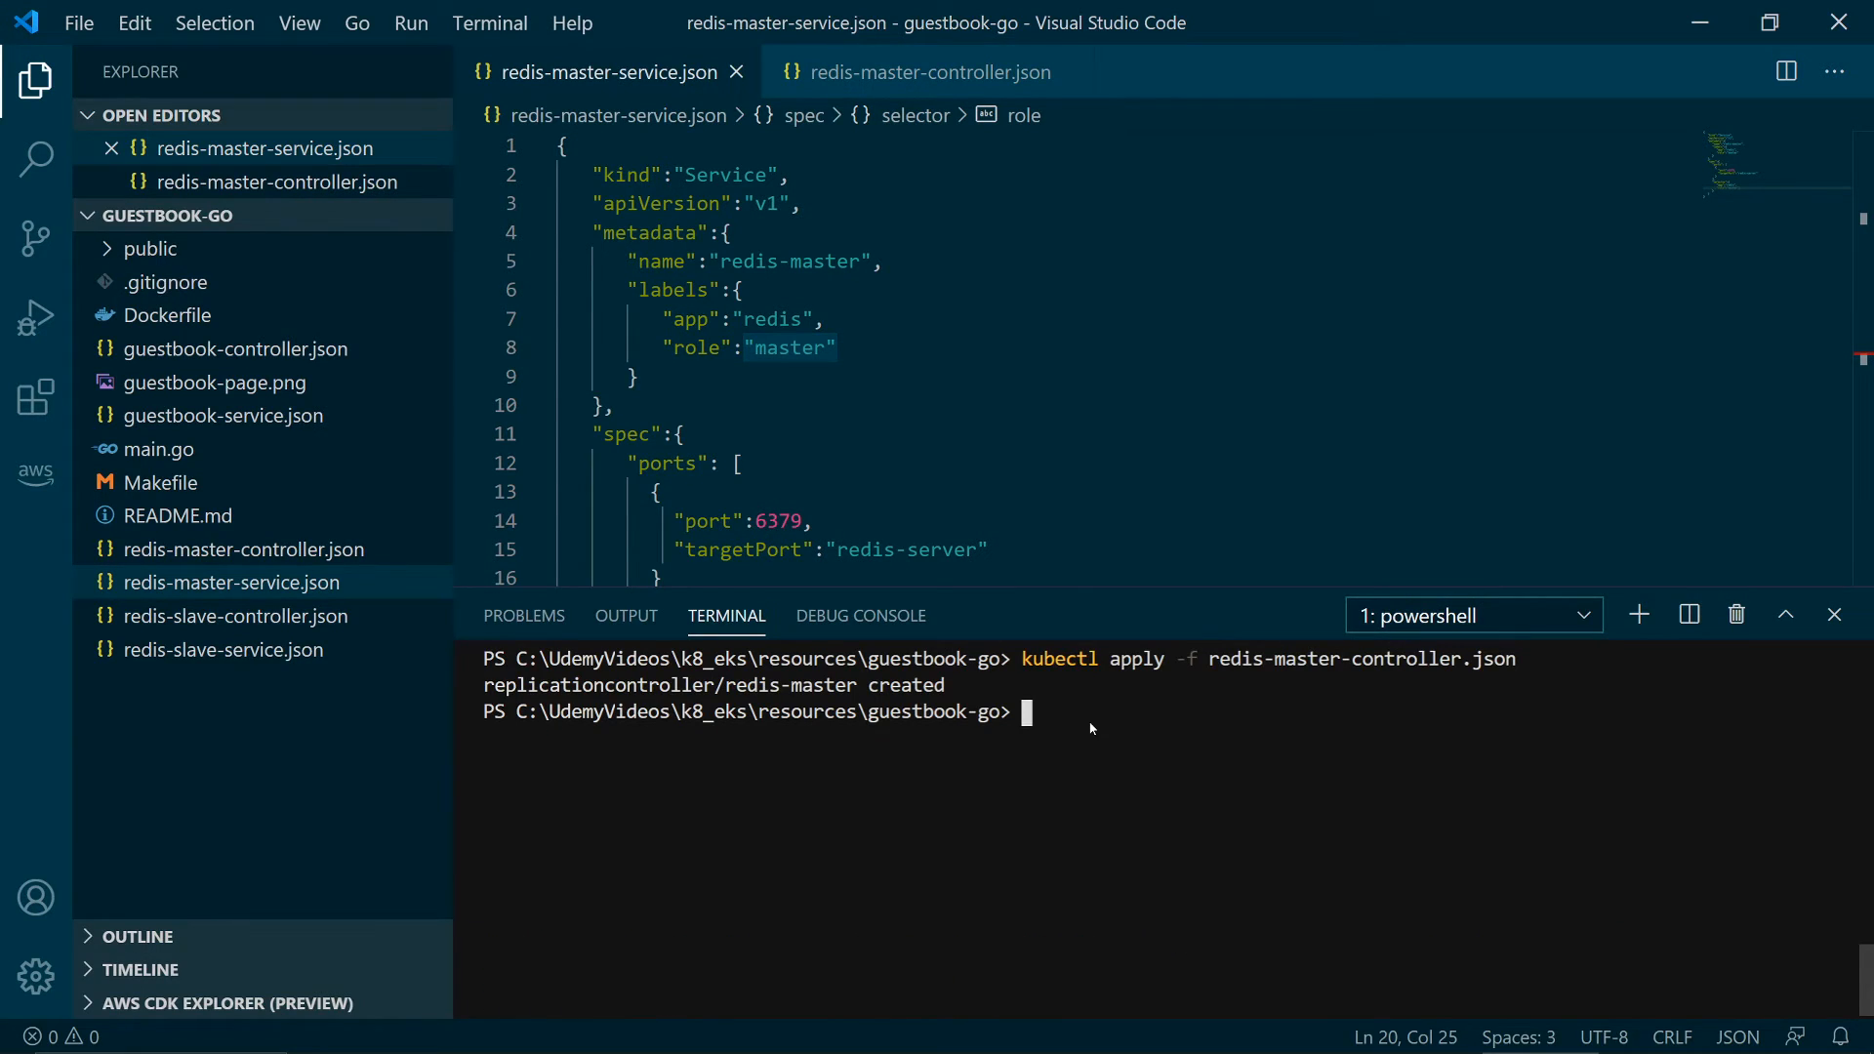
{"action": "type", "text": "kubectl apply -f .\\redis-master-service.json"}
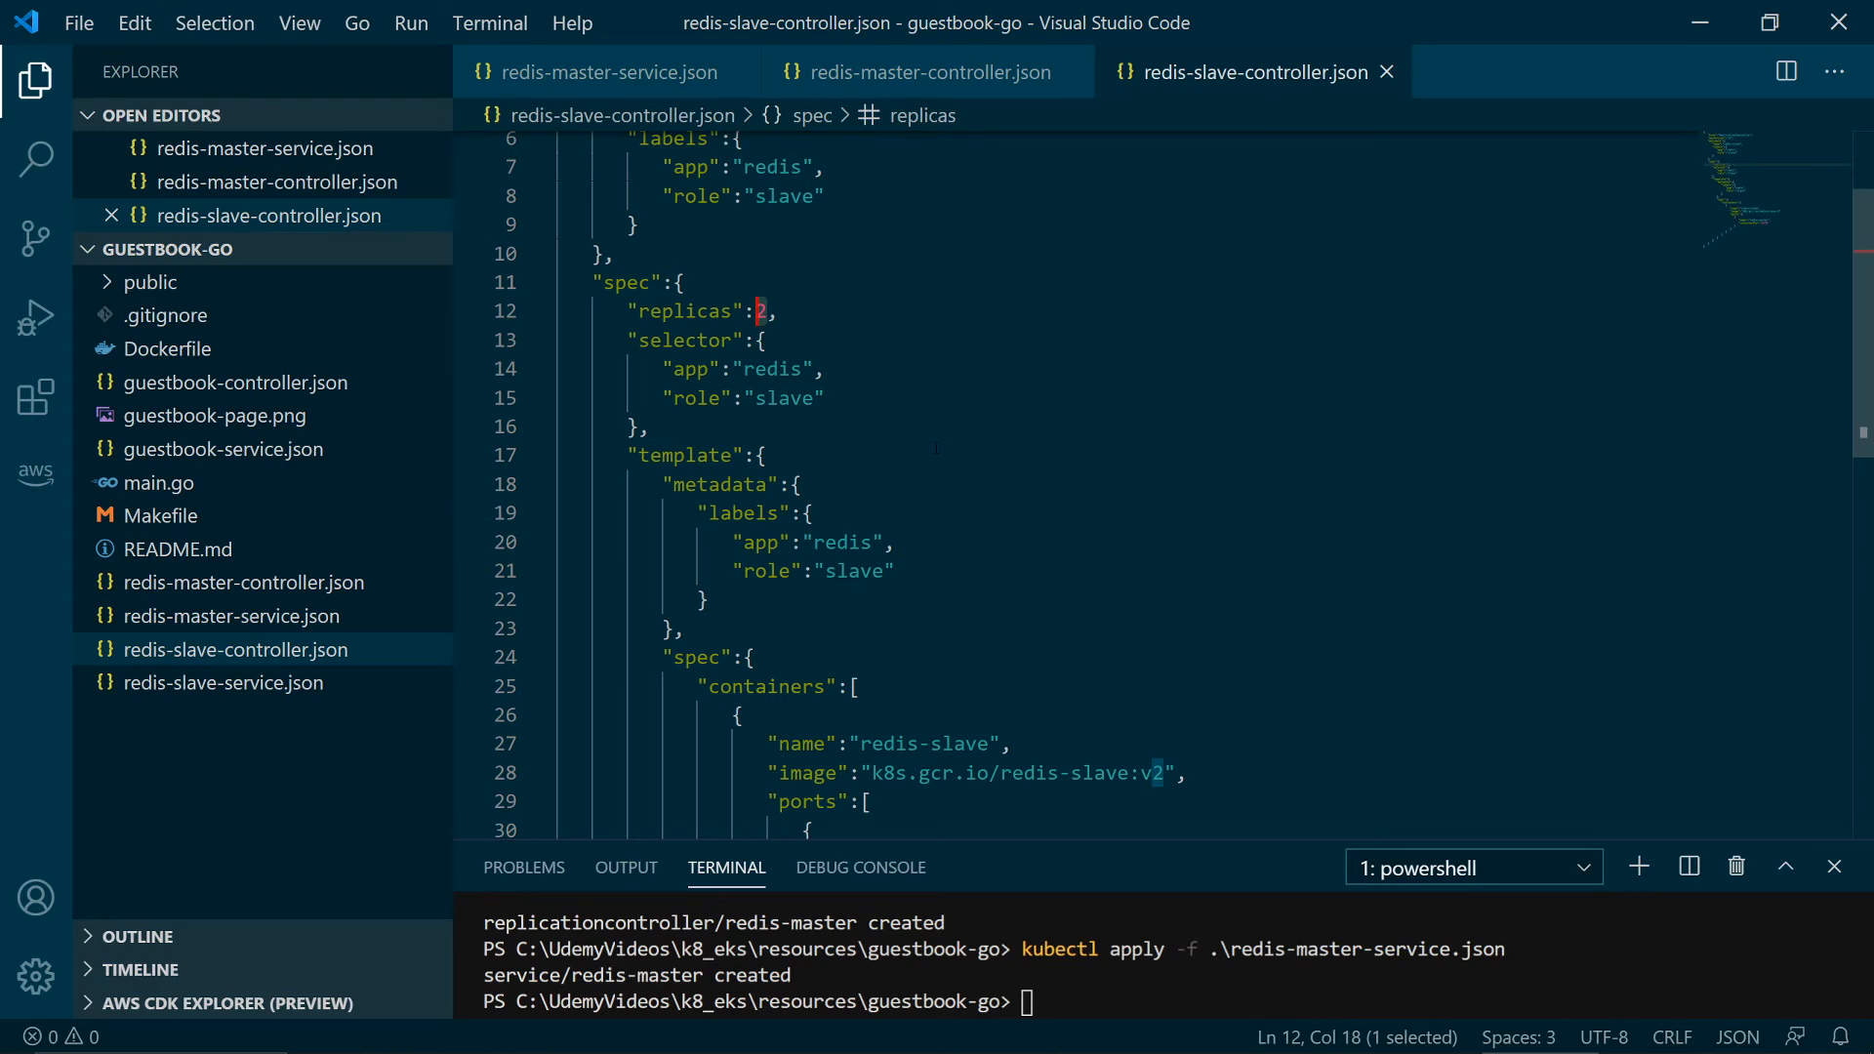
- Review the slave controller's redis app label and redis-slave:v2 image reference
{"action": "scroll", "scroll_direction": "down", "scroll_amount": 3}
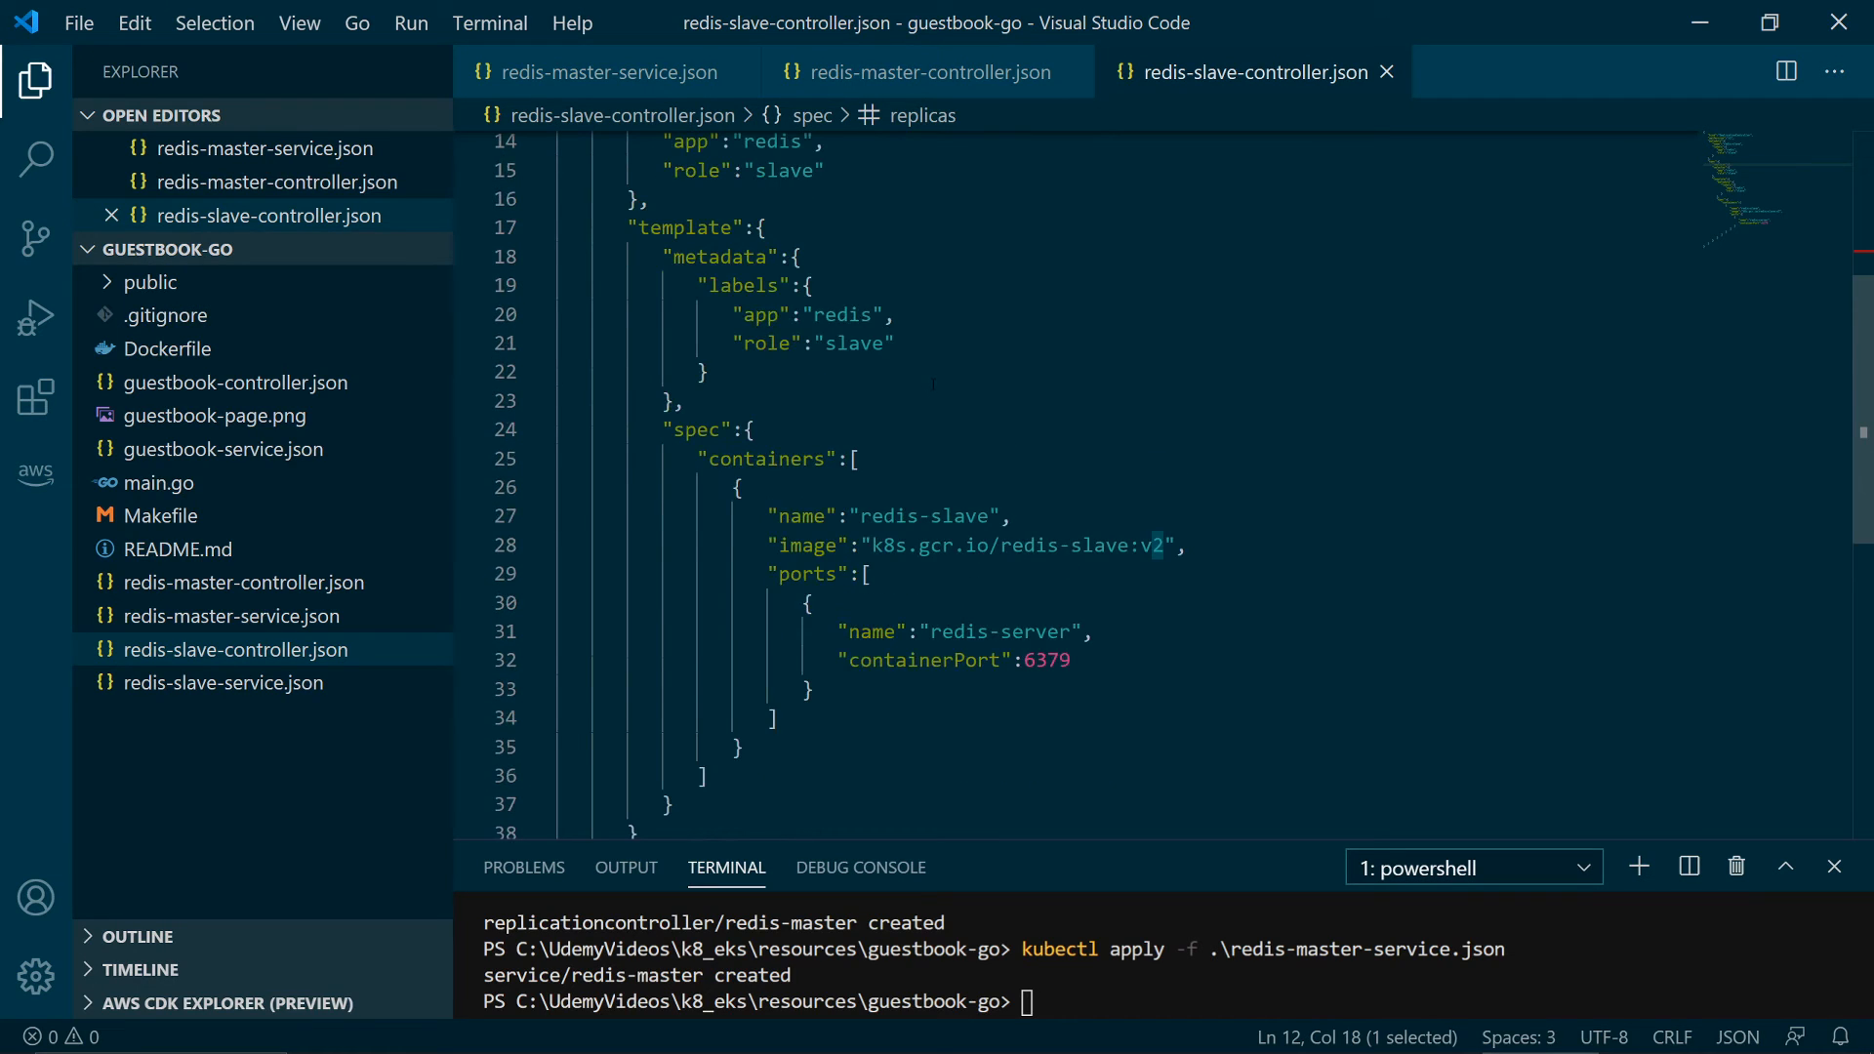
{"action": "double_click", "coordinate": [844, 315]}
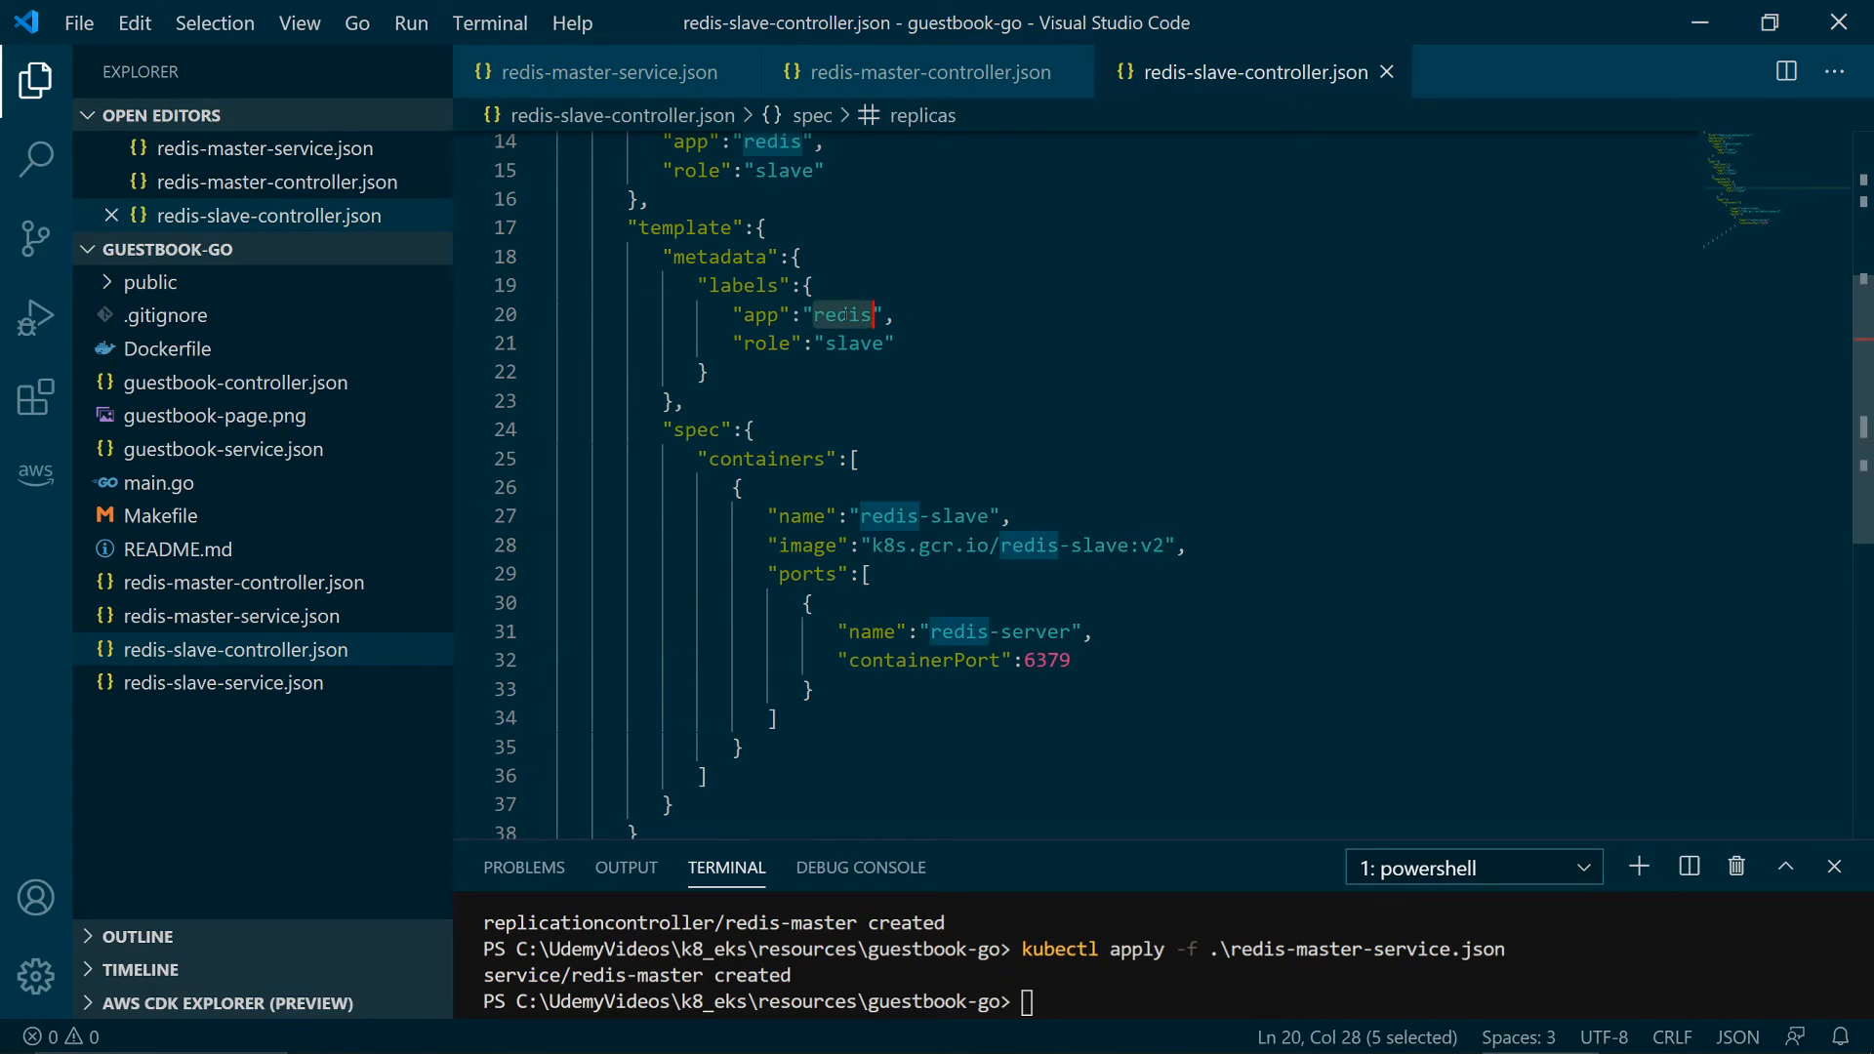
{"action": "left_click", "coordinate": [853, 344]}
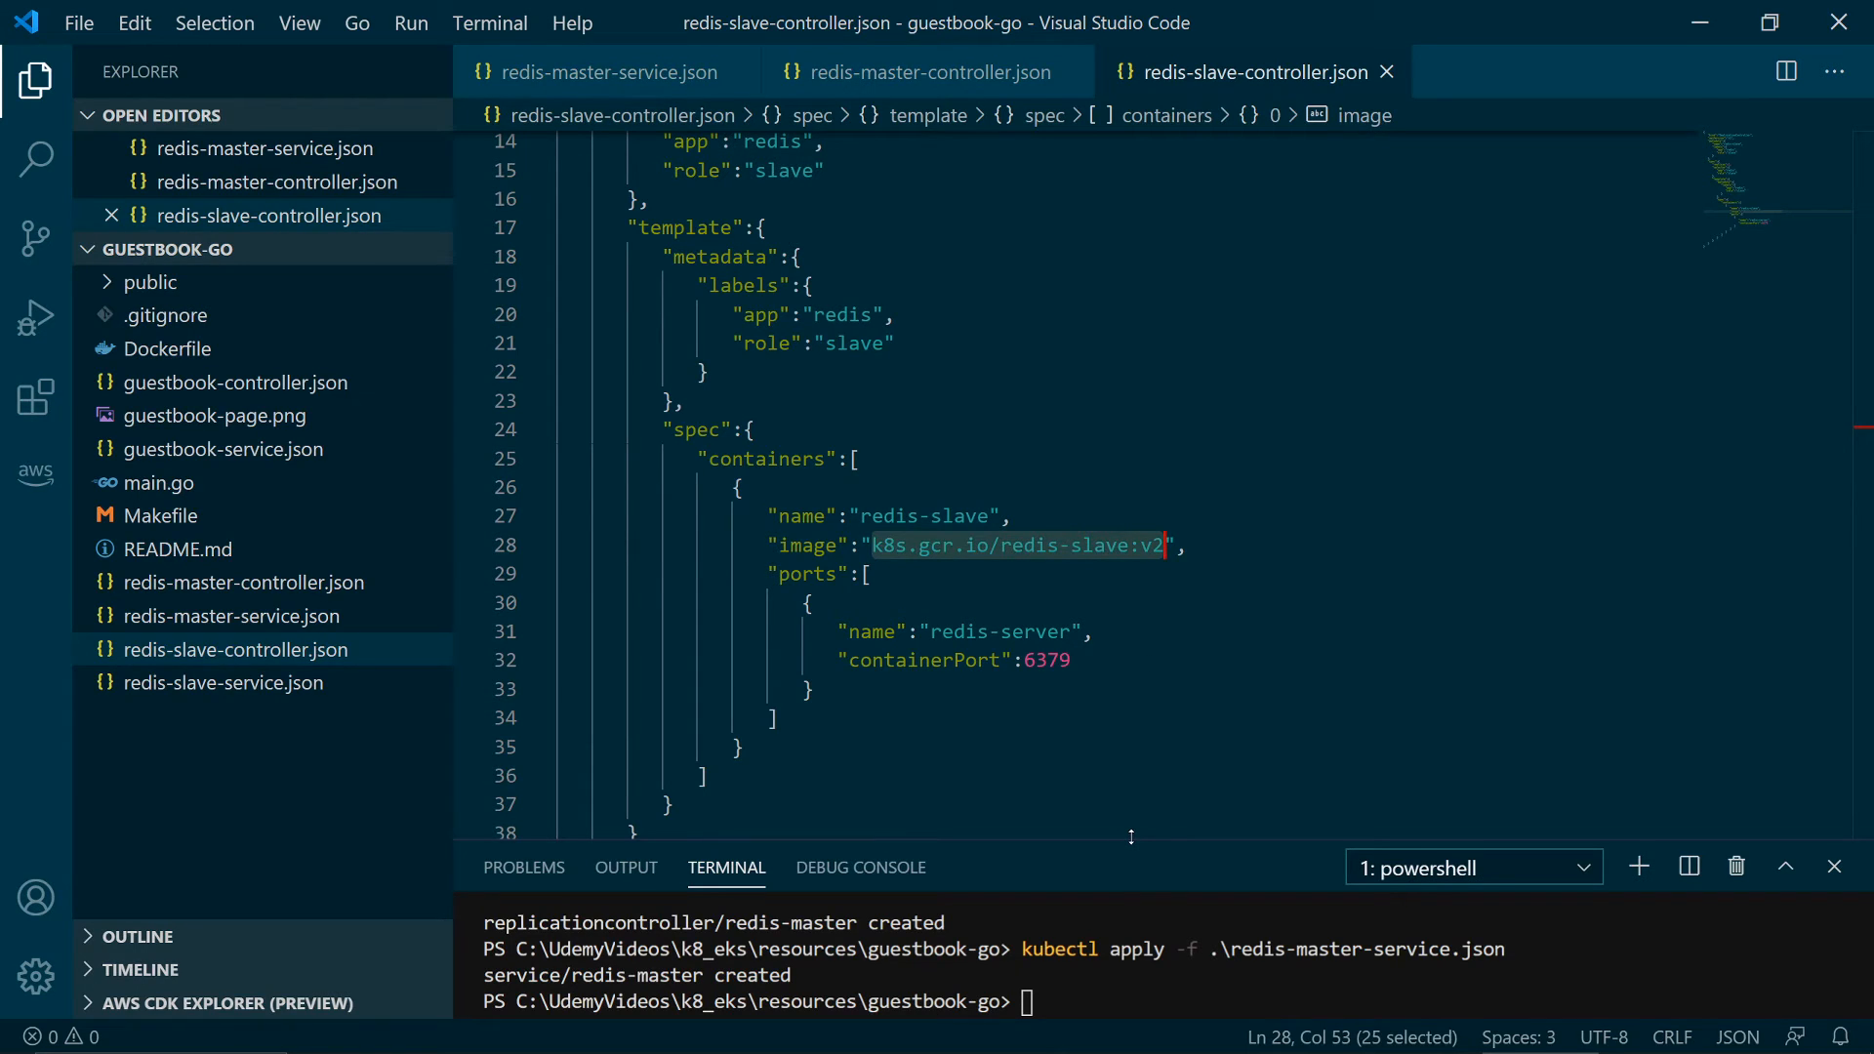
{"action": "left_click_drag", "start_coordinate": [1131, 851], "coordinate": [1130, 652]}
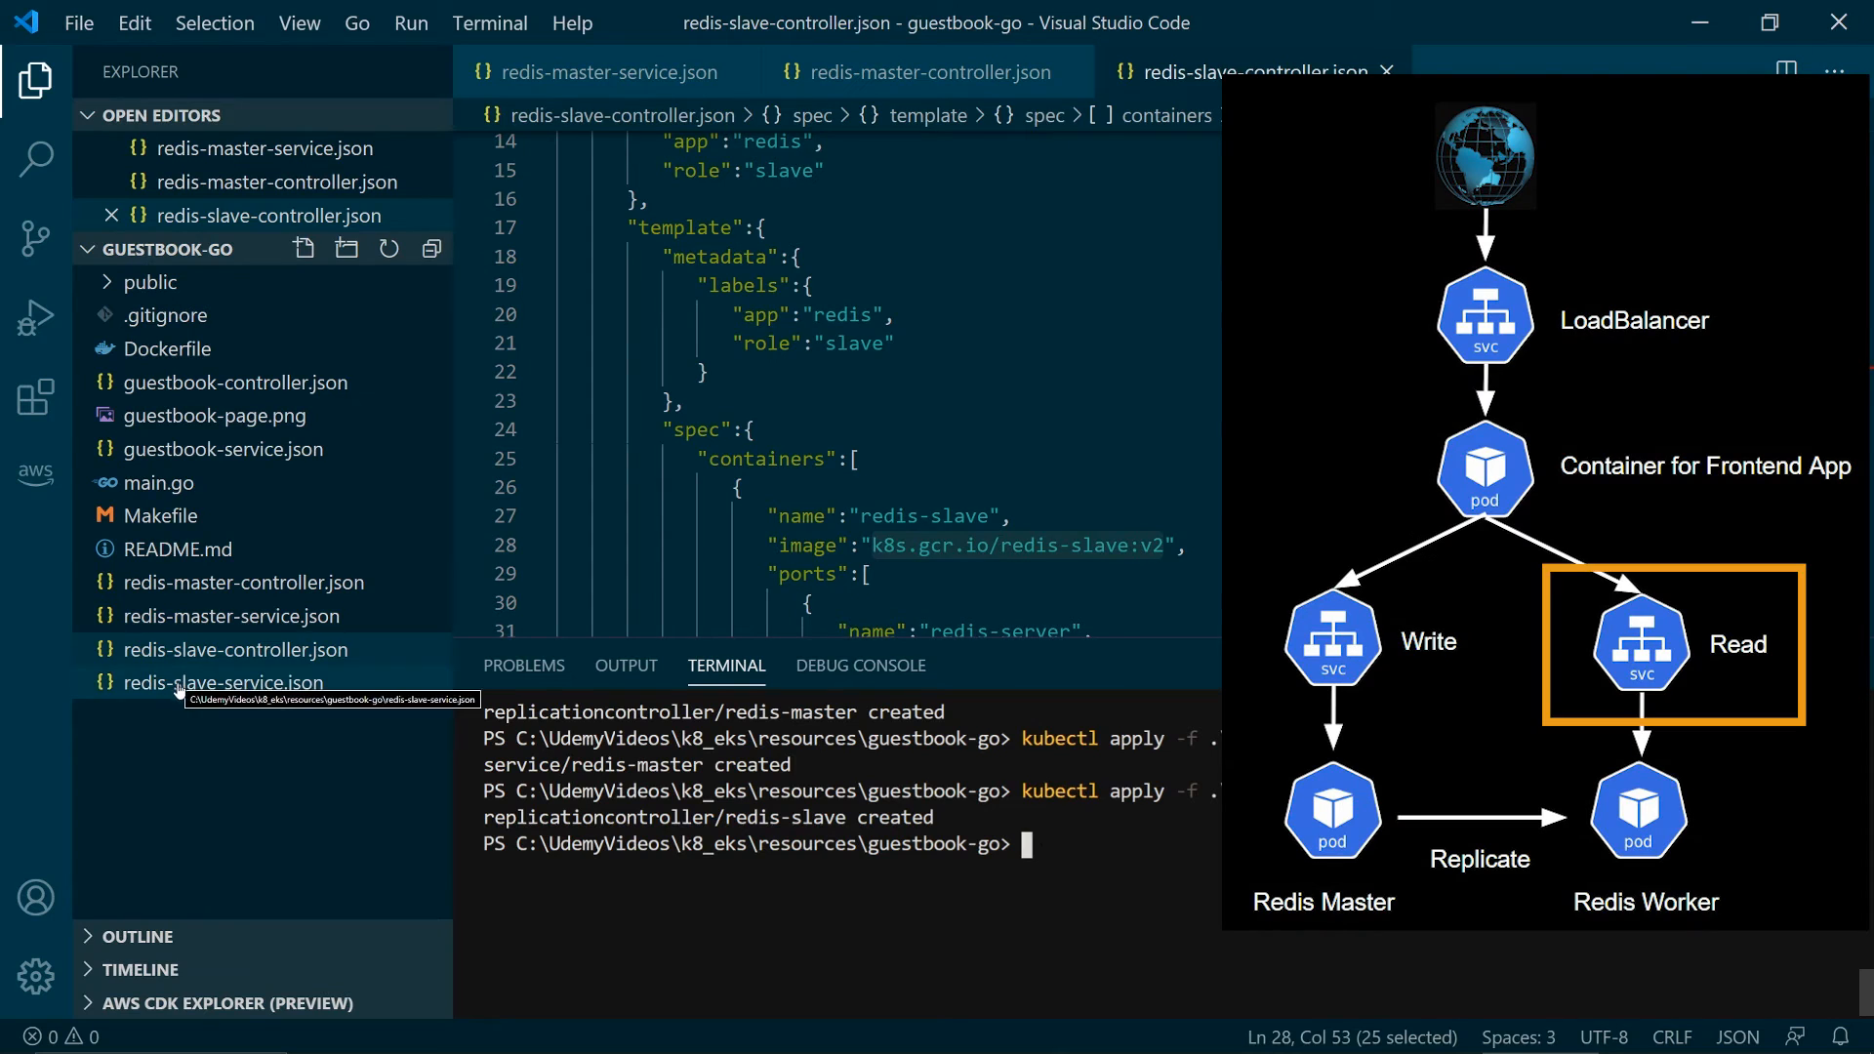
- Check the slave role selector in redis-slave-service.json and apply it with kubectl
{"action": "left_click", "coordinate": [223, 683]}
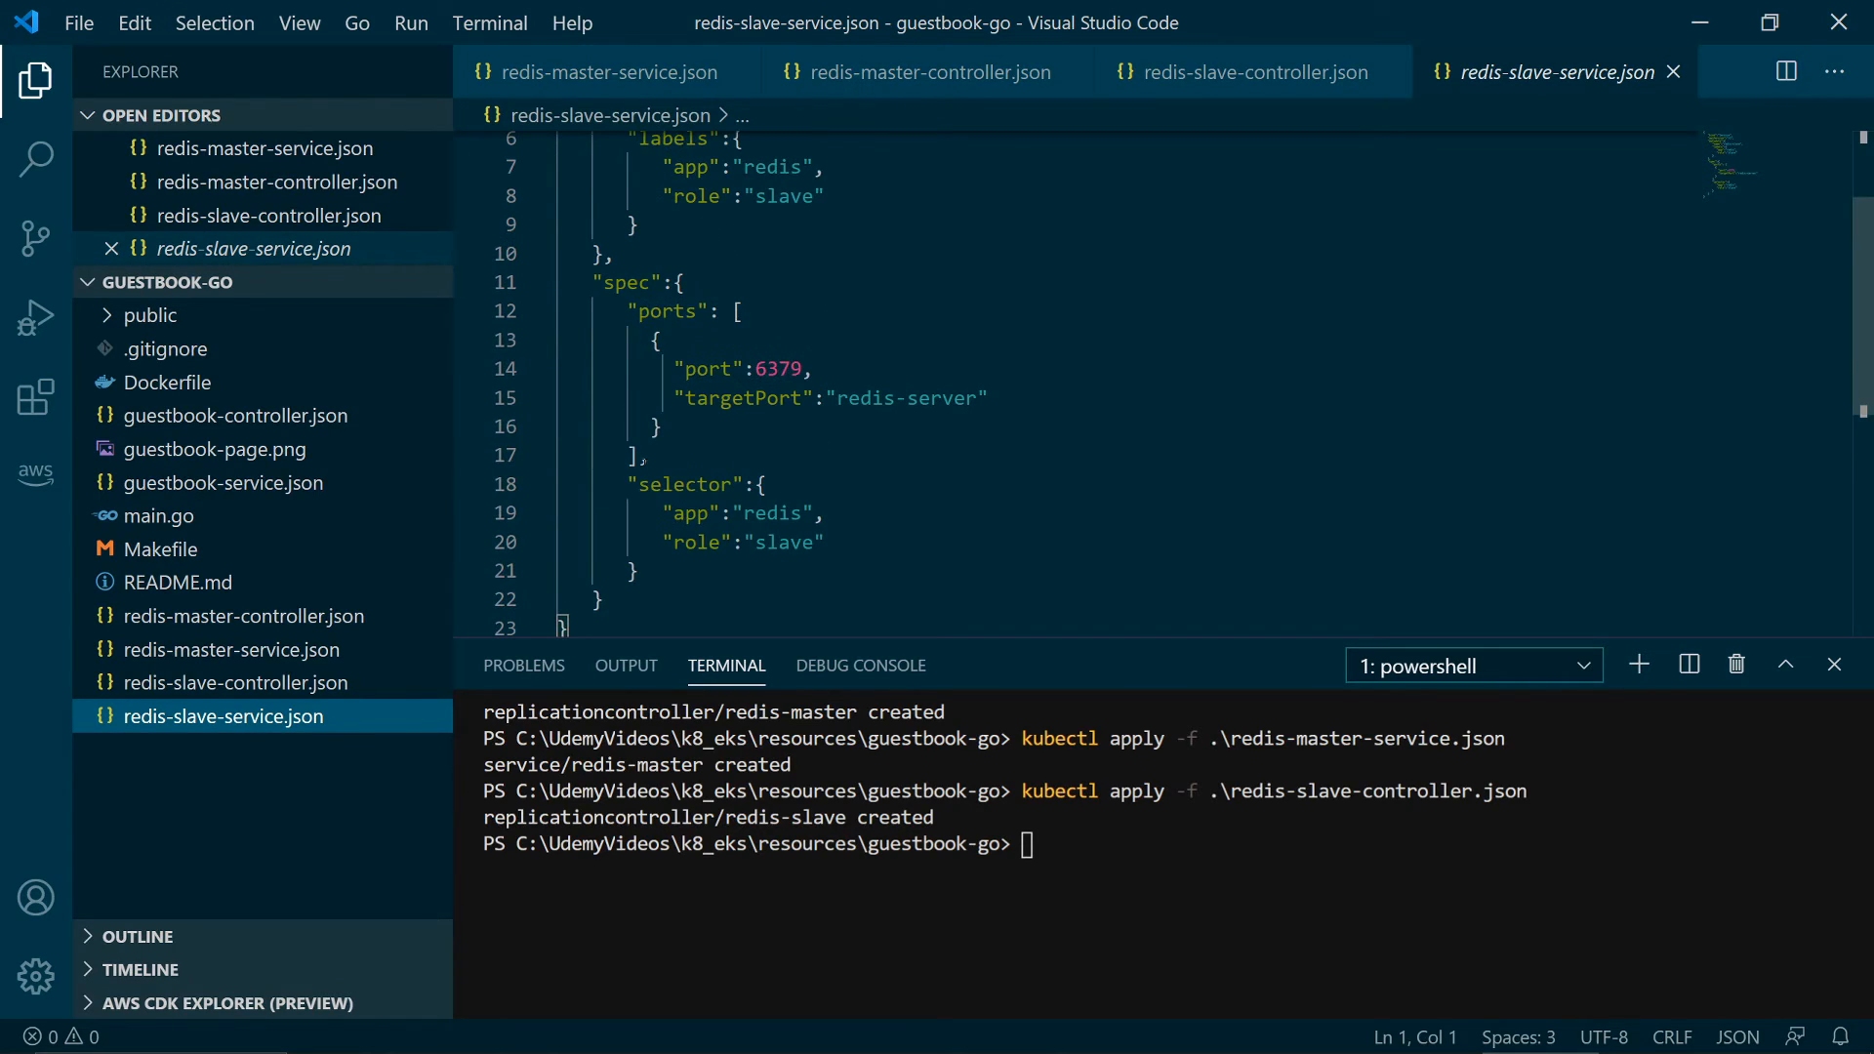
{"action": "double_click", "coordinate": [771, 513]}
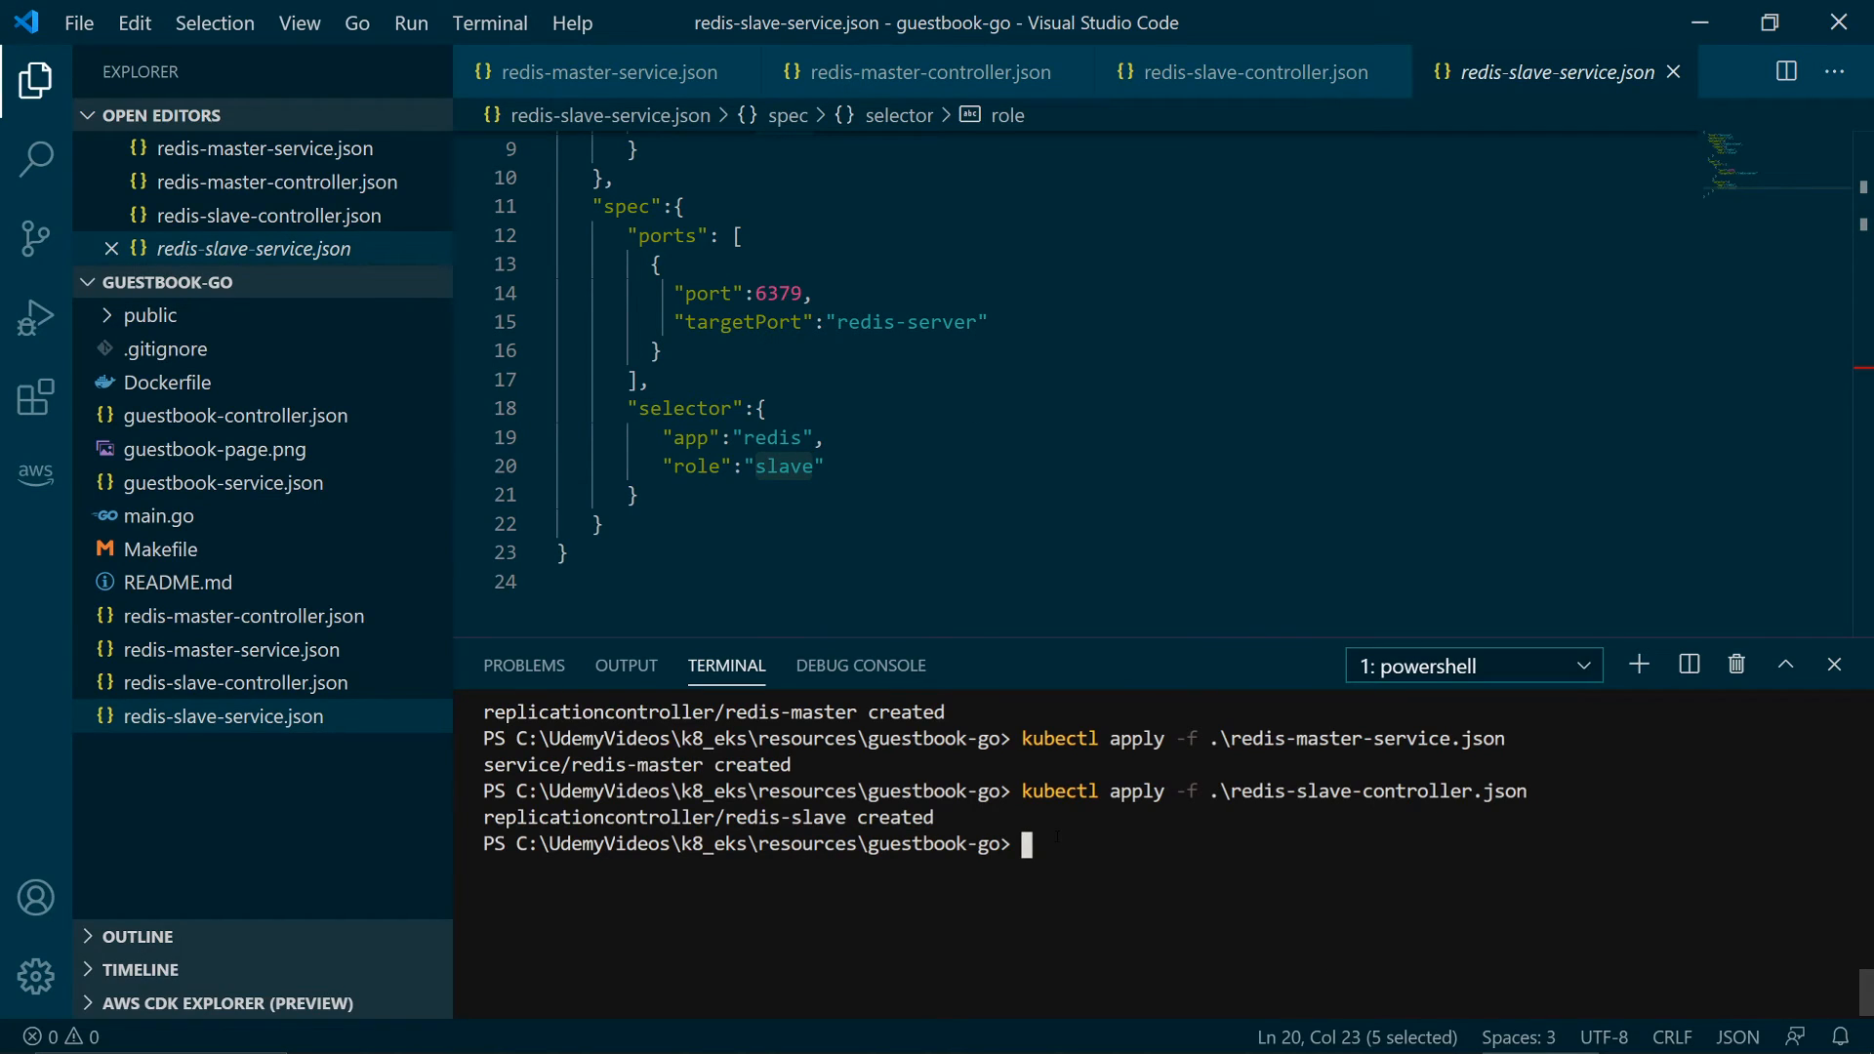
{"action": "type", "text": "kubectl apply -f .\\redis-slave-service.json"}
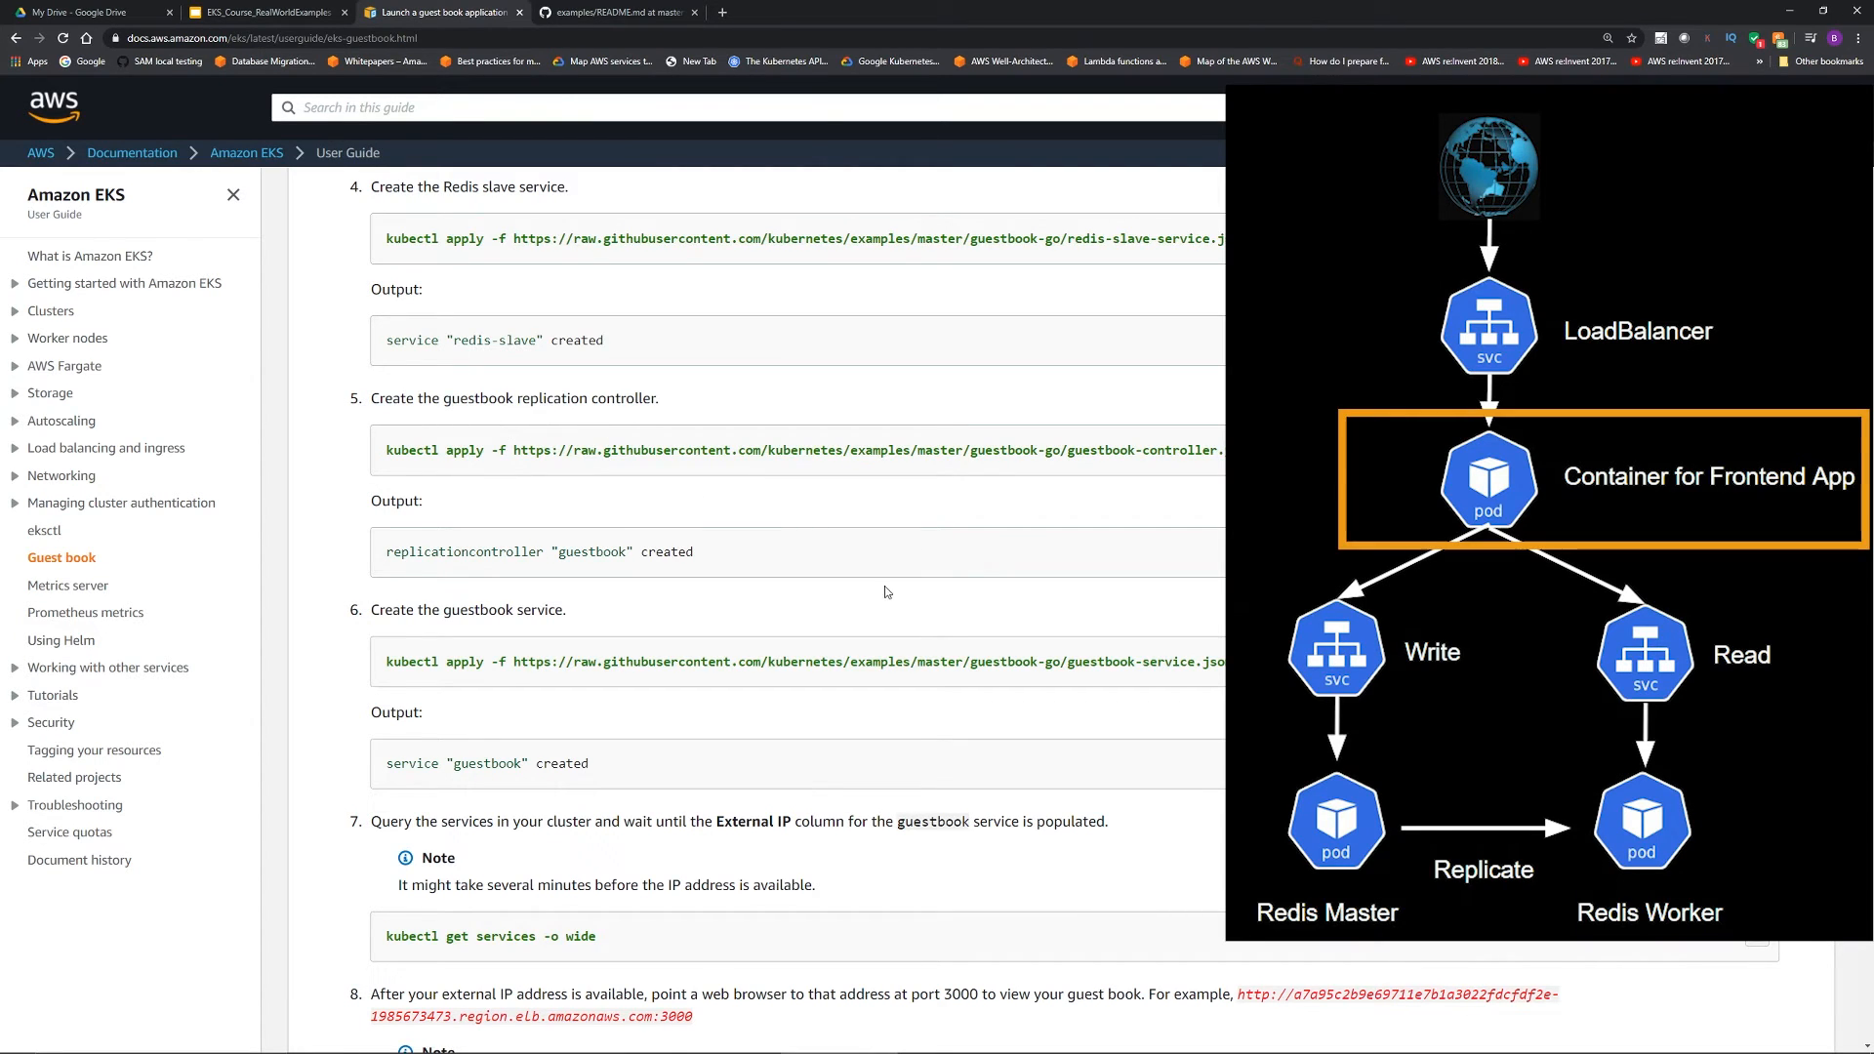
{"action": "mouse_move", "coordinate": [879, 597]}
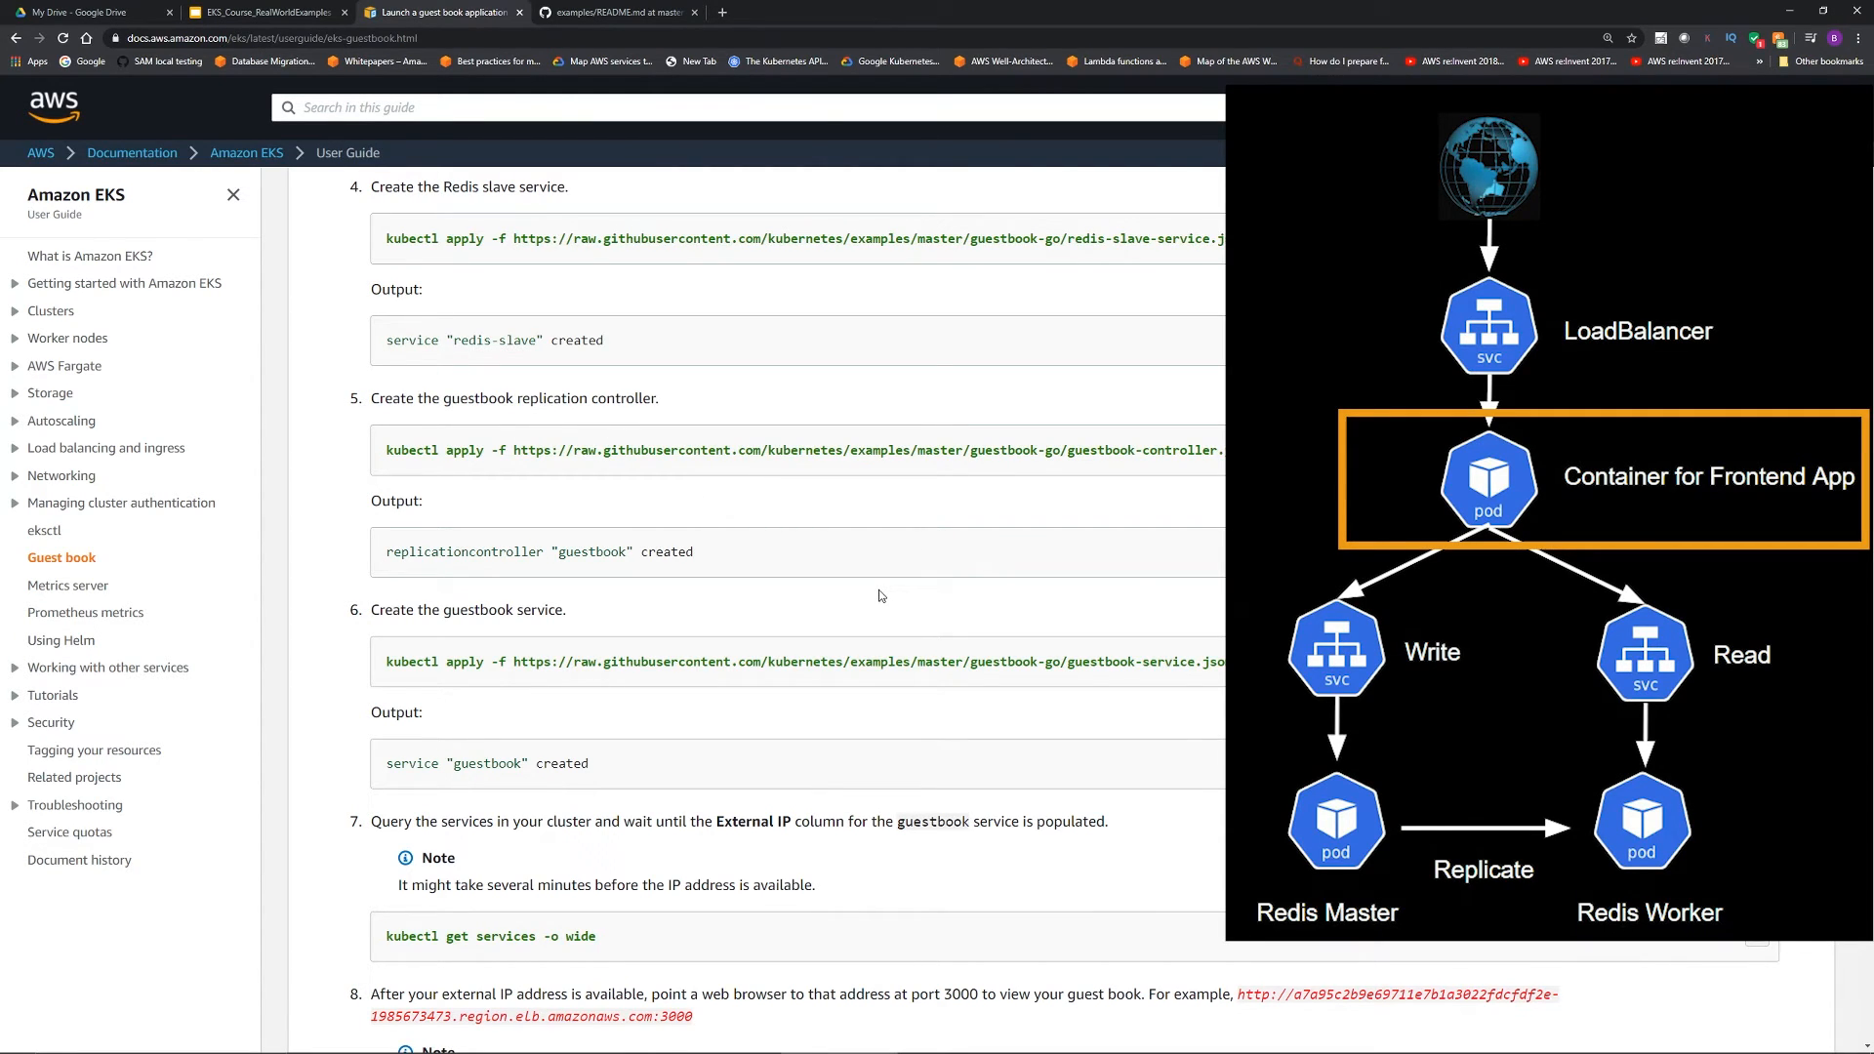
{"action": "mouse_move", "coordinate": [982, 546]}
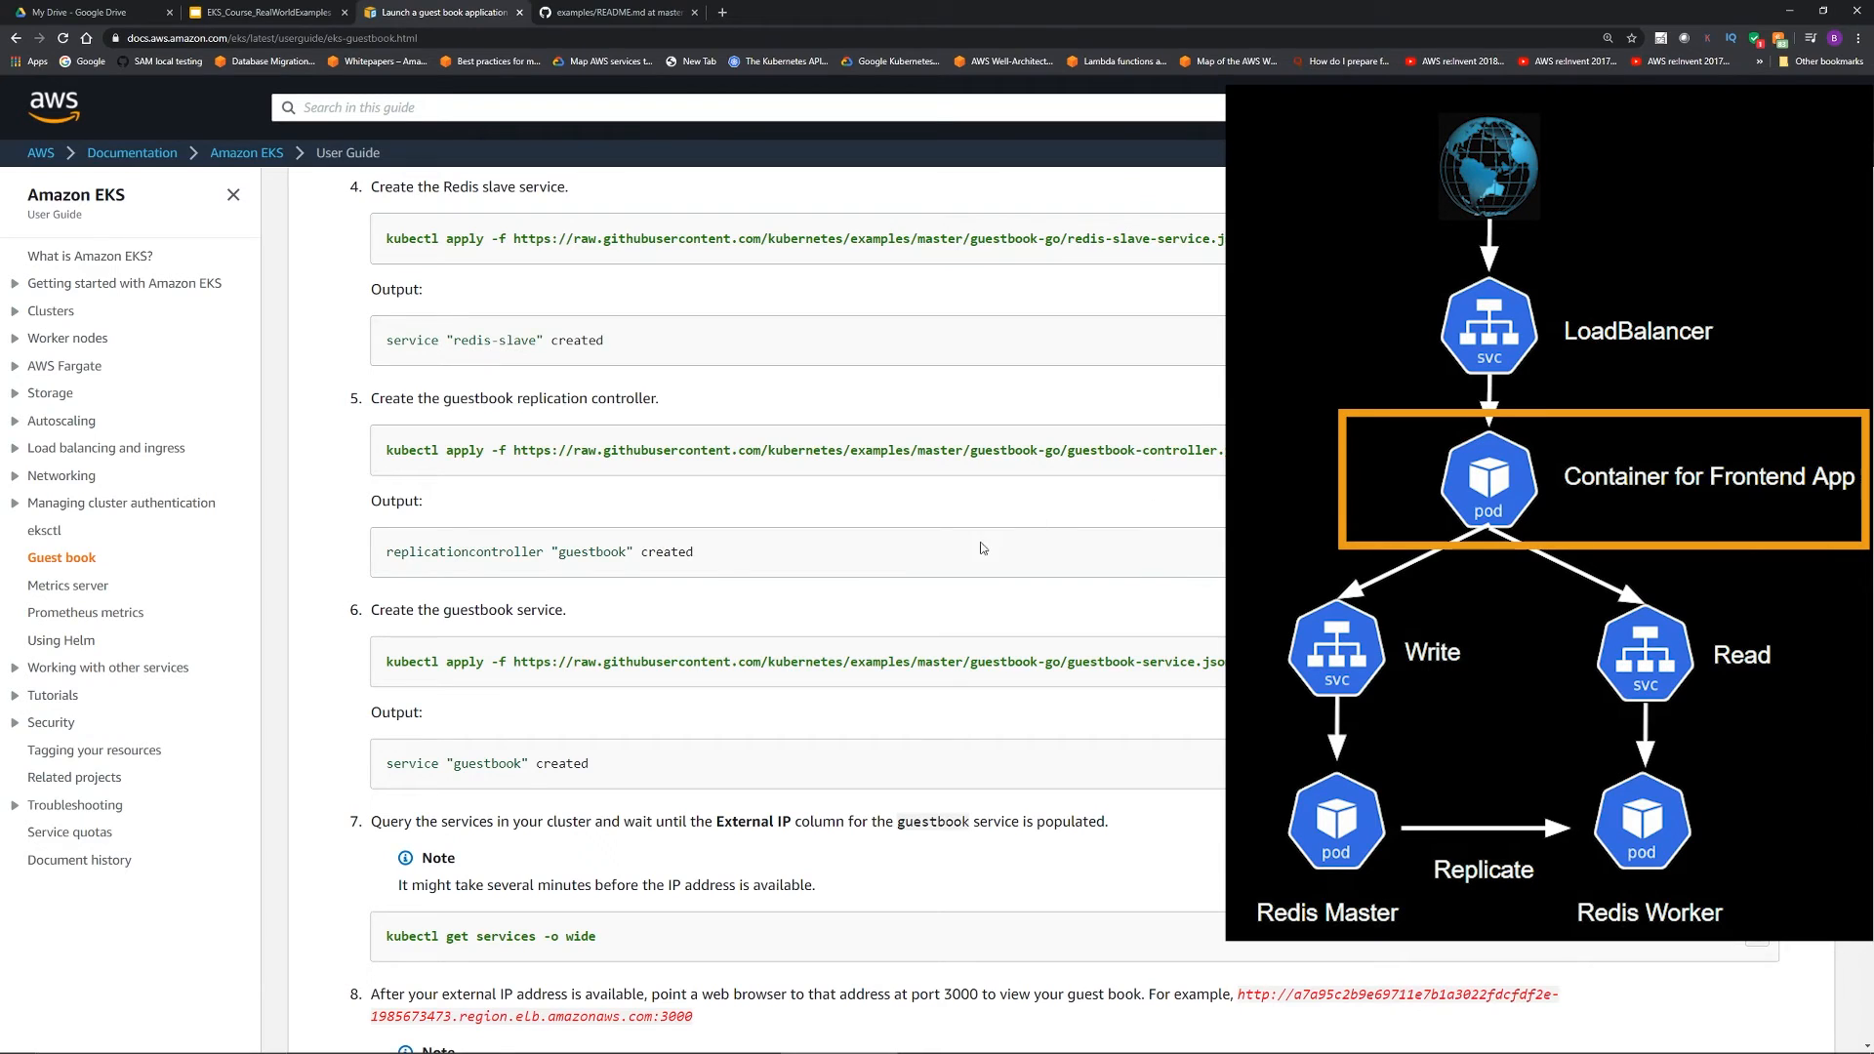
{"action": "left_click", "coordinate": [443, 12]}
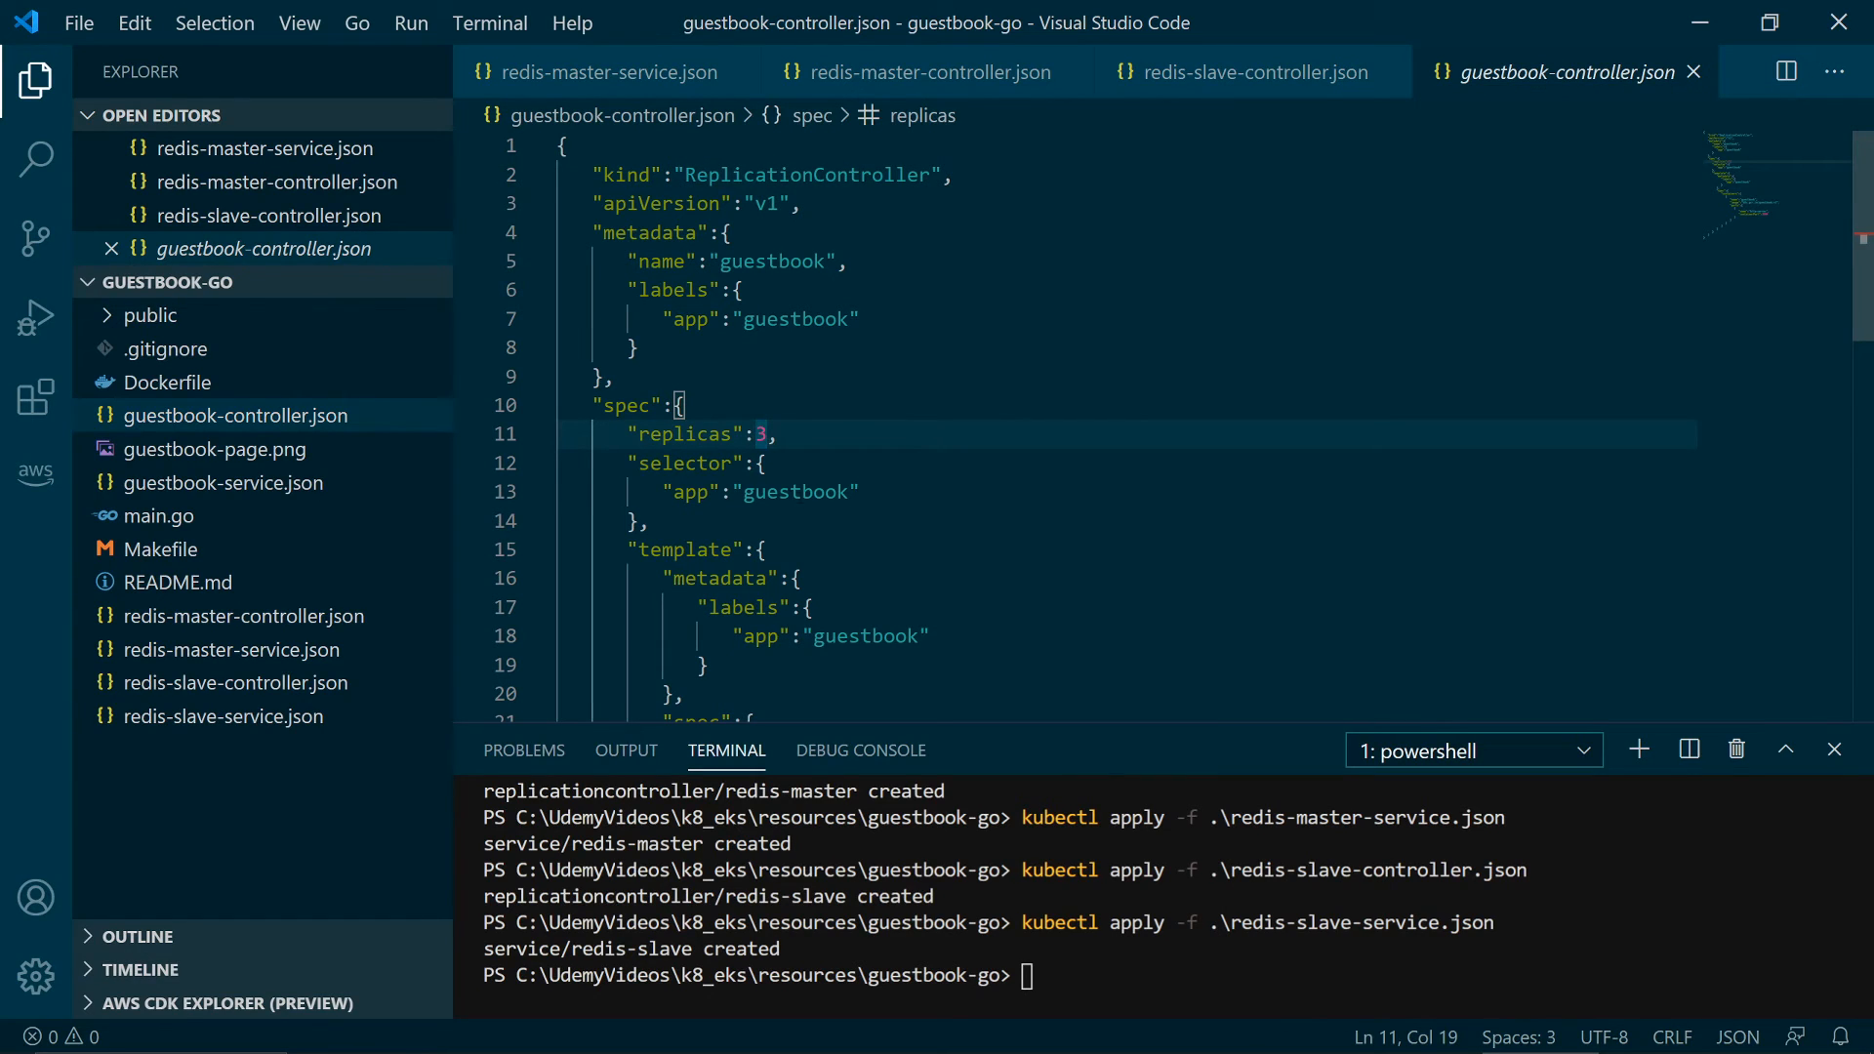
- Review the guestbook selector label and apply guestbook-controller.json with kubectl
{"action": "double_click", "coordinate": [795, 492]}
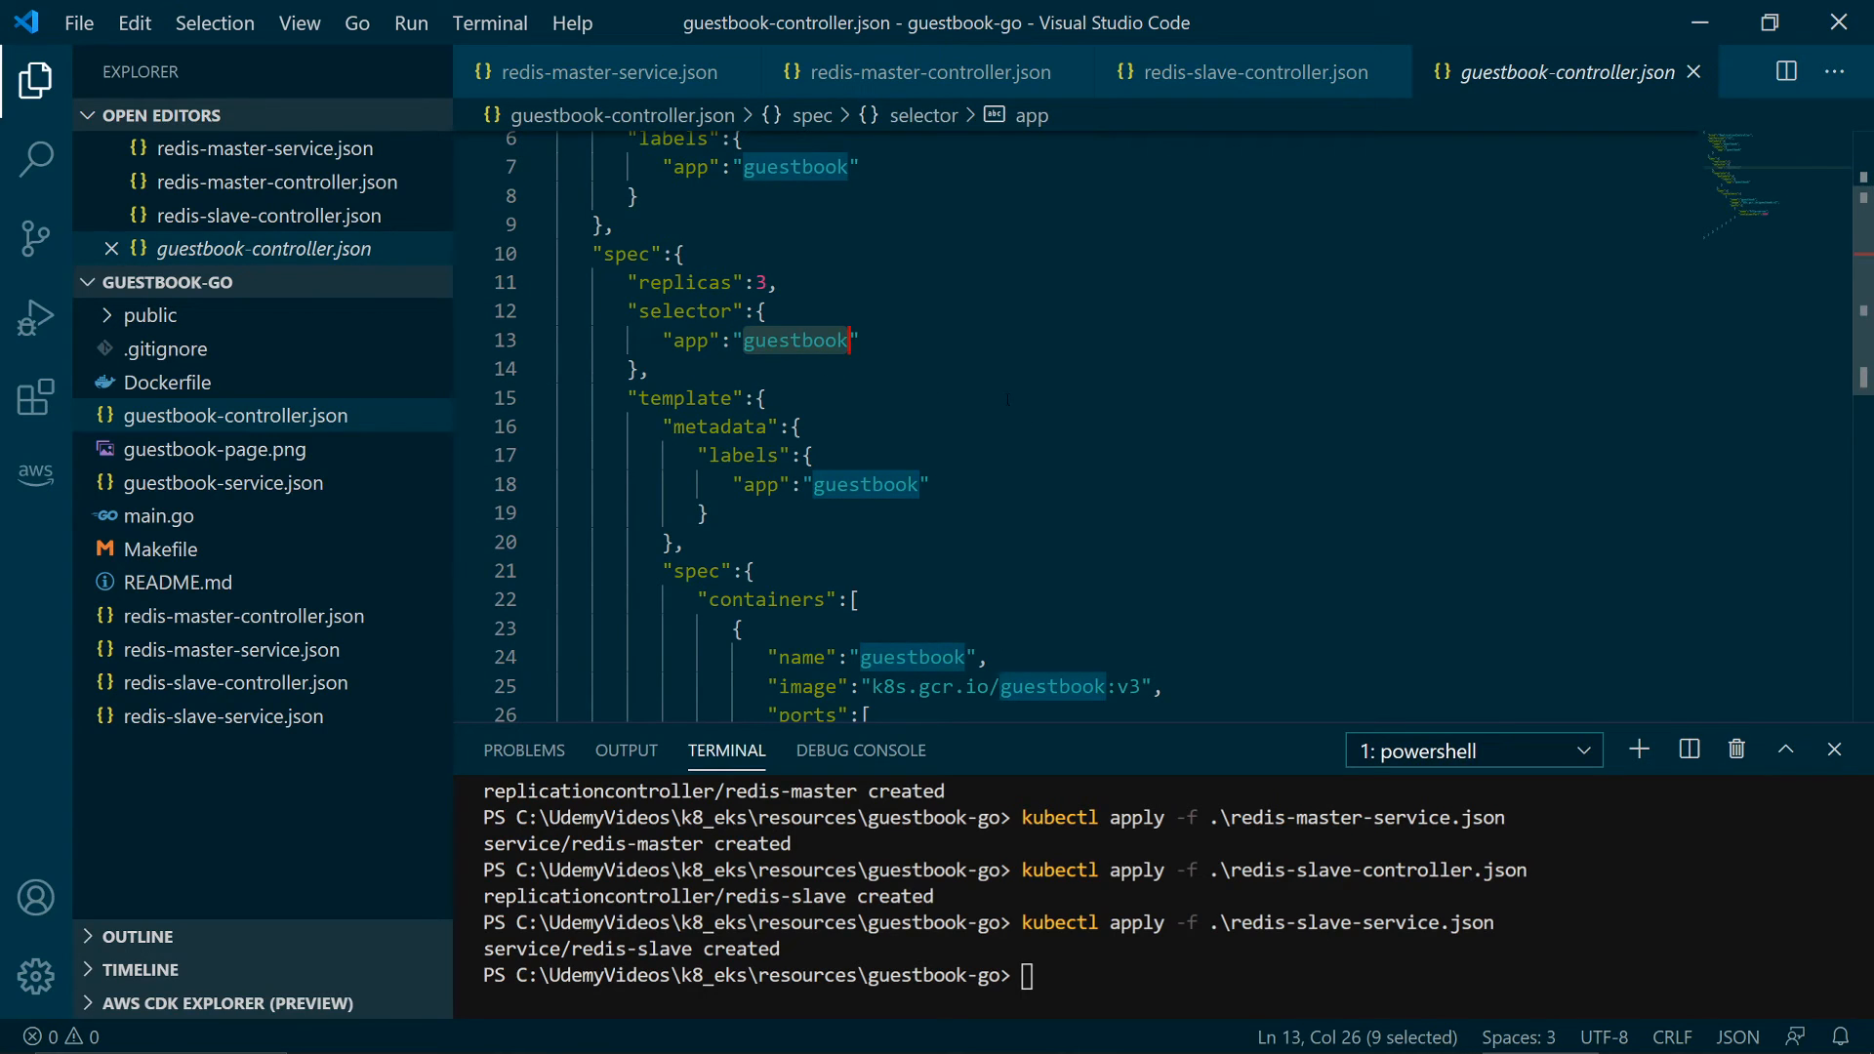
{"action": "scroll", "scroll_direction": "down", "scroll_amount": 3}
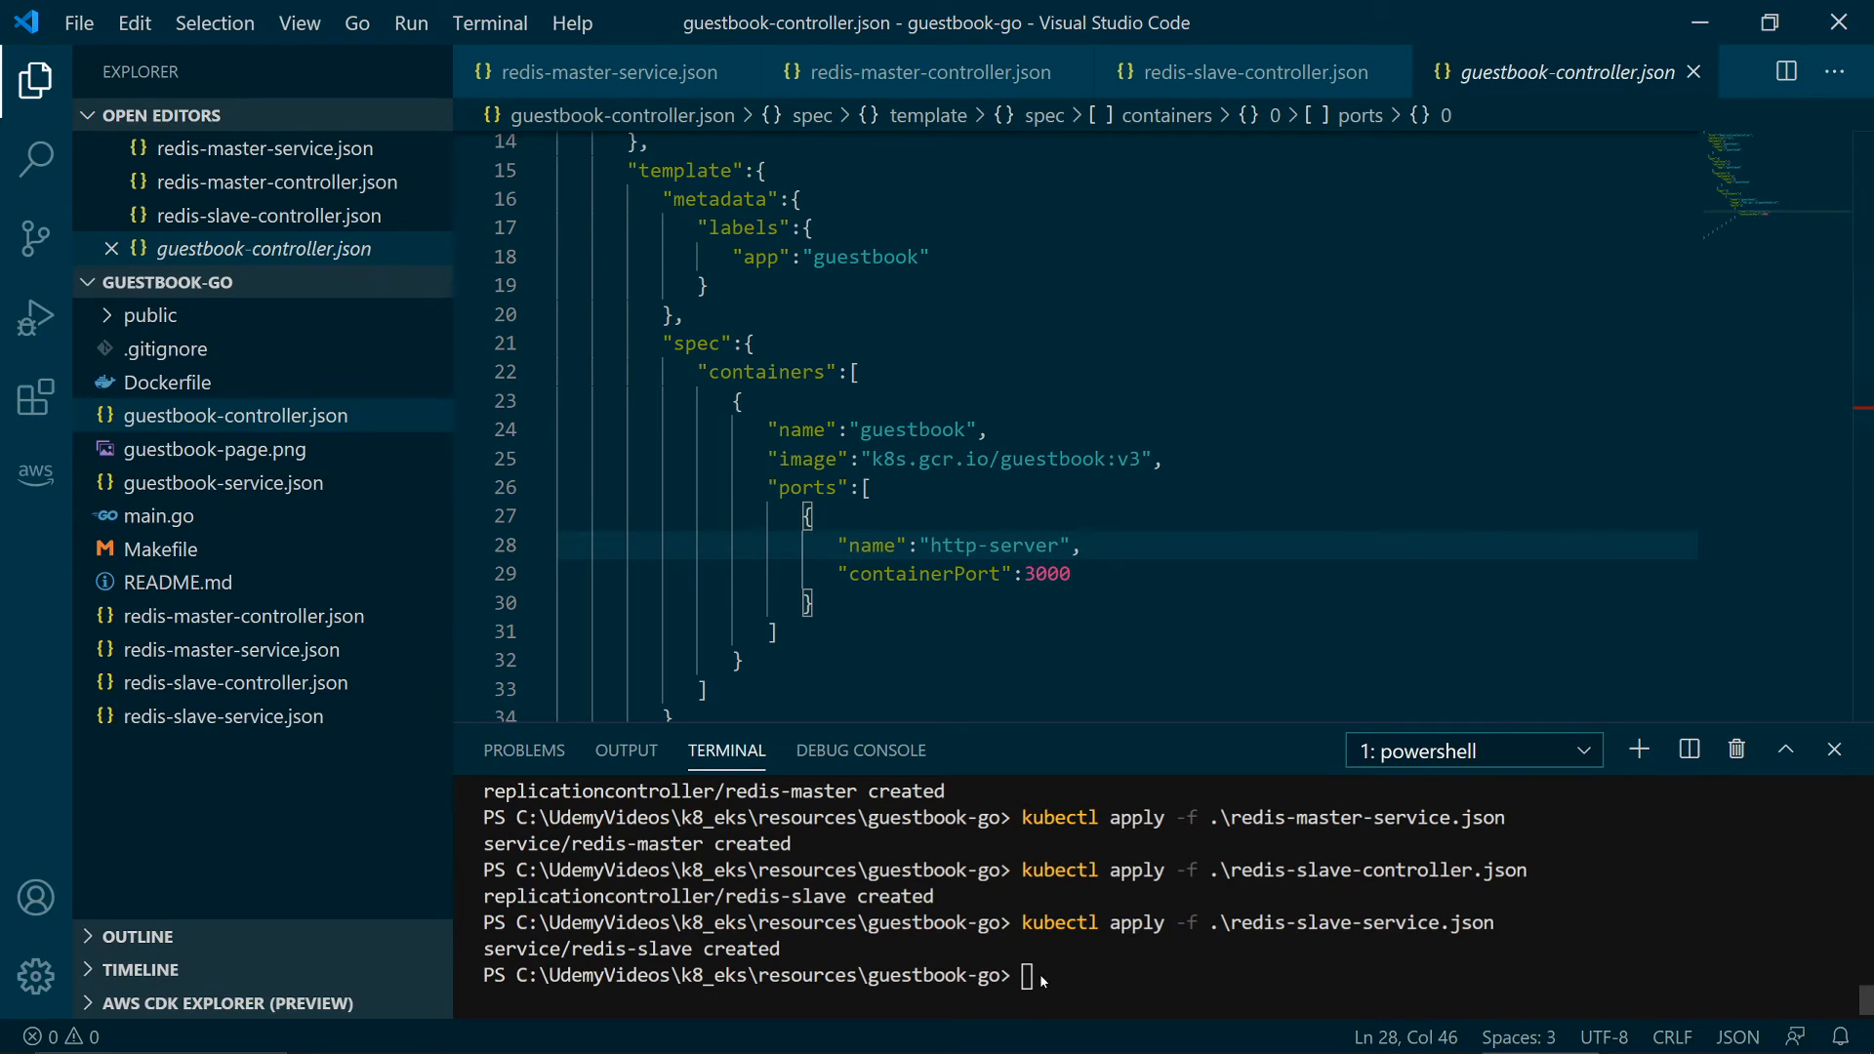
{"action": "type", "text": "kubectl apply -f .\\guestbook-controller.json"}
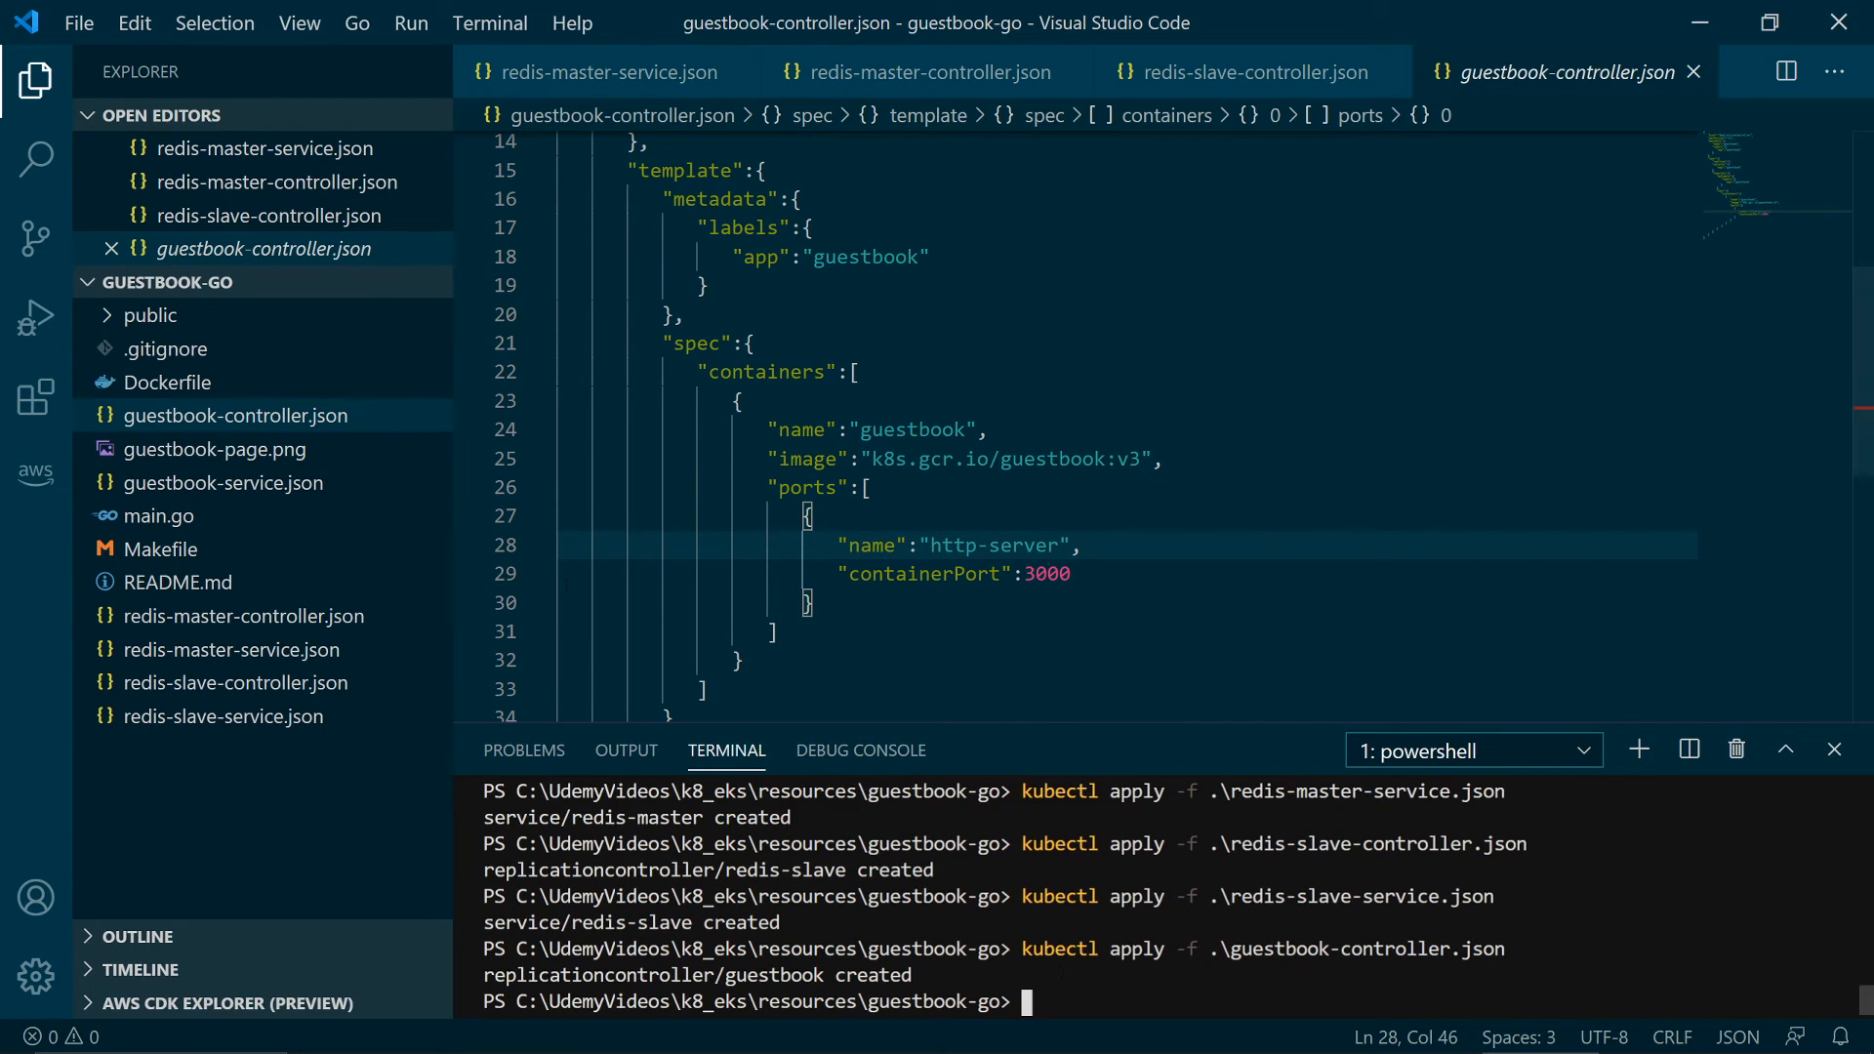
- Review guestbook-service.json and its guestbook selector value
{"action": "left_click", "coordinate": [221, 483]}
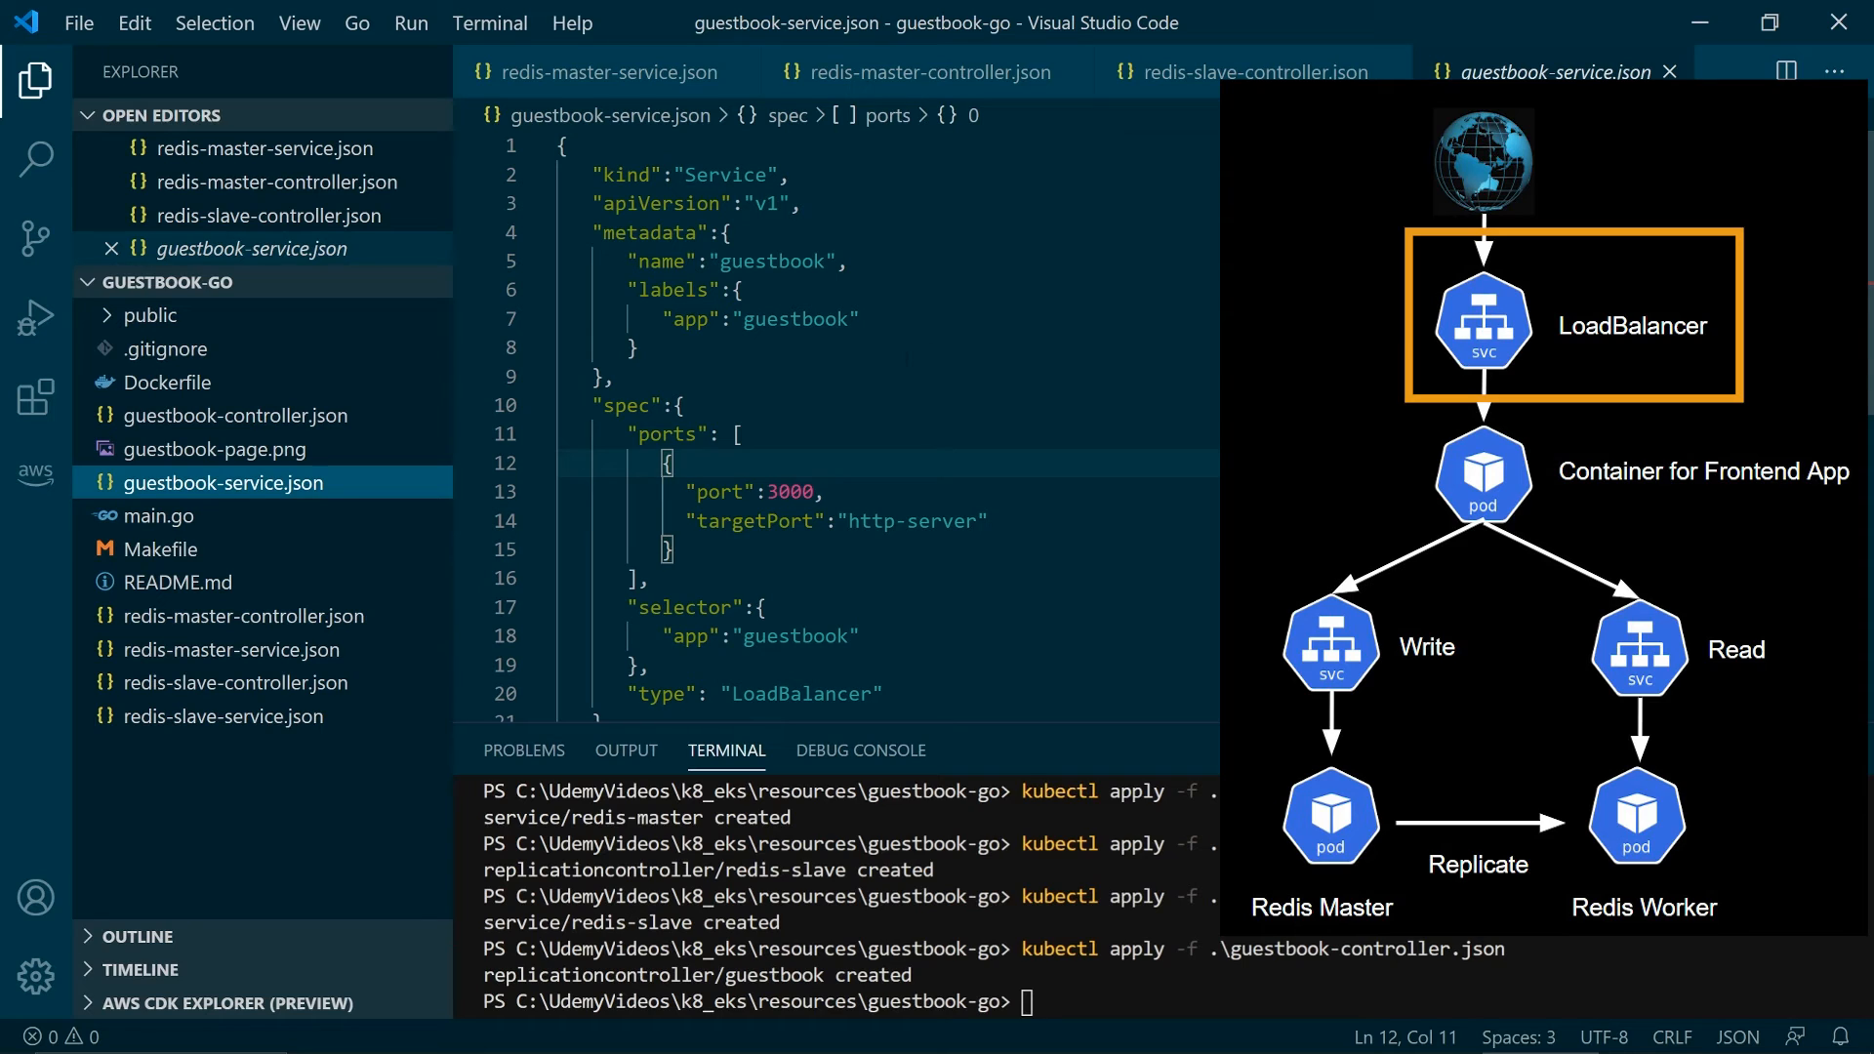
{"action": "scroll", "scroll_direction": "down", "scroll_amount": 3}
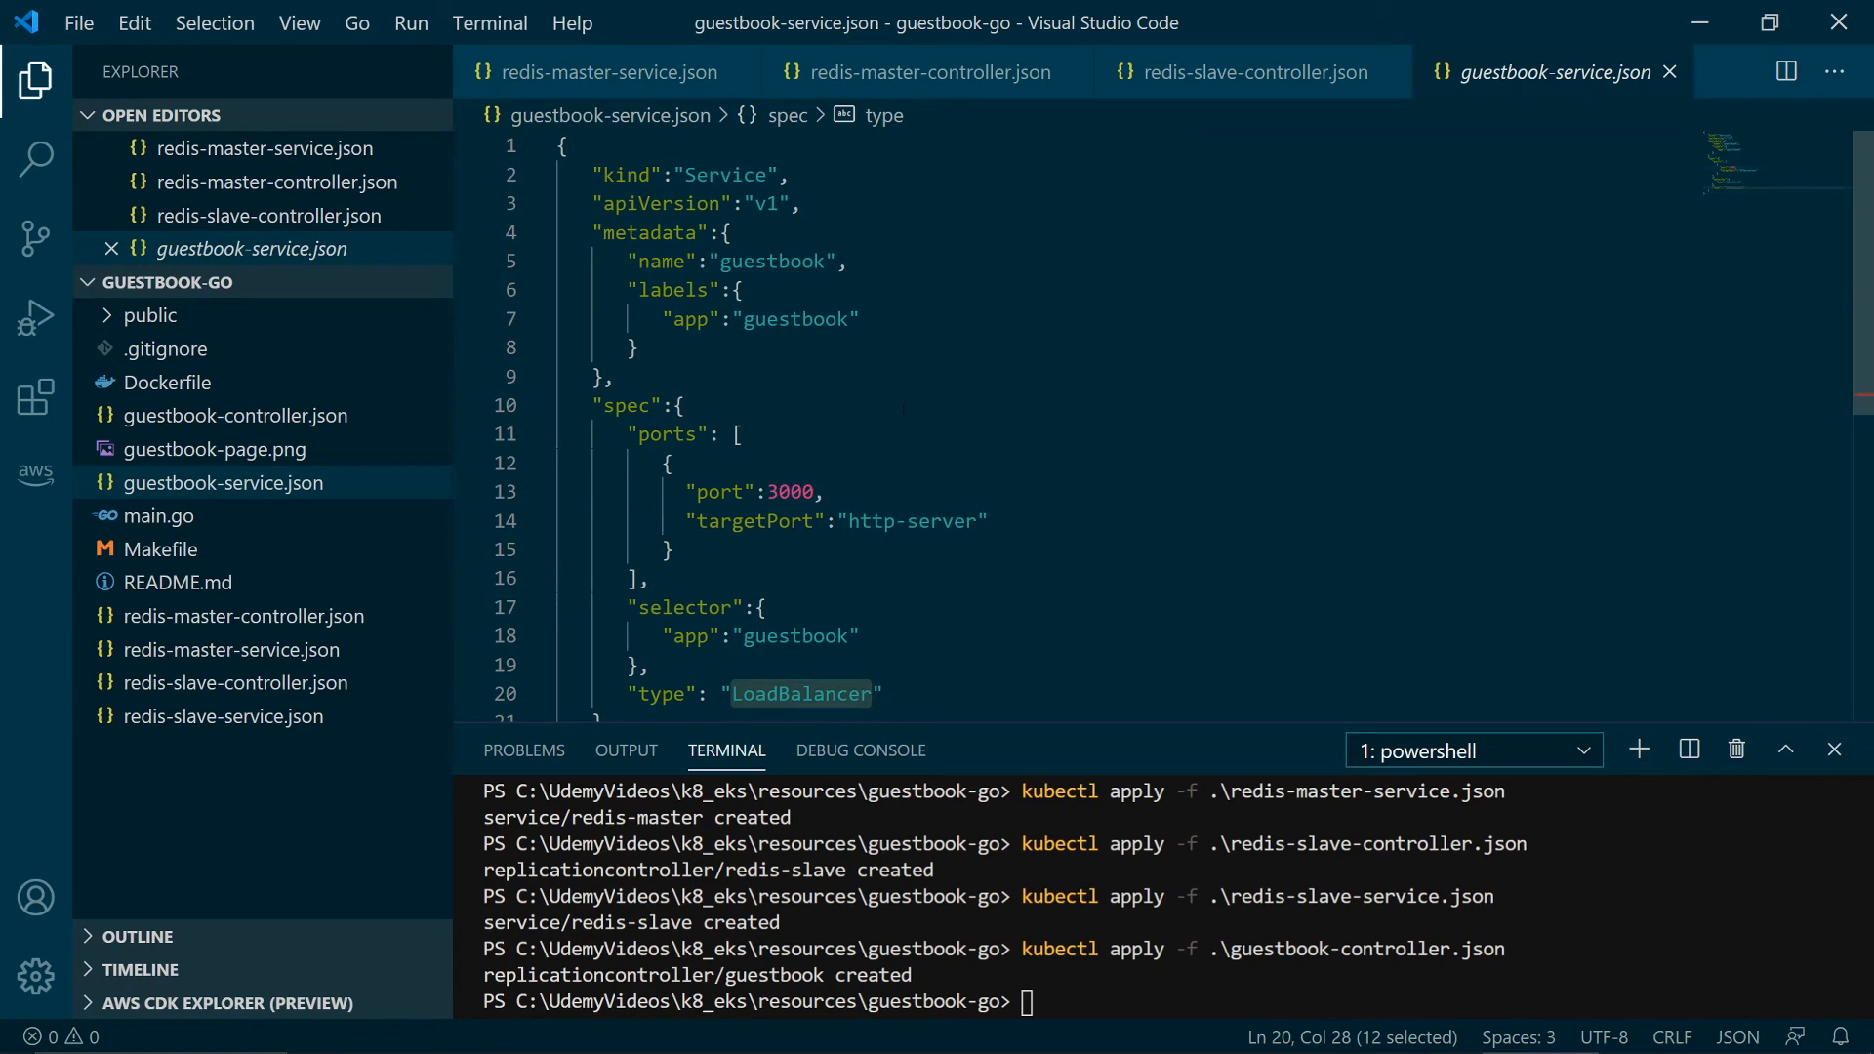
{"action": "double_click", "coordinate": [793, 635]}
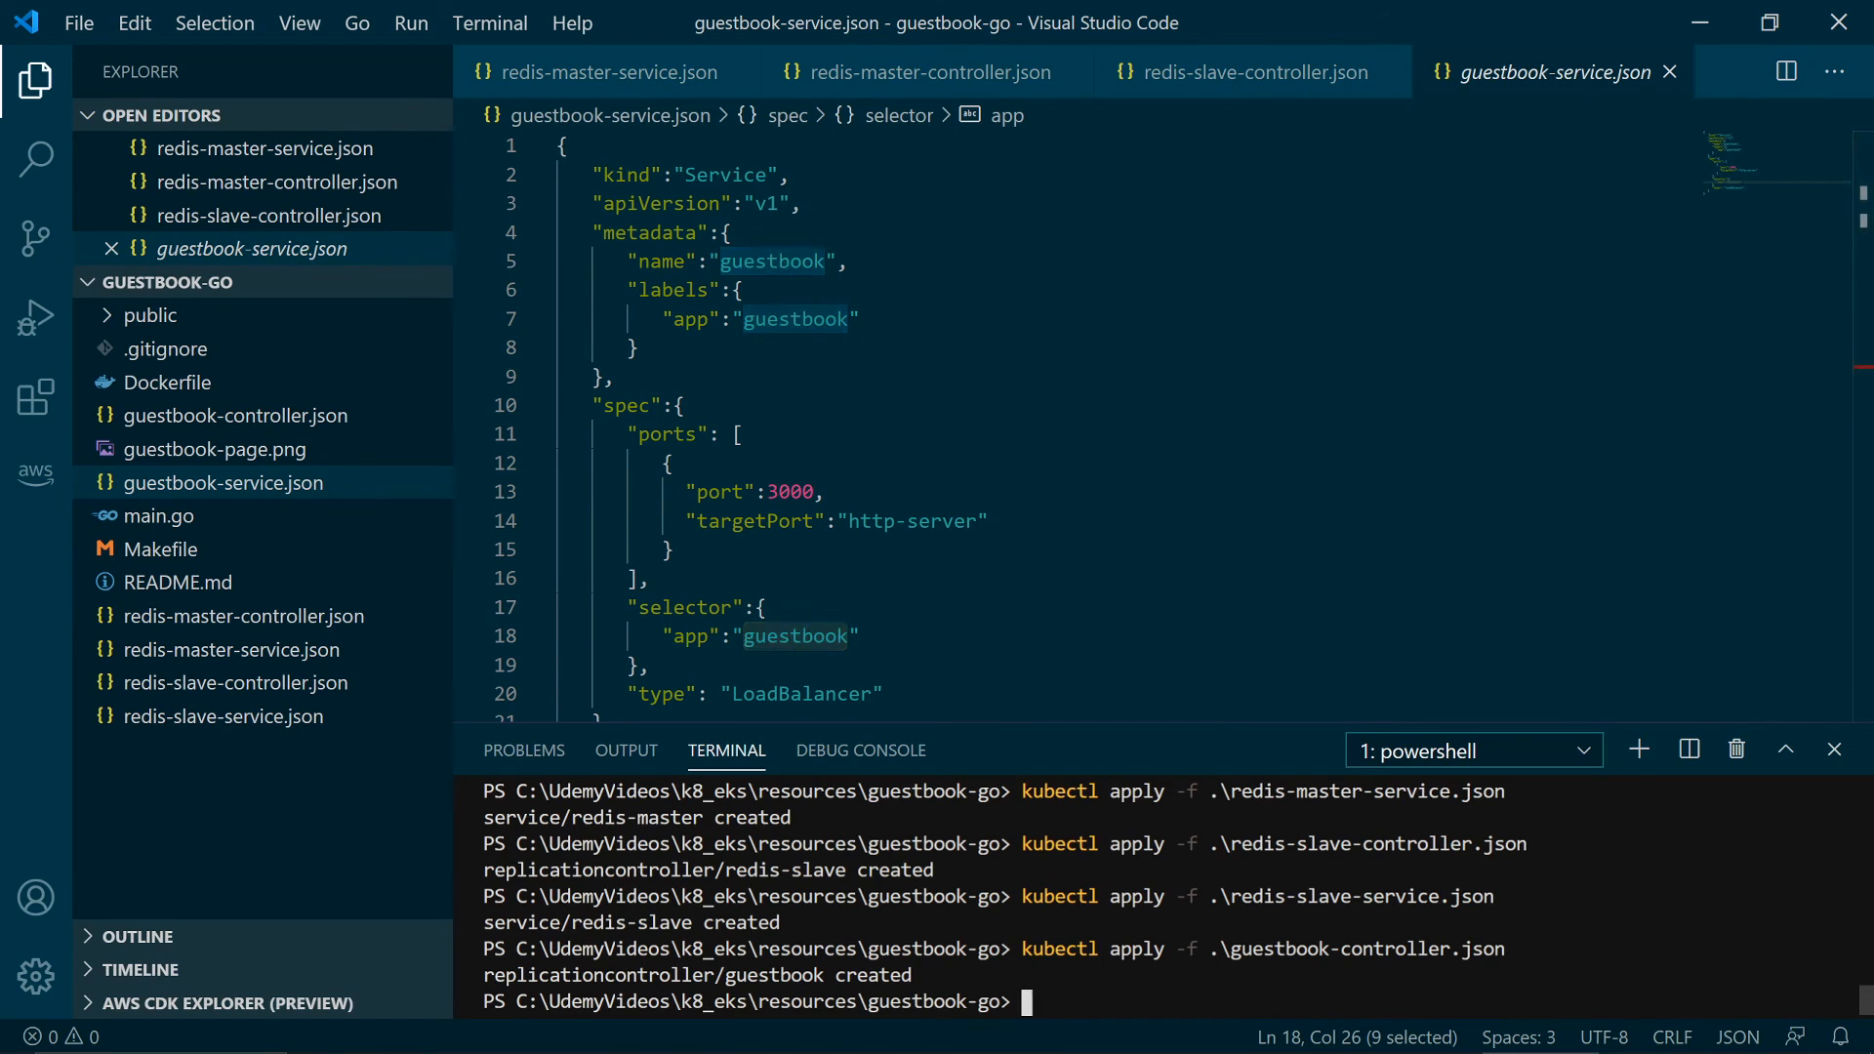
- Apply guestbook-service.json with kubectl, then list the cluster's services with -o wide
{"action": "type", "text": "kubectl apply -f .\\guestbook-service.json"}
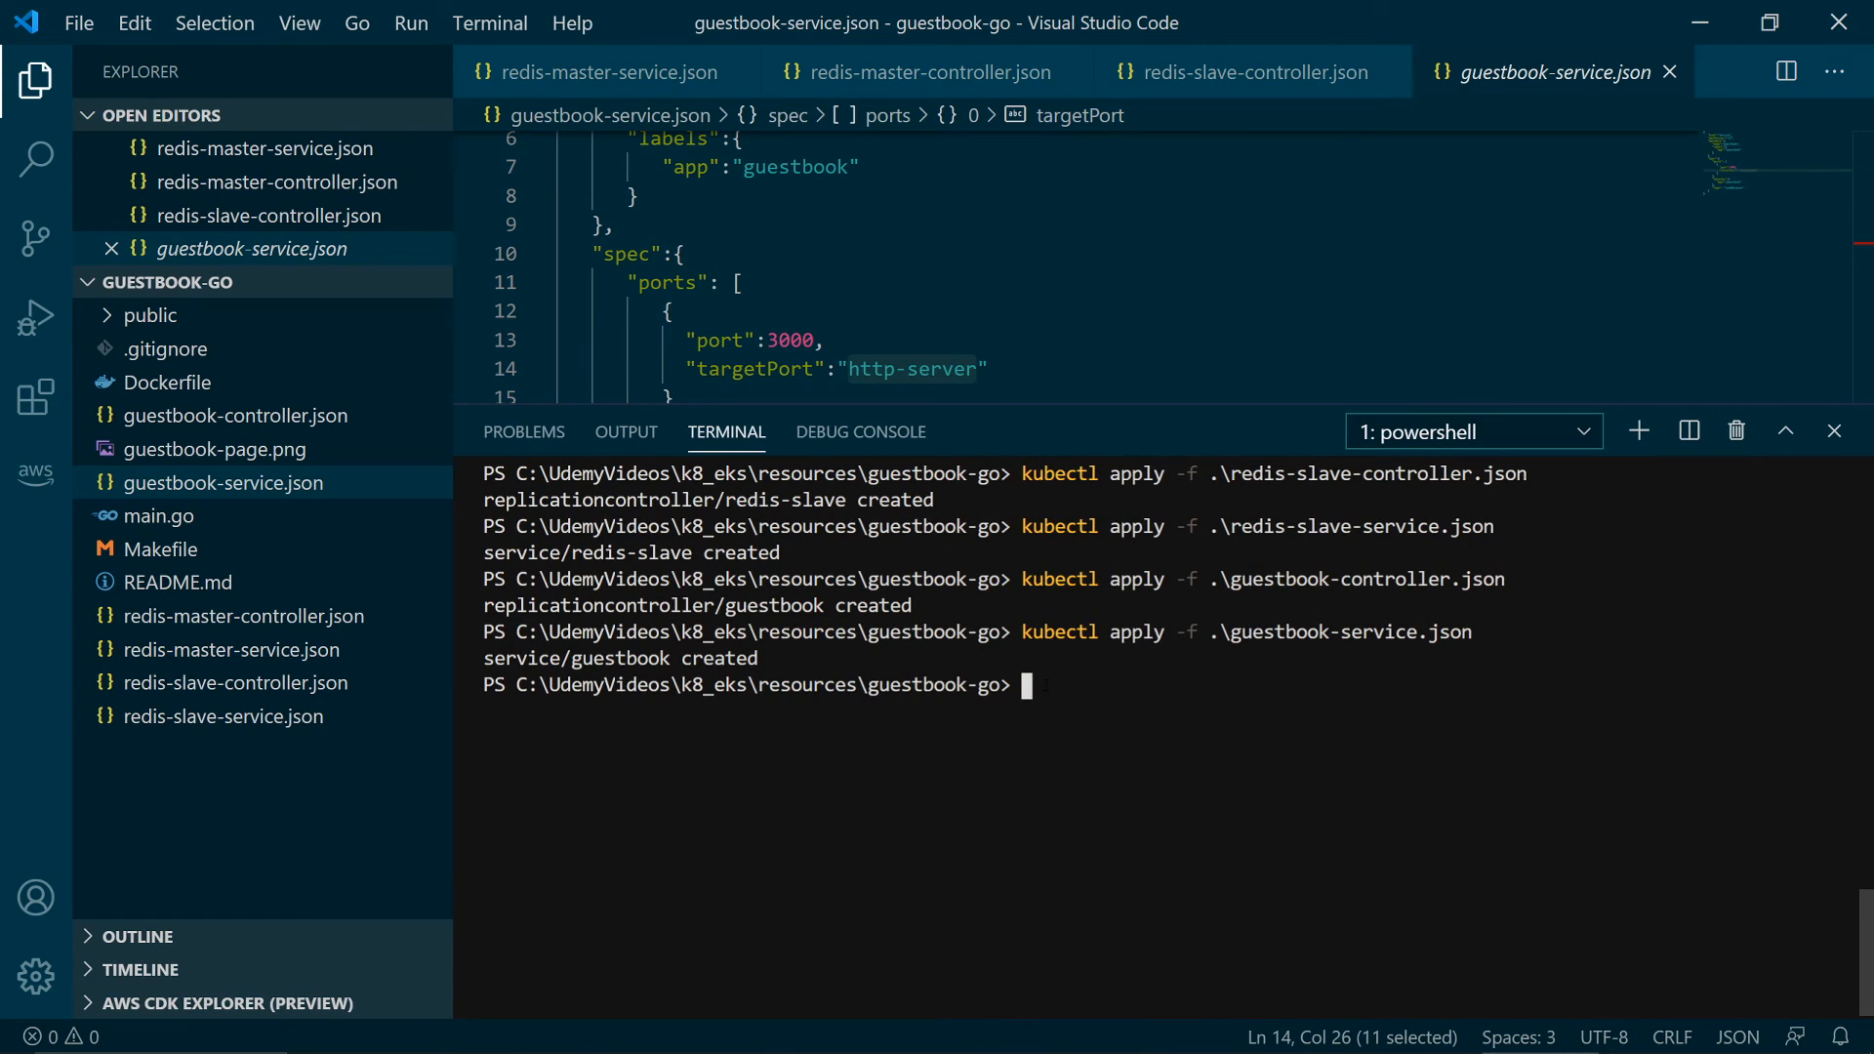
{"action": "type", "text": "kubectl get services -o wide"}
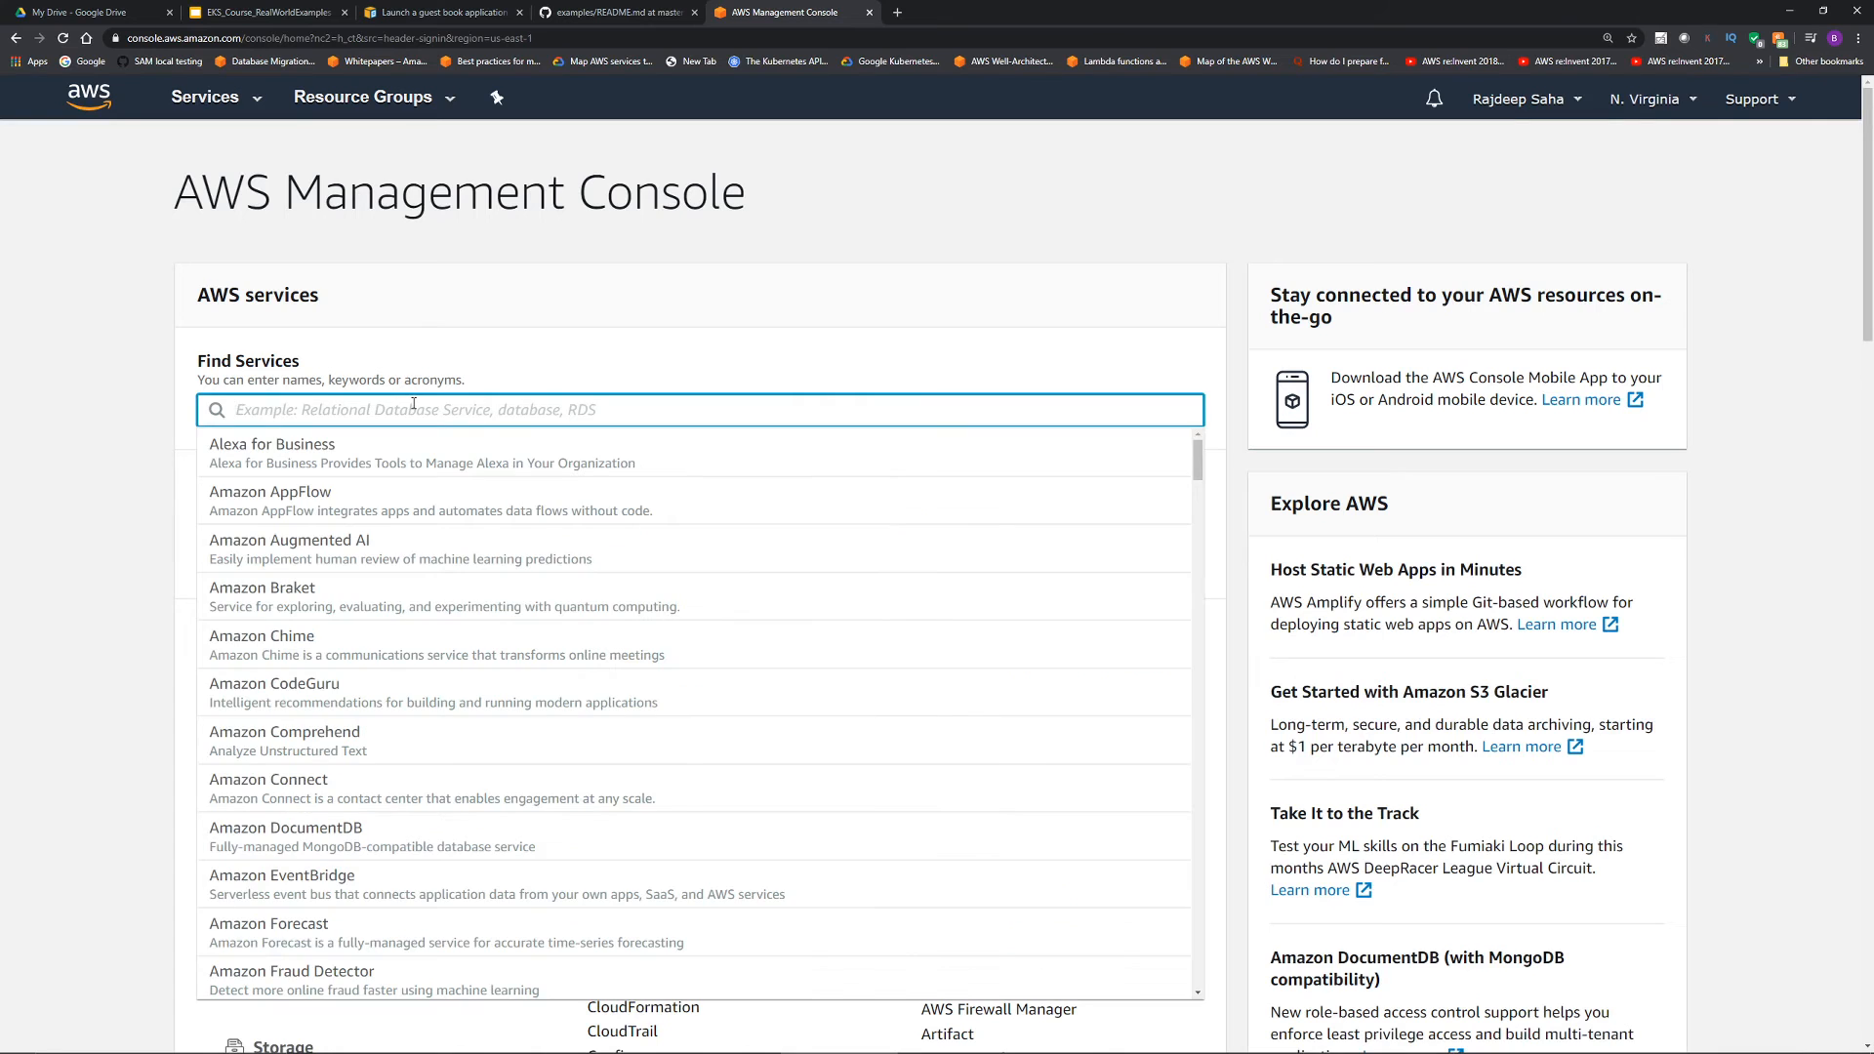
- Find the EC2 console, list Load Balancers and select the guestbook load balancer's DNS name
{"action": "type", "text": "ec2"}
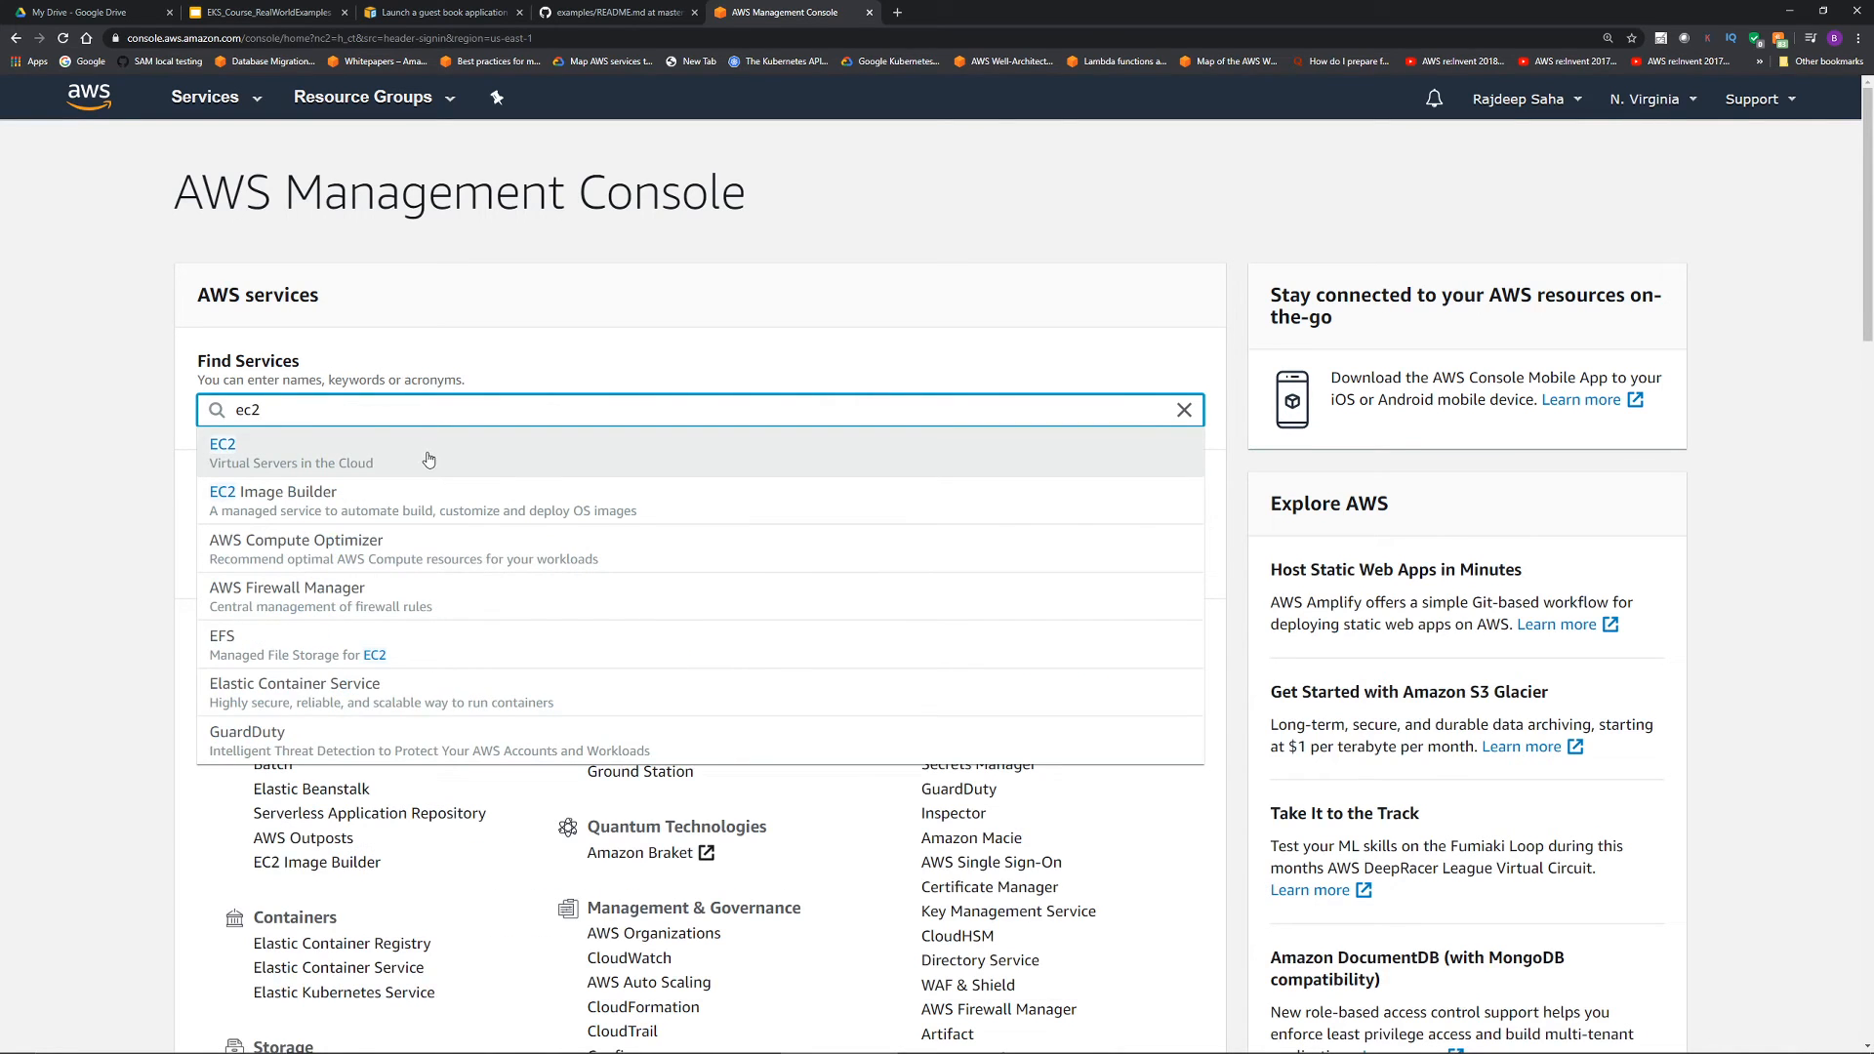
{"action": "left_click", "coordinate": [223, 445]}
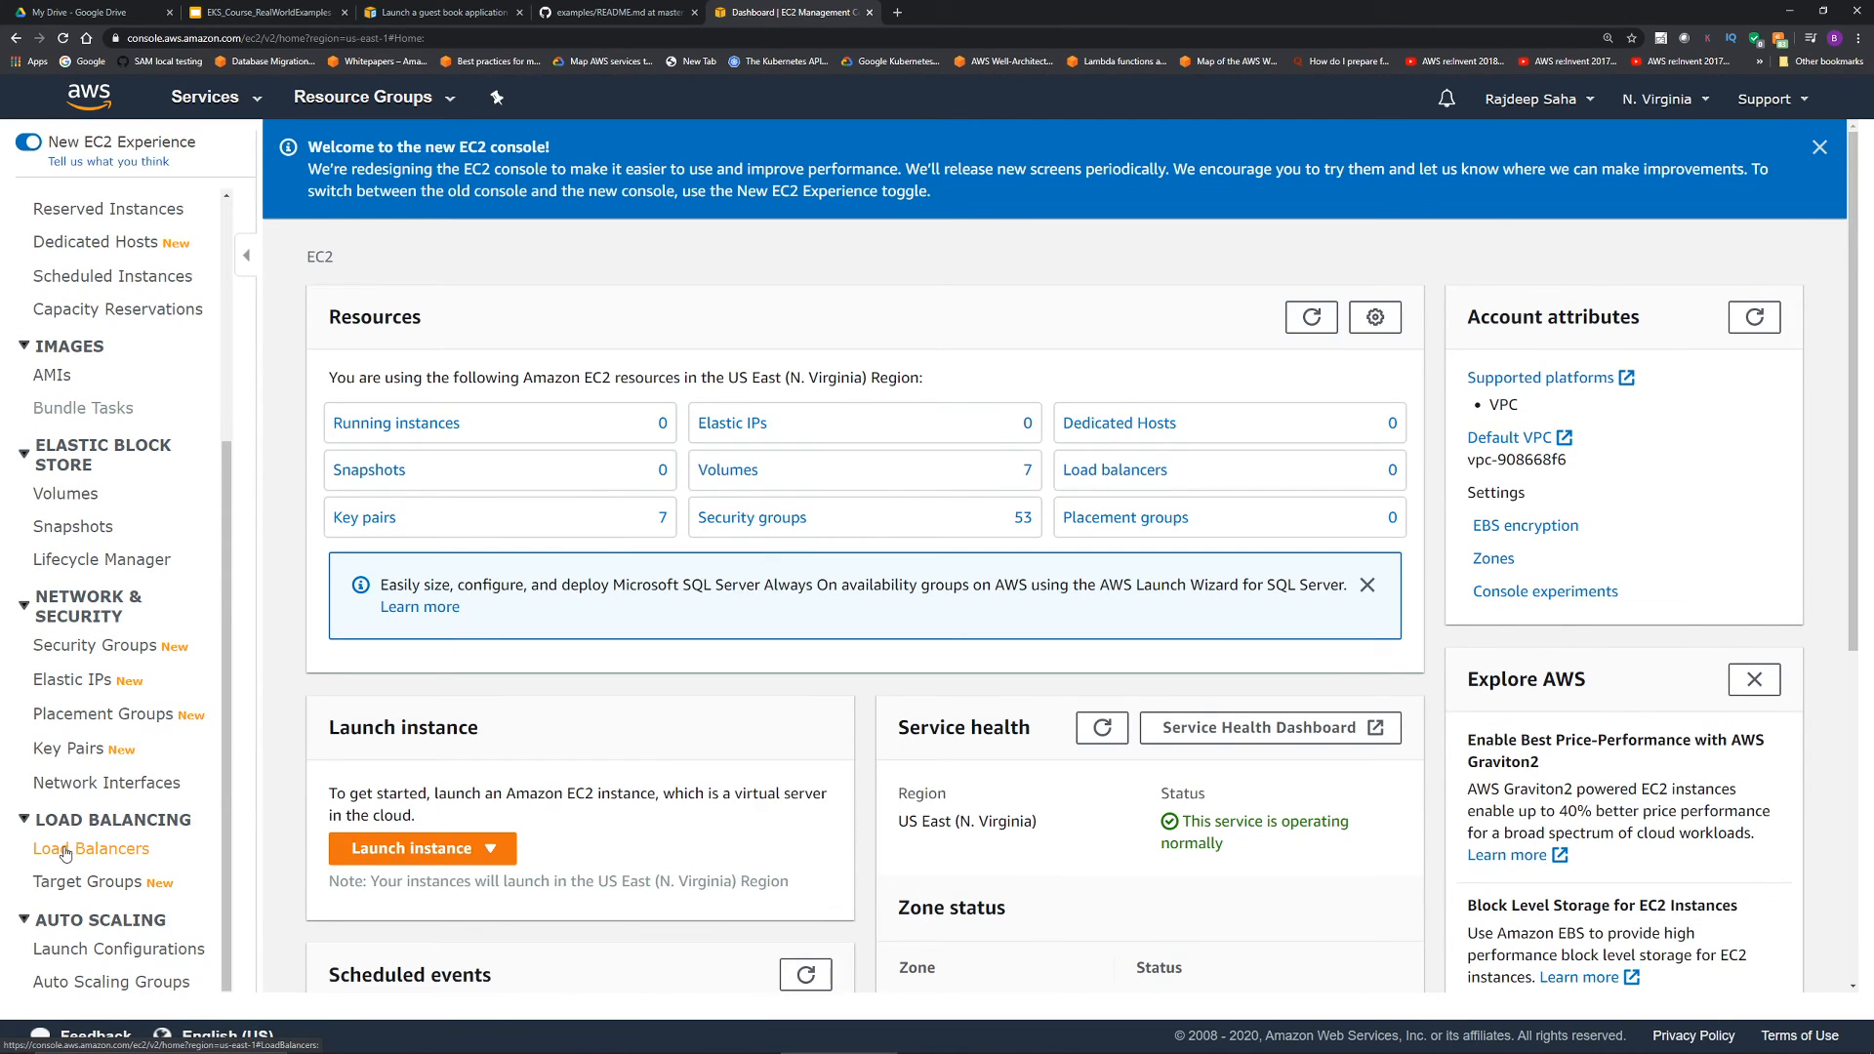
{"action": "left_click", "coordinate": [92, 847]}
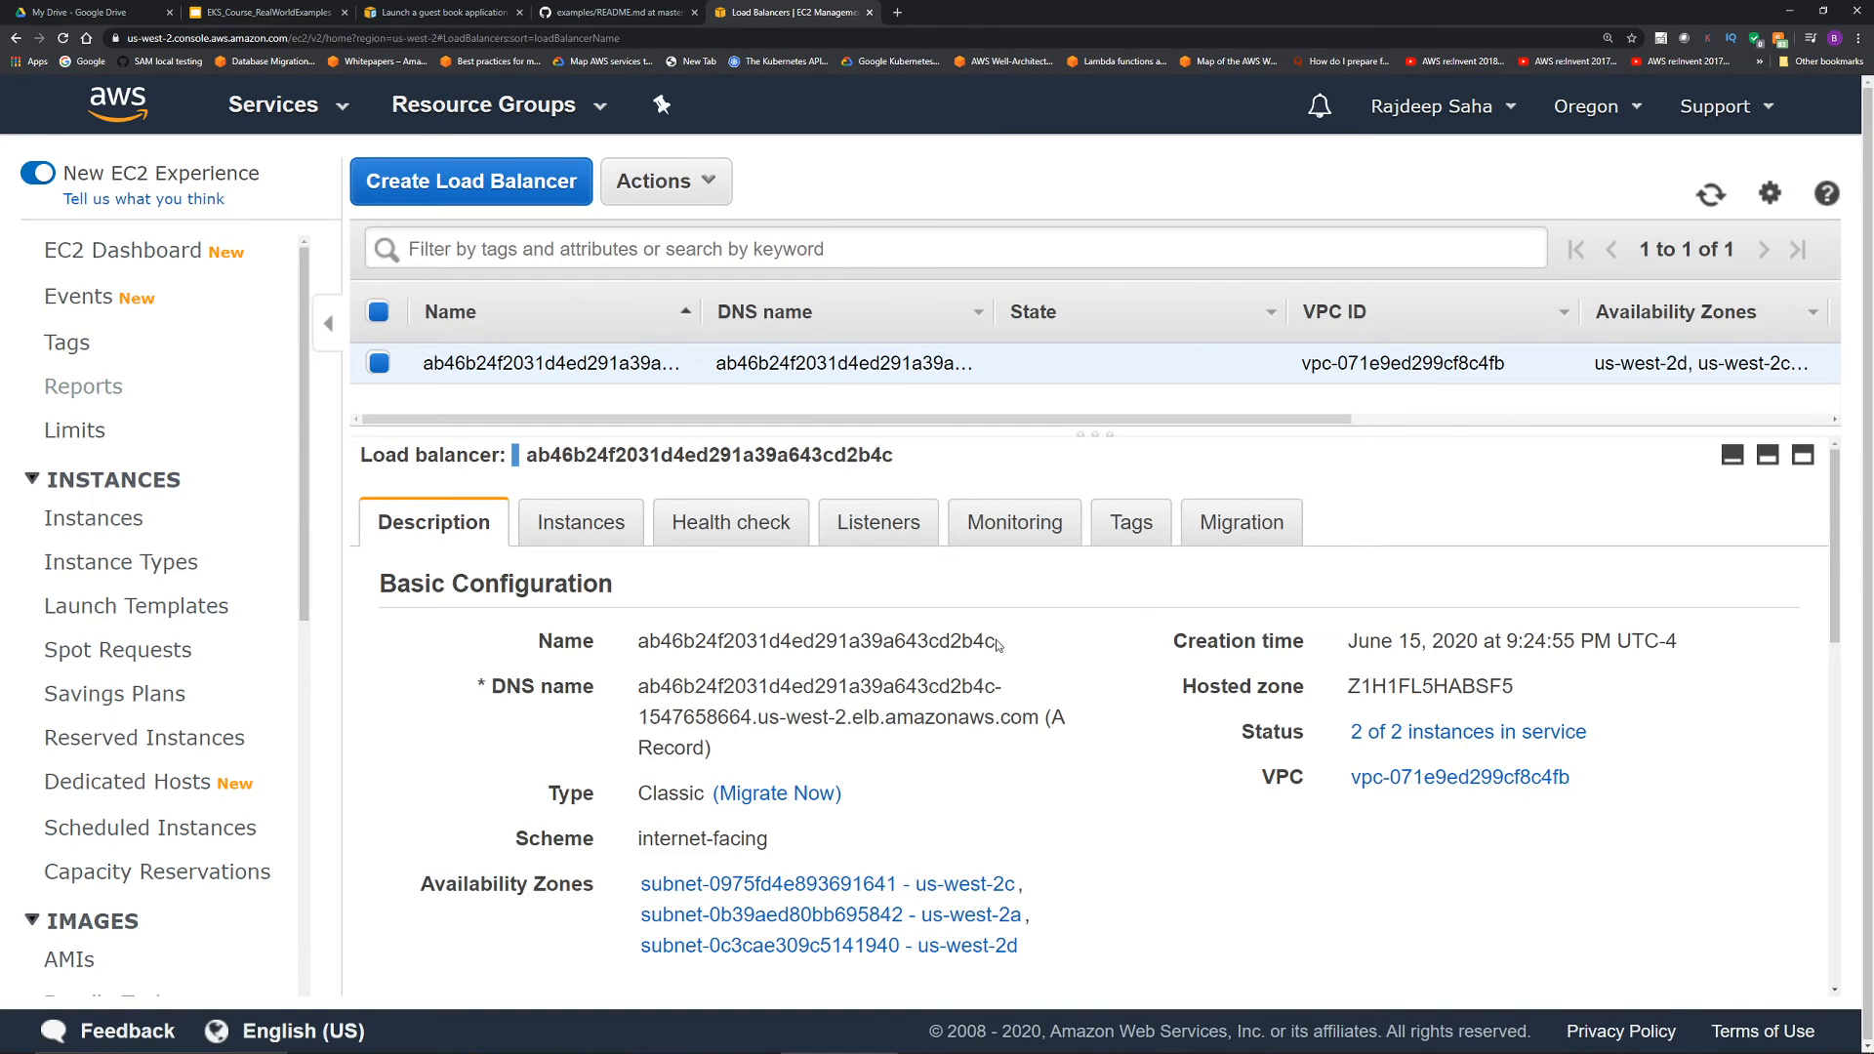
{"action": "left_click", "coordinate": [572, 523]}
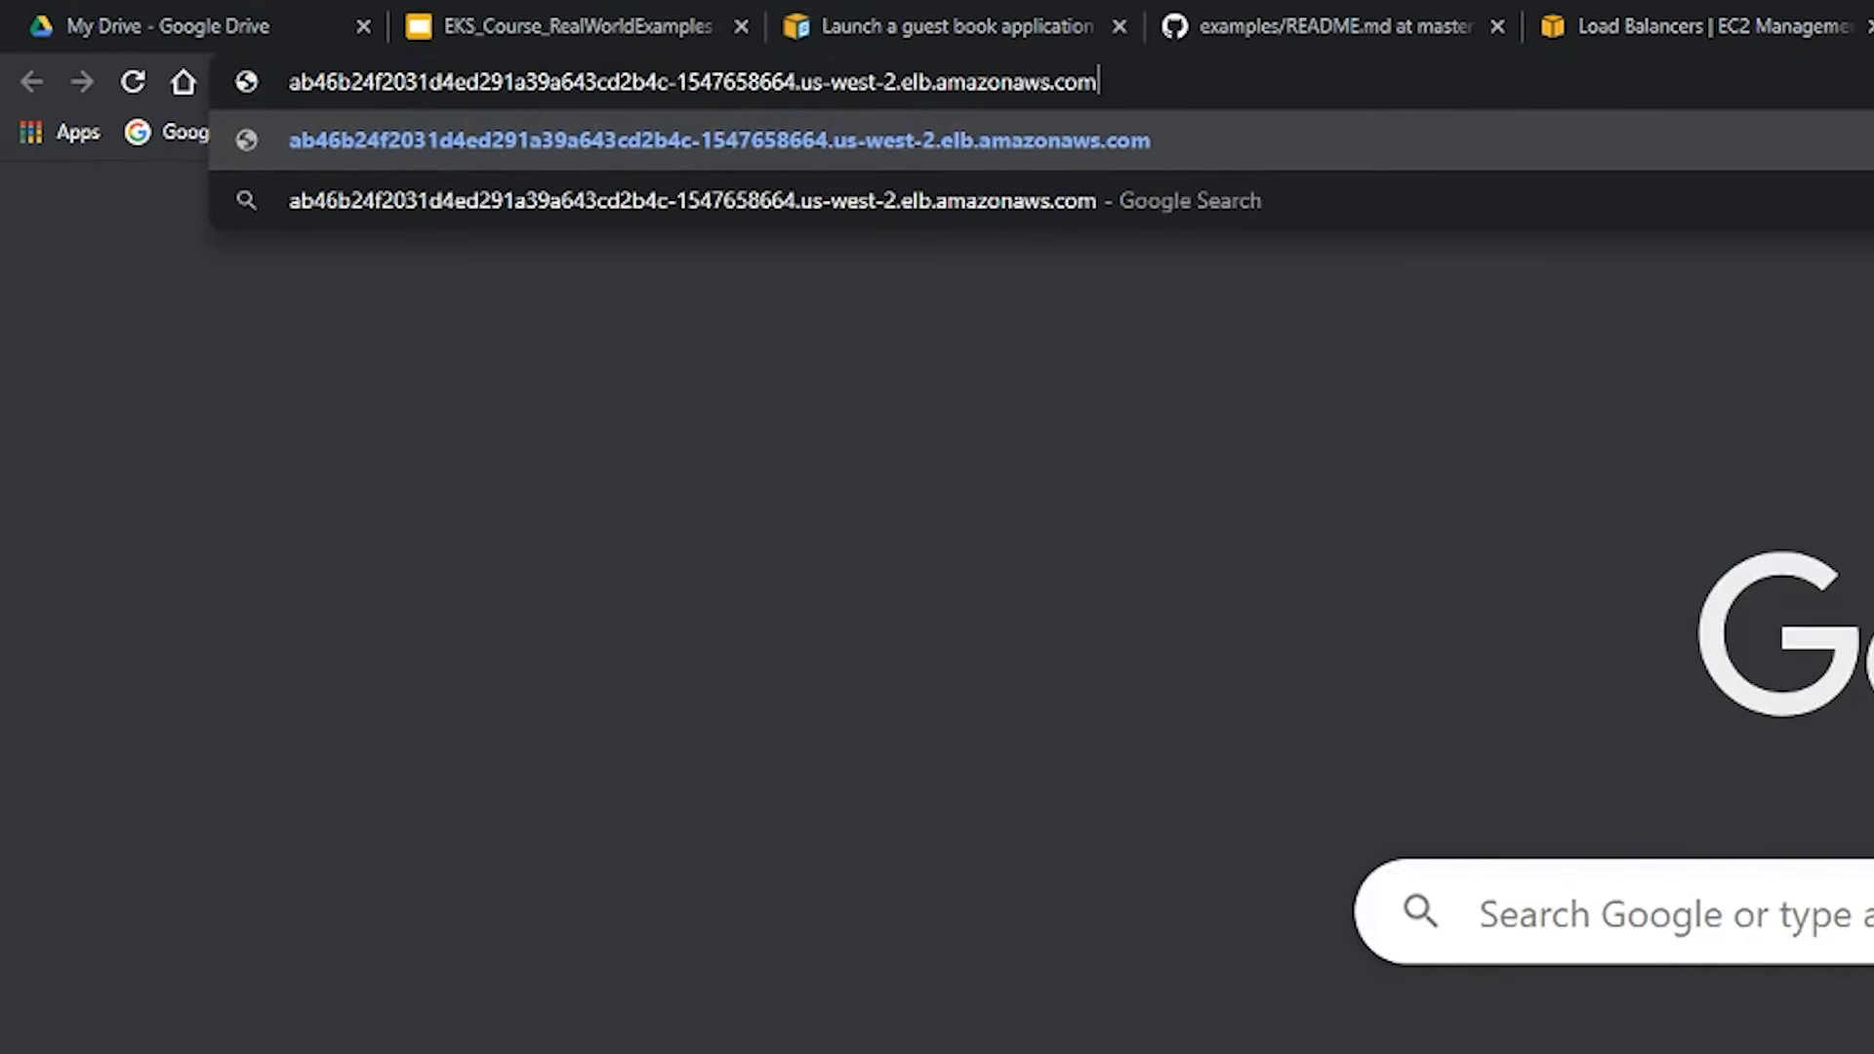
- Append :3000 to the load balancer DNS name and load the Guestbook page
{"action": "type", "text": ":3"}
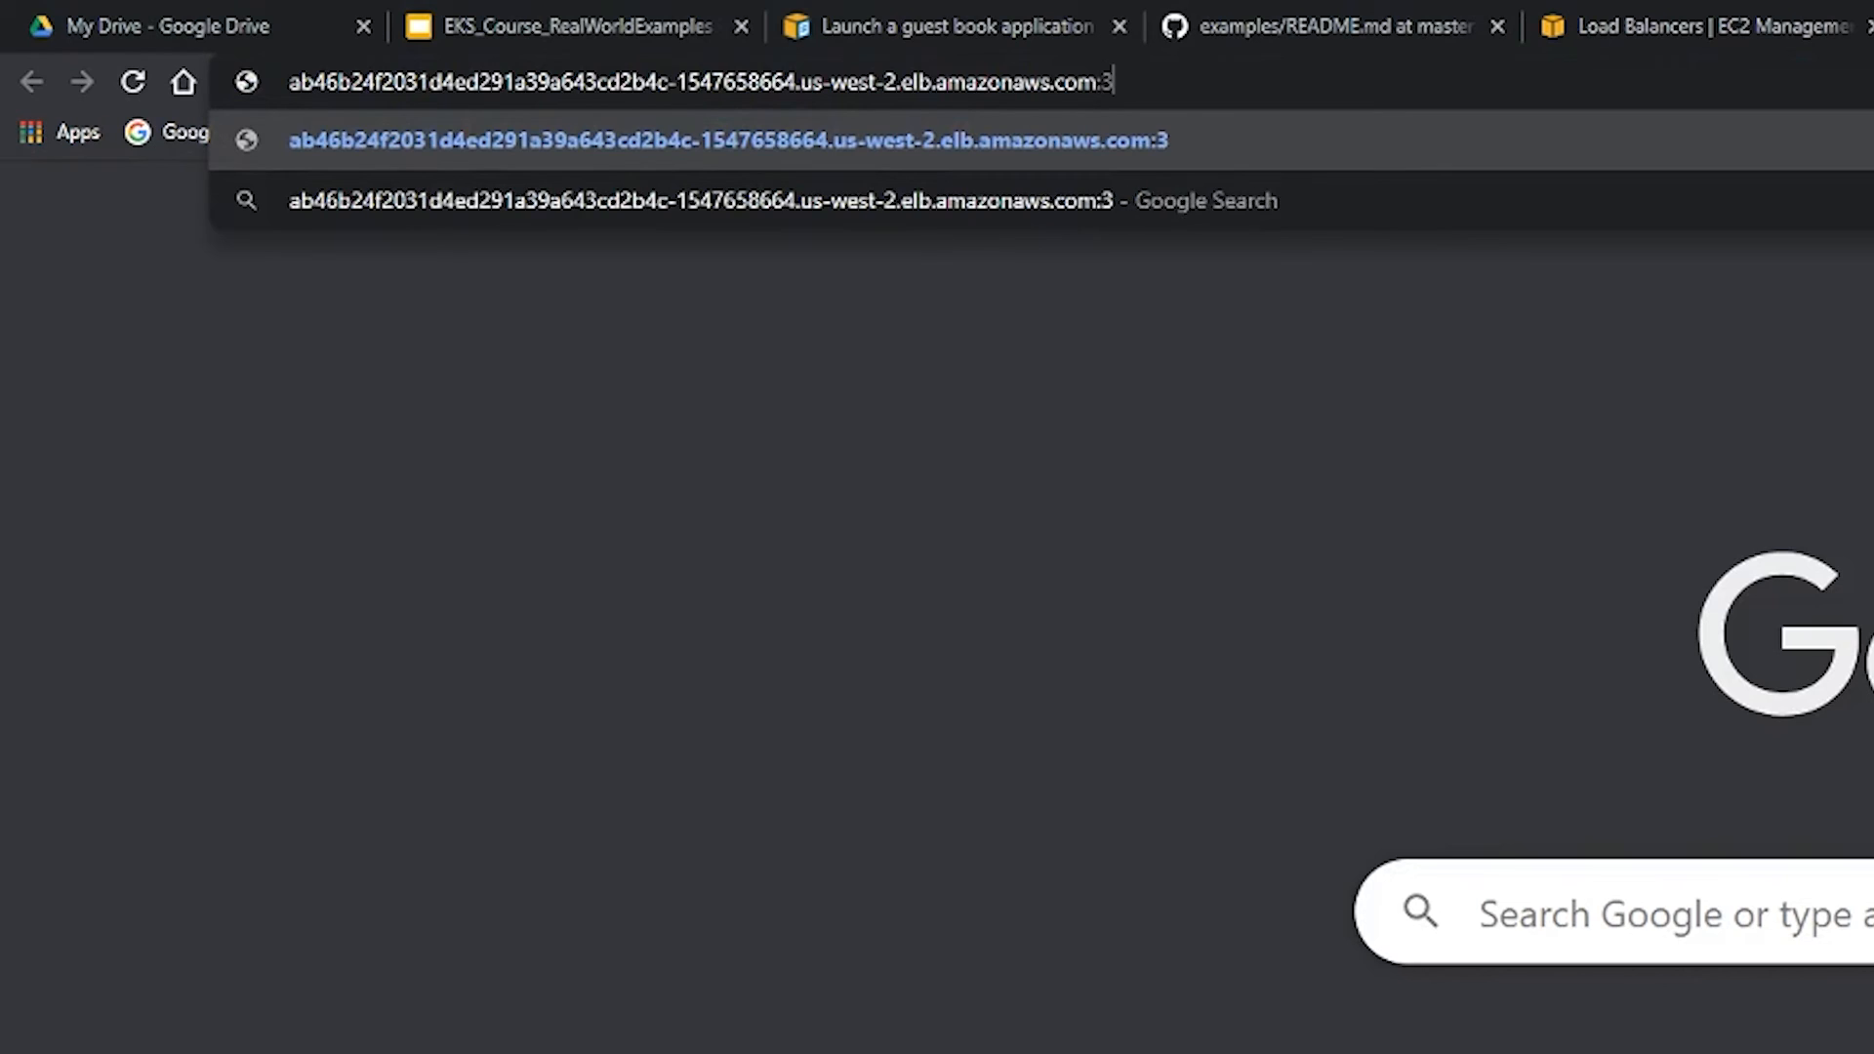
{"action": "type", "text": "000"}
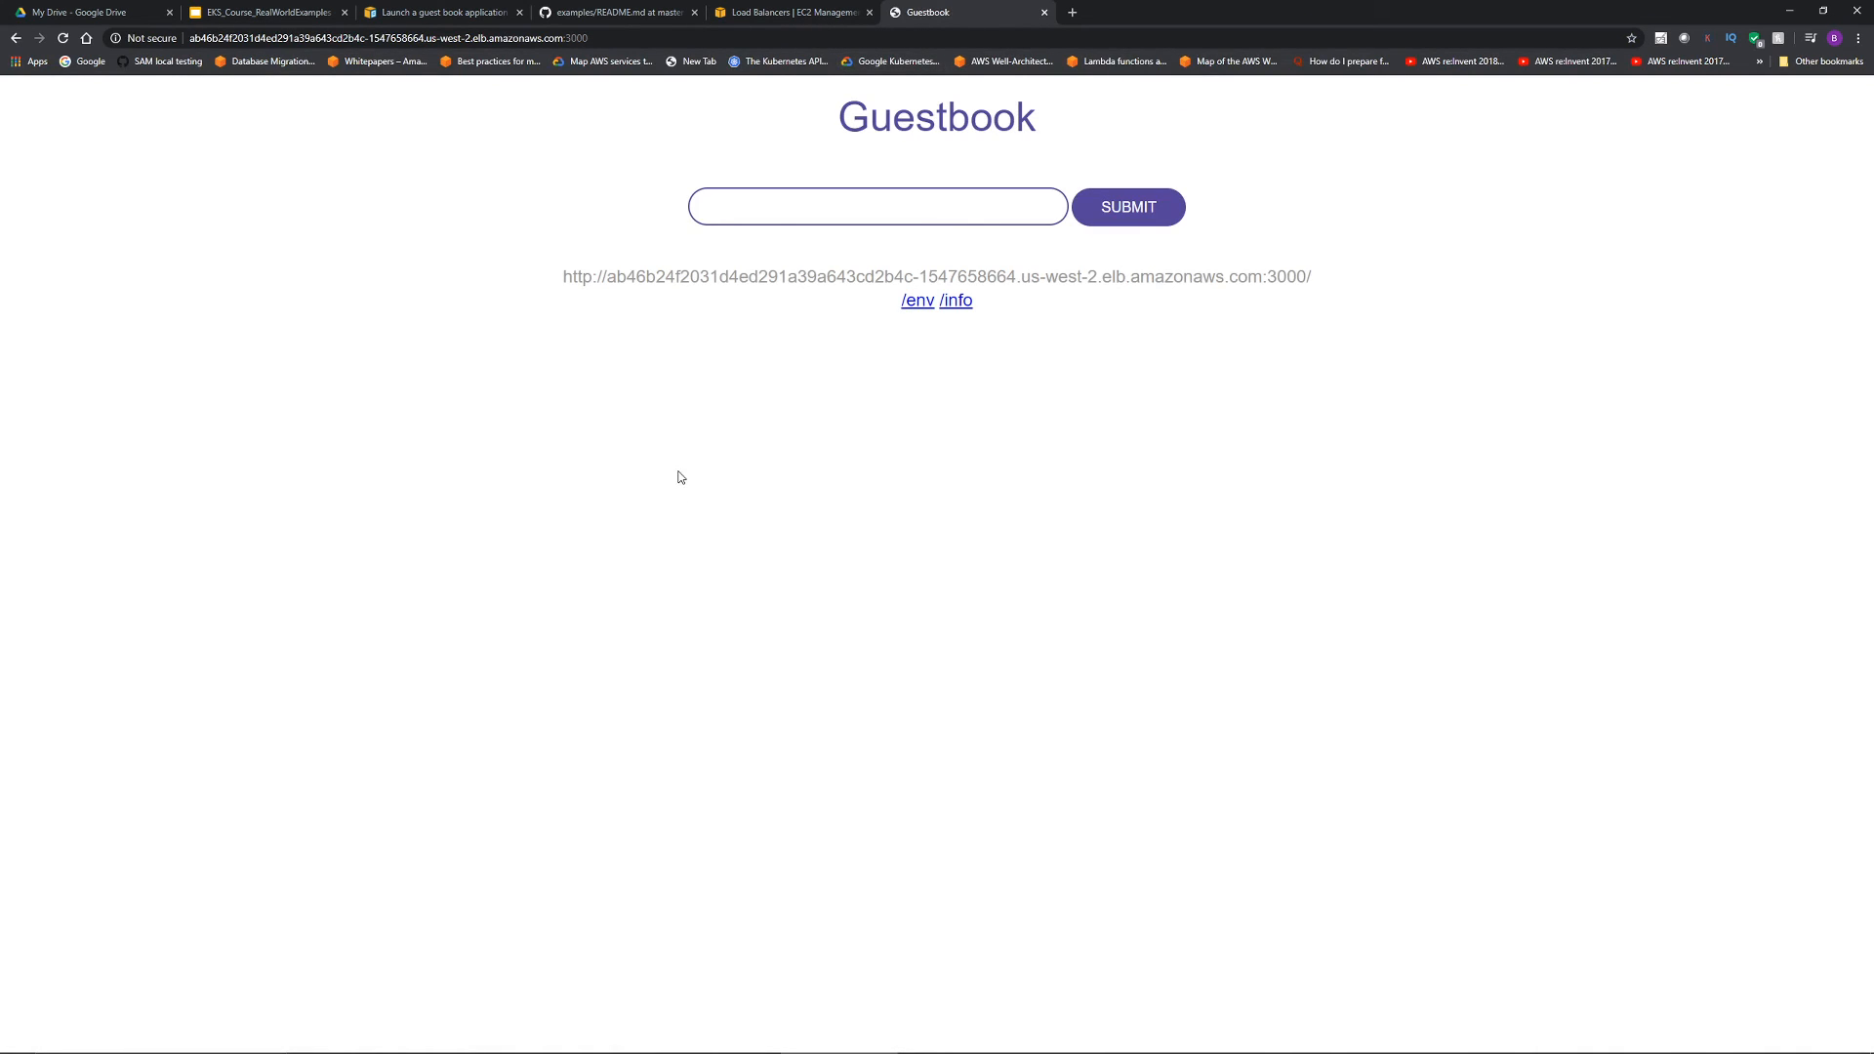
- Submit Superman as a guestbook entry
{"action": "left_click", "coordinate": [877, 205]}
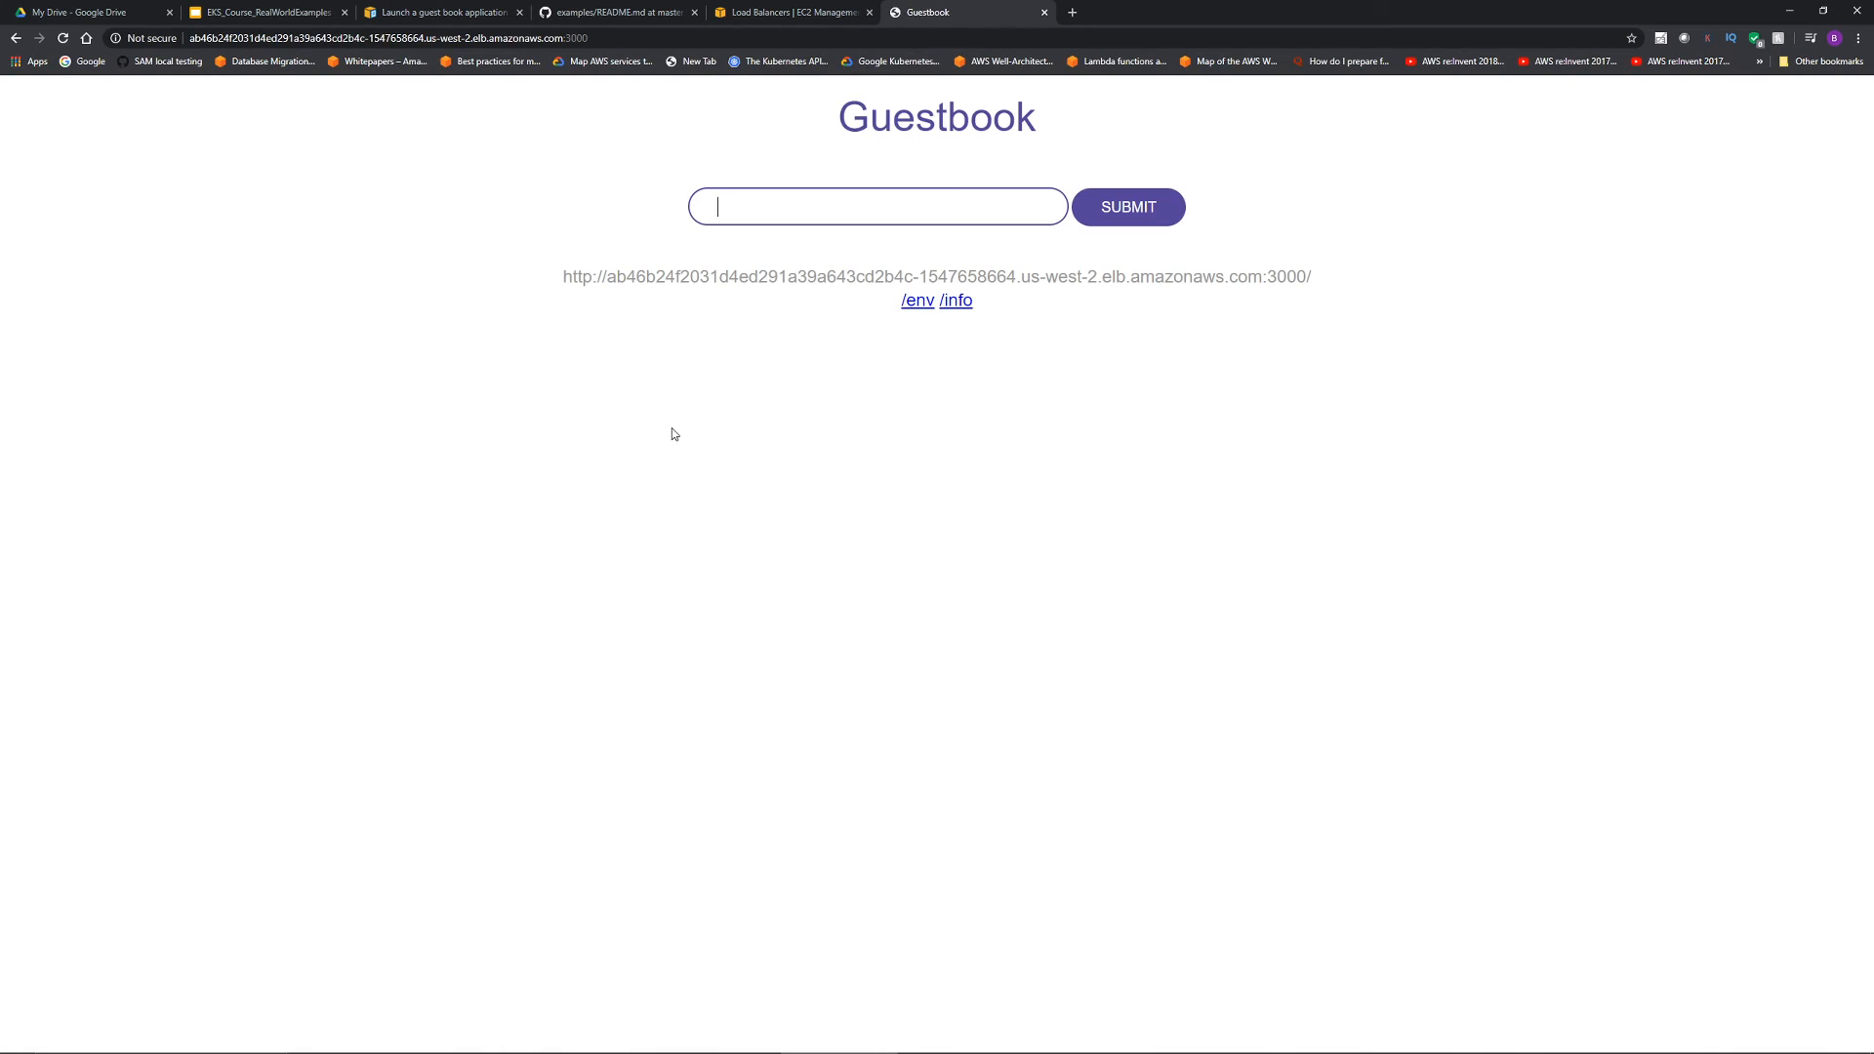
{"action": "type", "text": "Superman"}
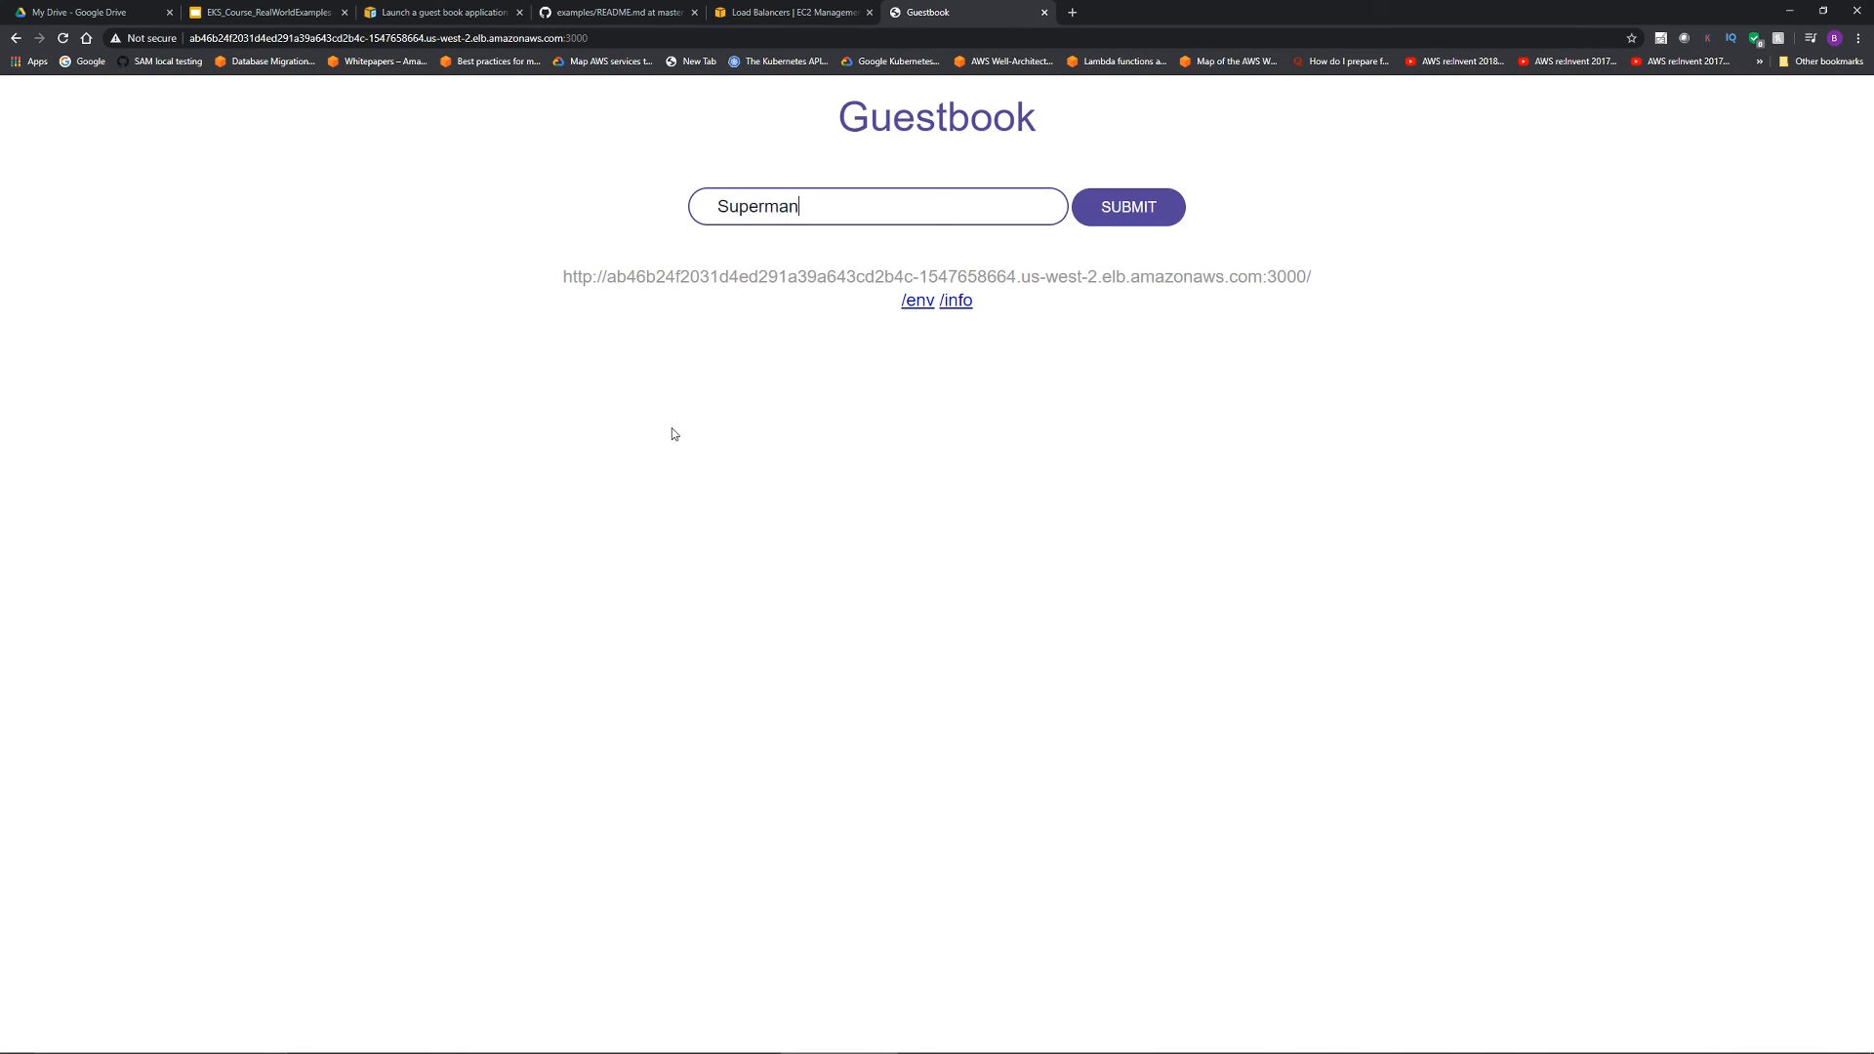
{"action": "left_click", "coordinate": [1125, 205]}
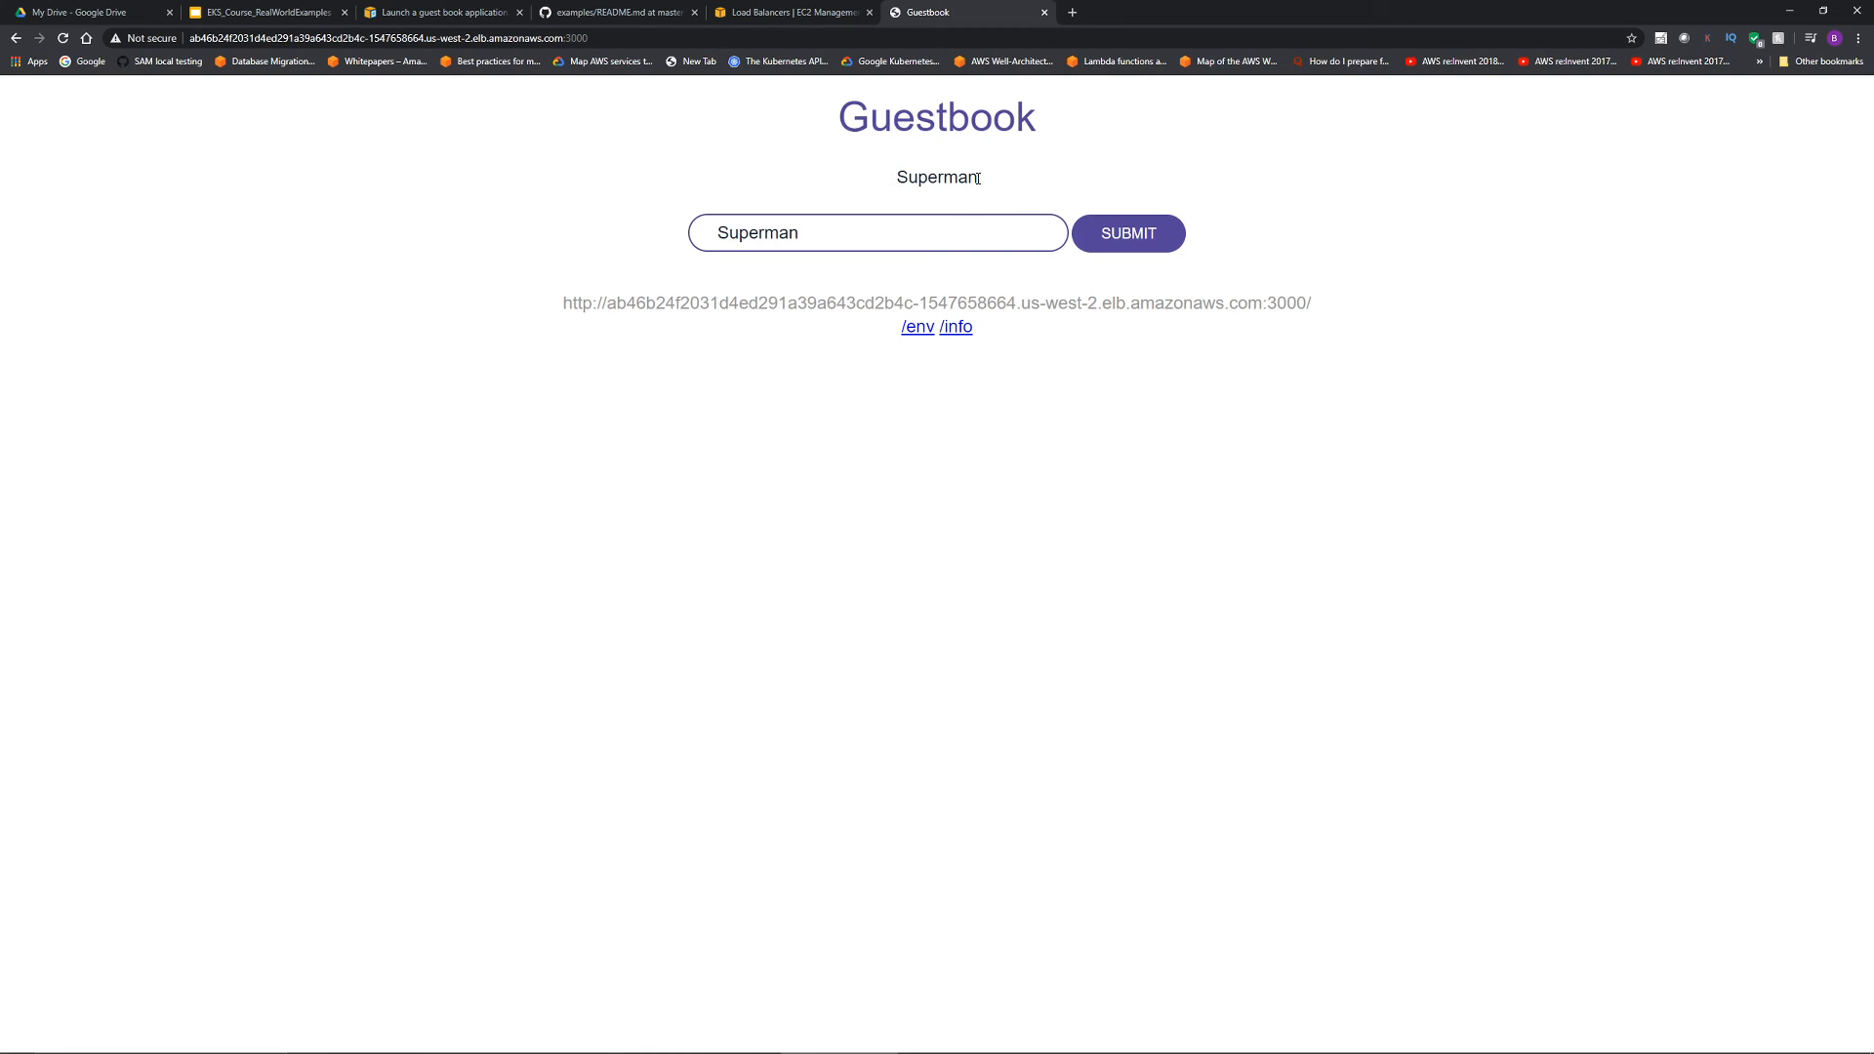
- Replace the name with Batman and submit it, then add Wonder Woman
{"action": "double_click", "coordinate": [937, 177]}
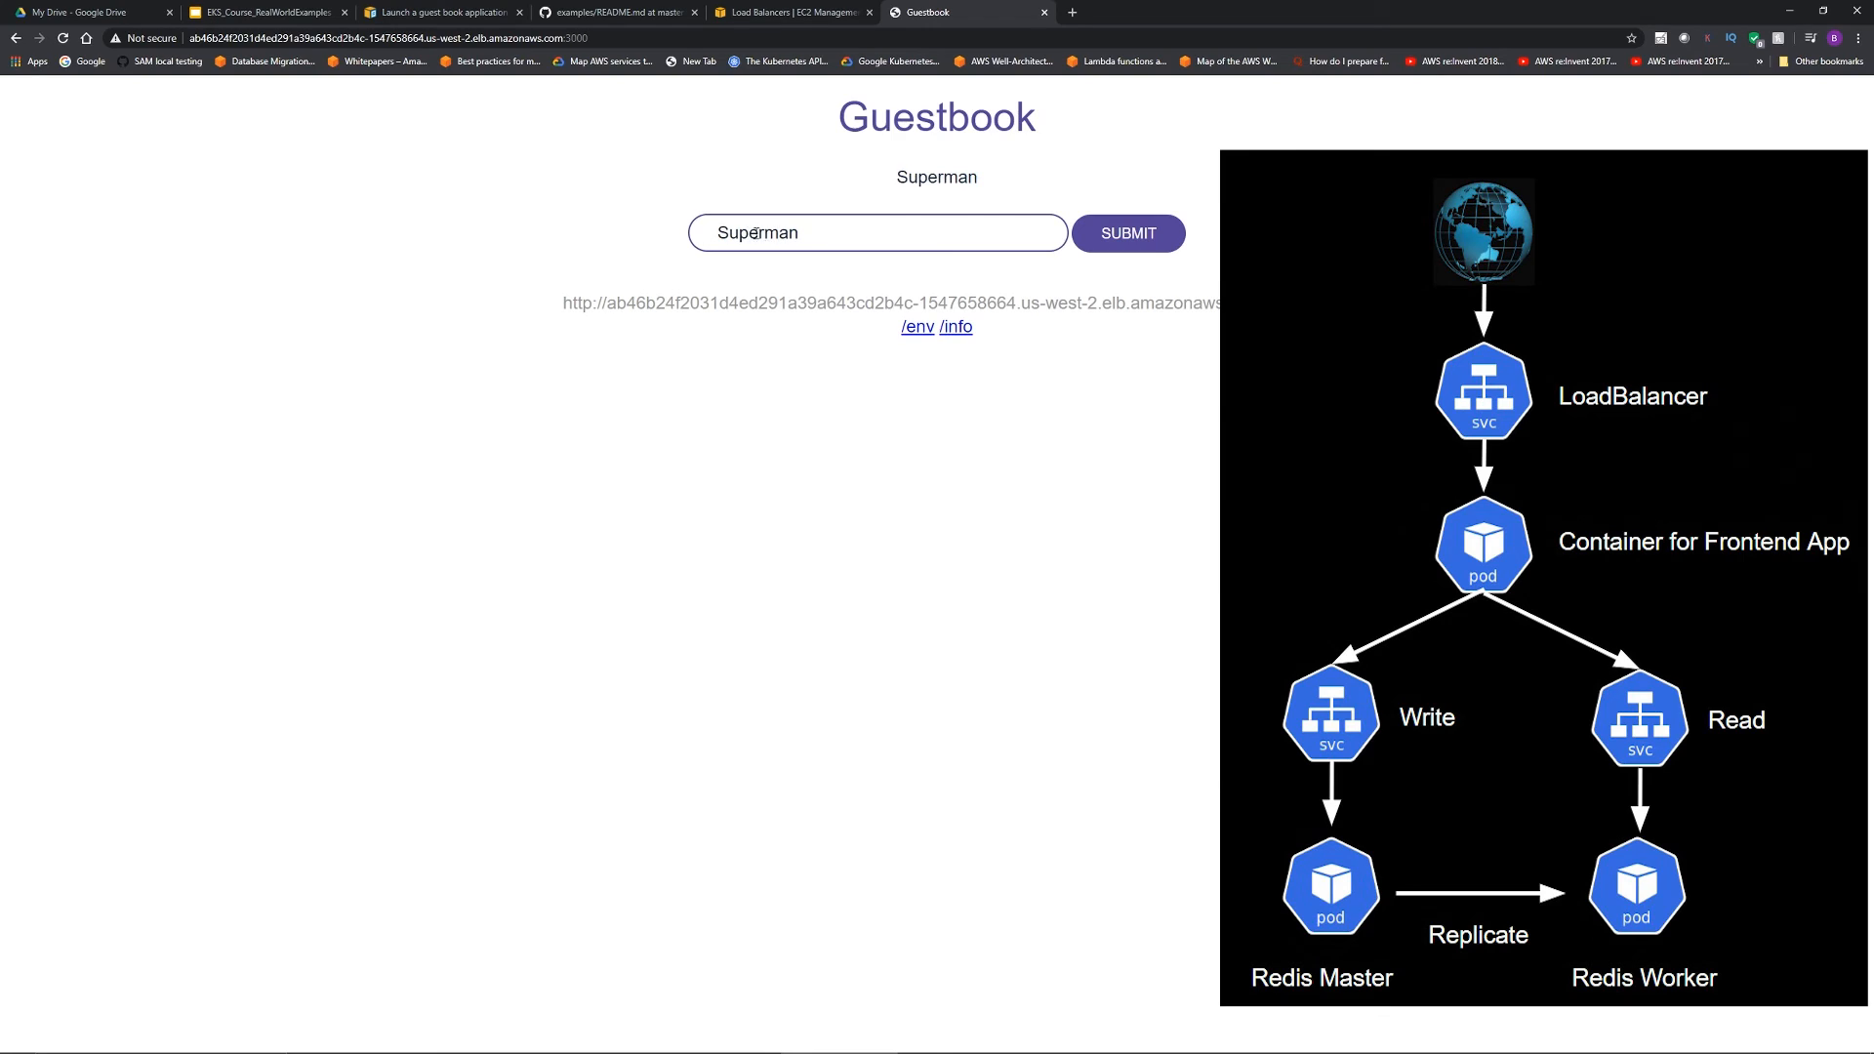
{"action": "double_click", "coordinate": [757, 232]}
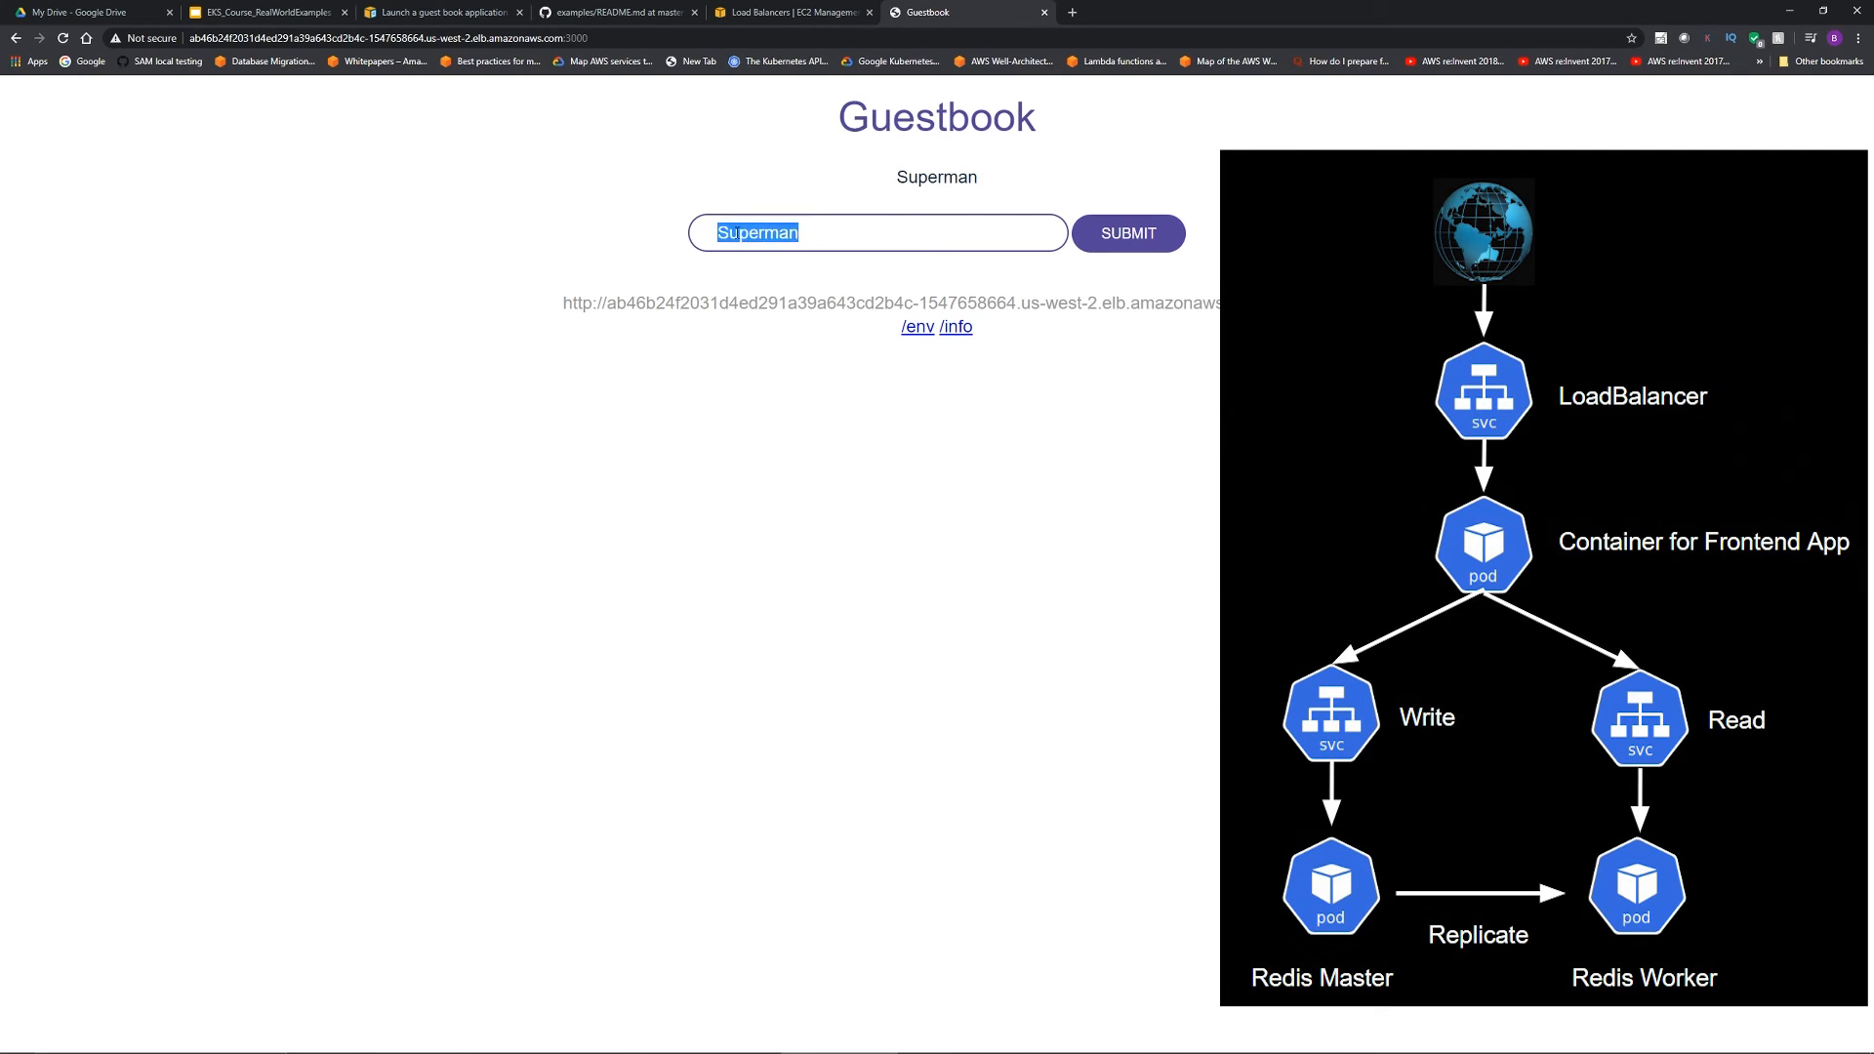
{"action": "mouse_move", "coordinate": [974, 412]}
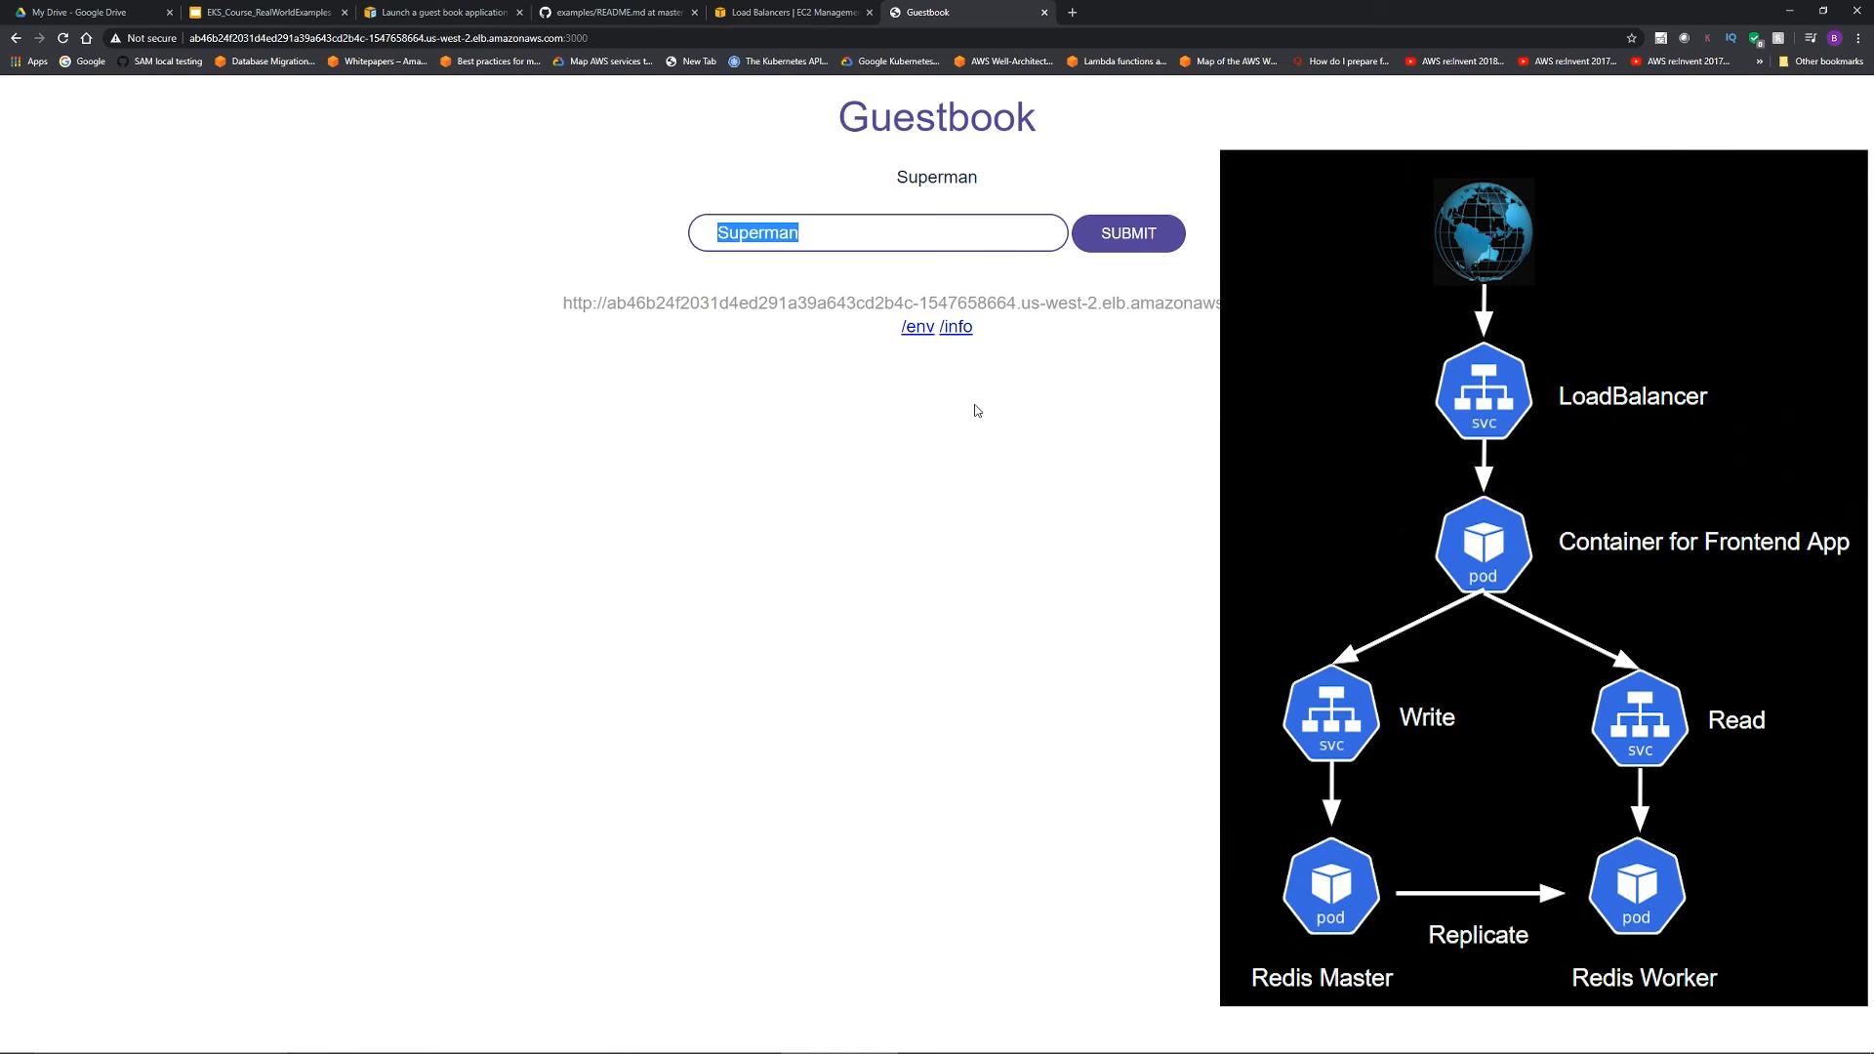
{"action": "type", "text": "Batman"}
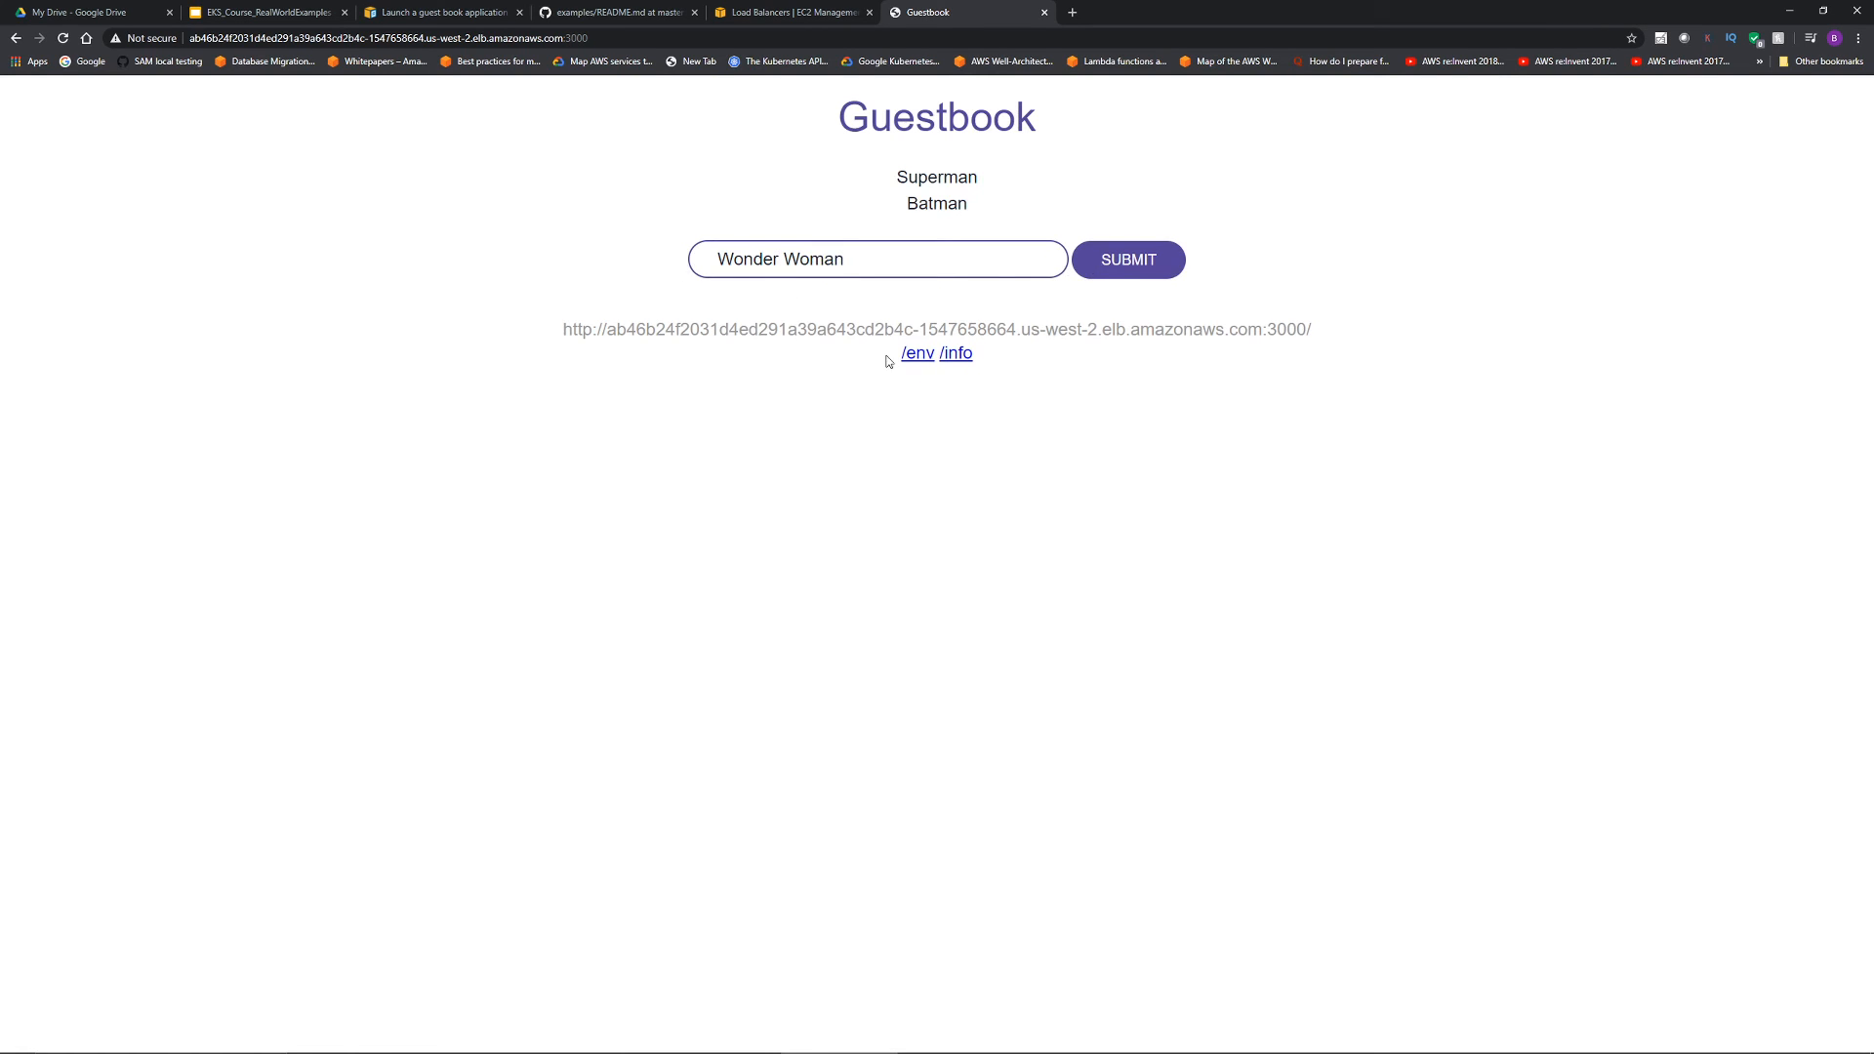
{"action": "left_click", "coordinate": [1126, 260]}
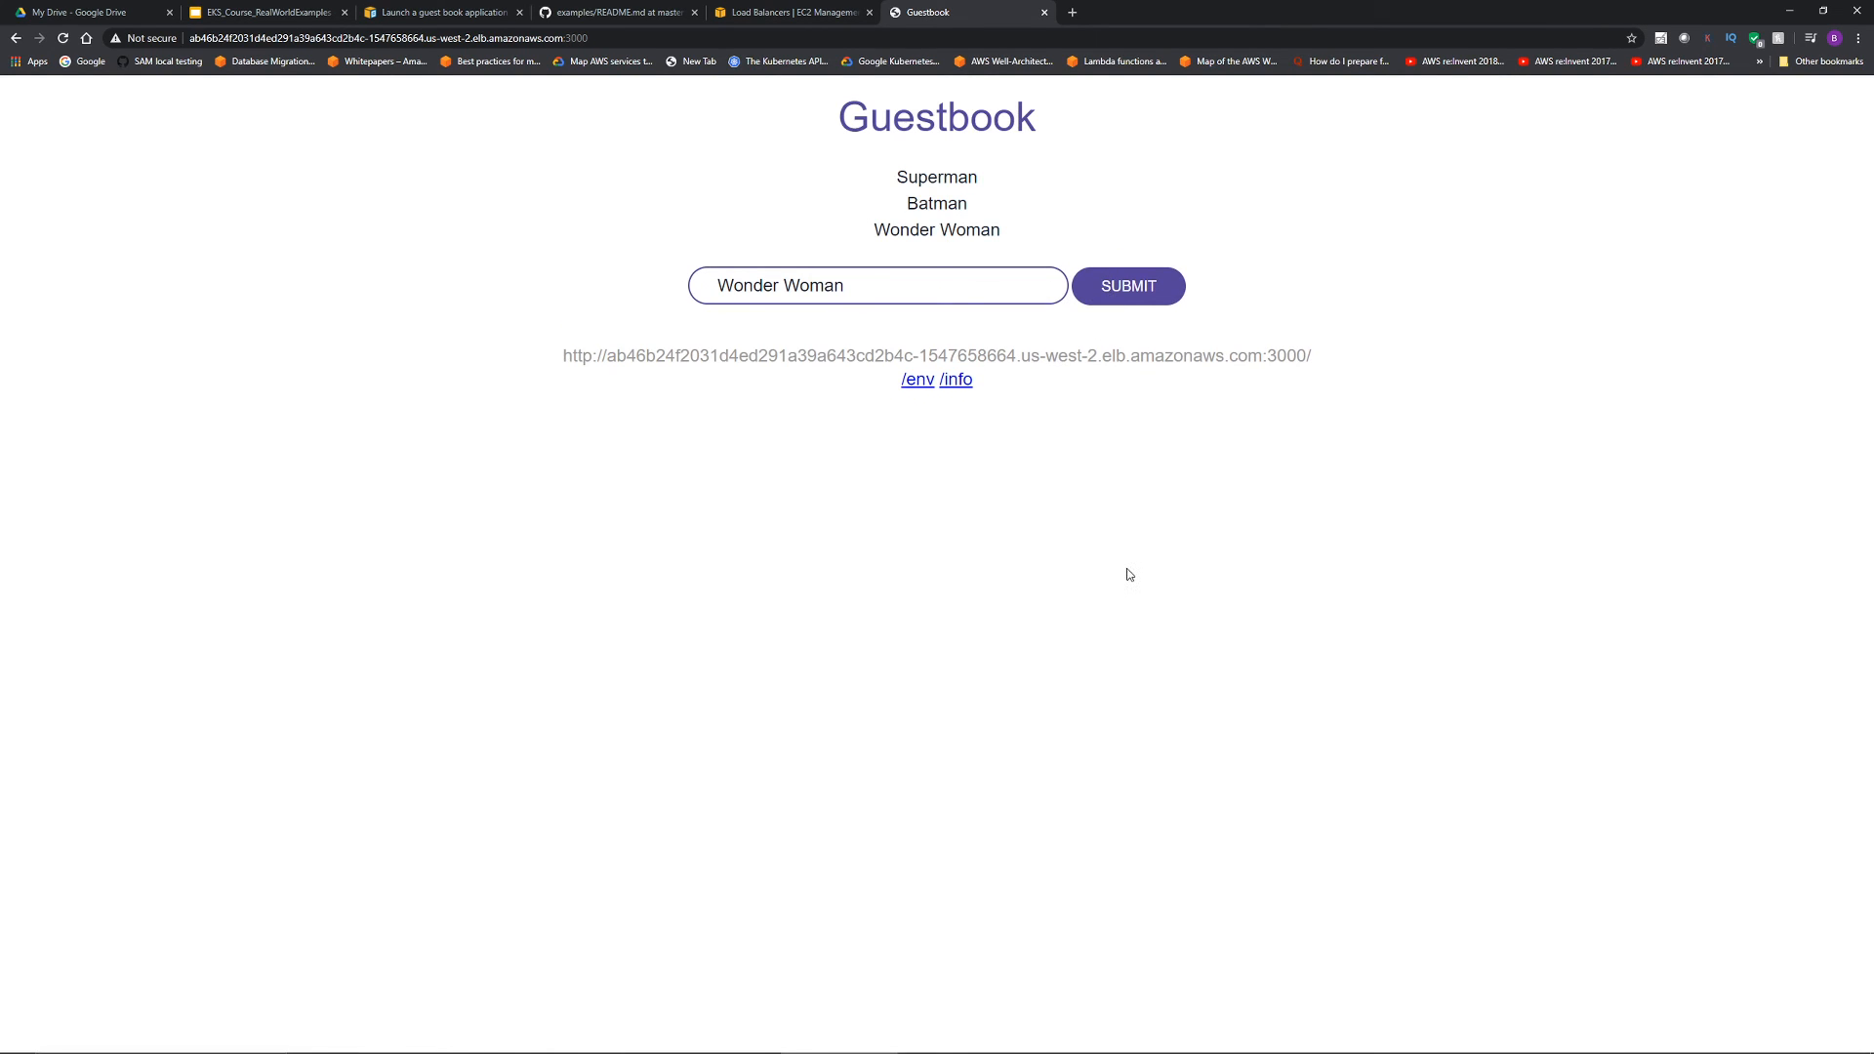